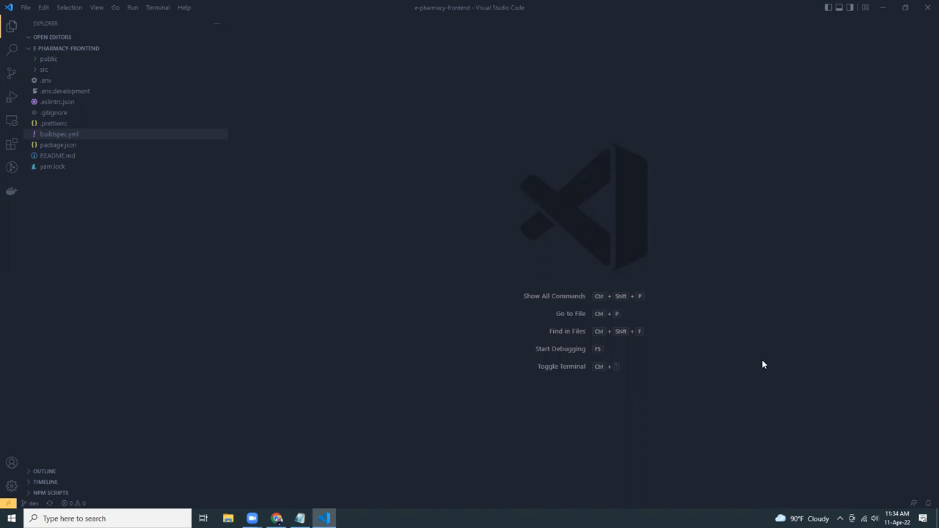
{"action": "mouse_move", "coordinate": [85, 223]}
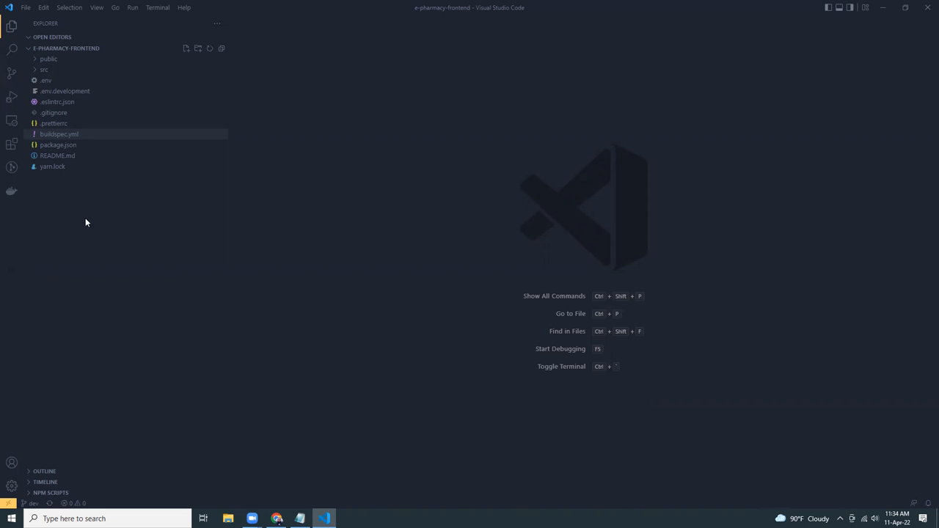
{"action": "mouse_move", "coordinate": [105, 168]}
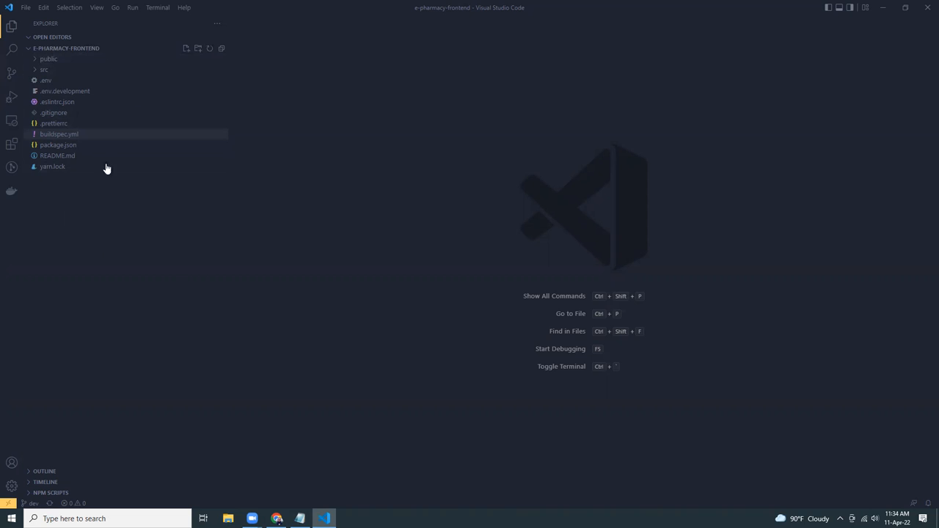
{"action": "mouse_move", "coordinate": [120, 199]}
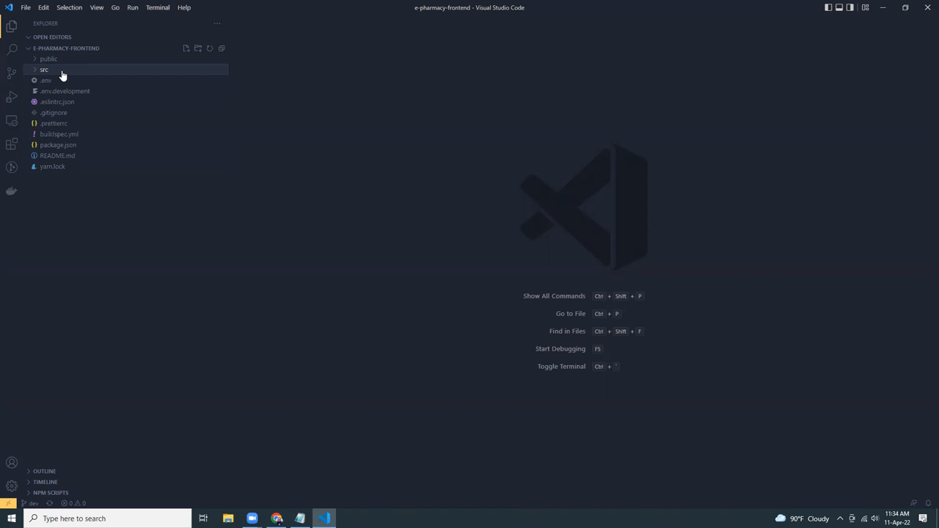
{"action": "mouse_move", "coordinate": [73, 101]}
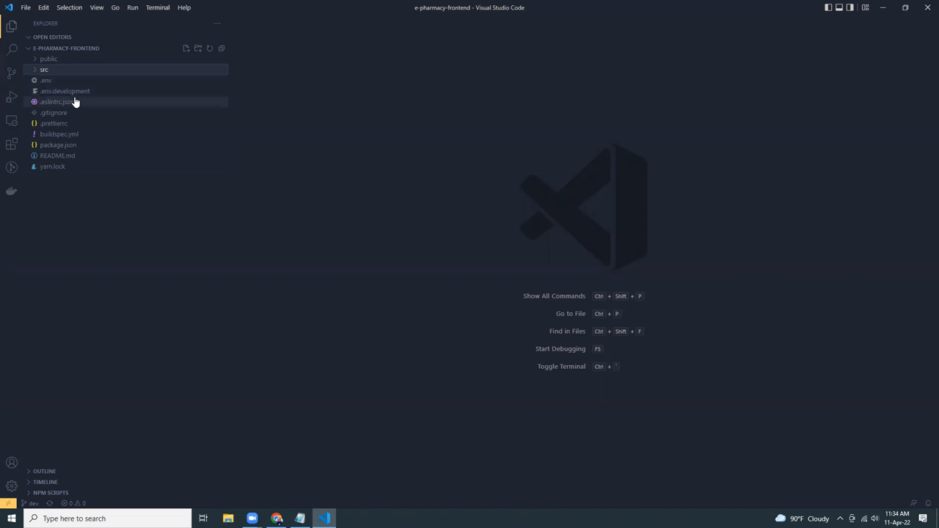
{"action": "mouse_move", "coordinate": [64, 91]}
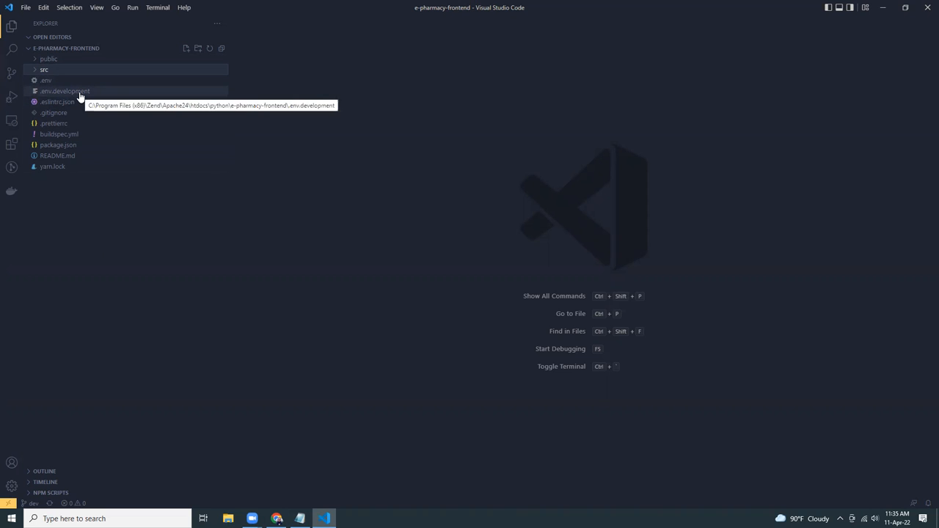
{"action": "mouse_move", "coordinate": [32, 511]}
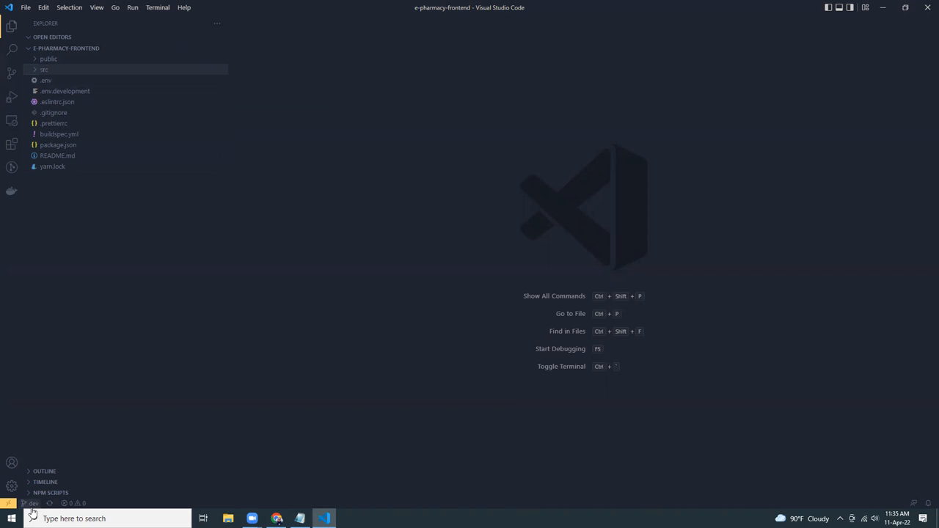
Check out the other branch and run git merge to pull in the dev changes
{"action": "left_click", "coordinate": [30, 503]}
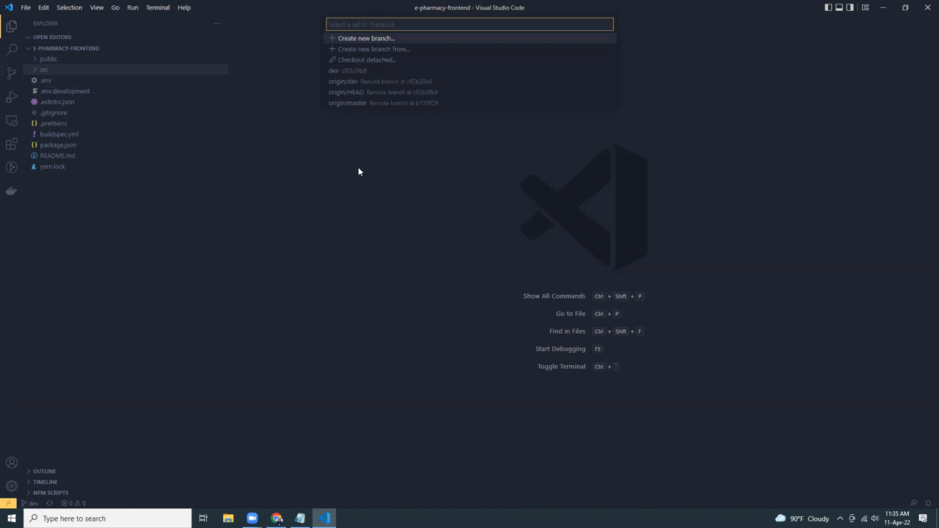
{"action": "left_click", "coordinate": [346, 103]}
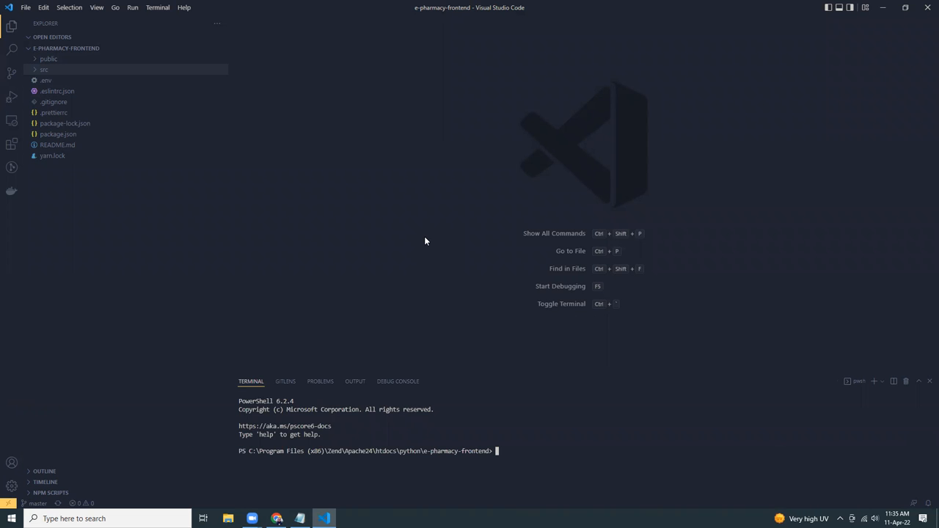
{"action": "type", "text": "git mer"}
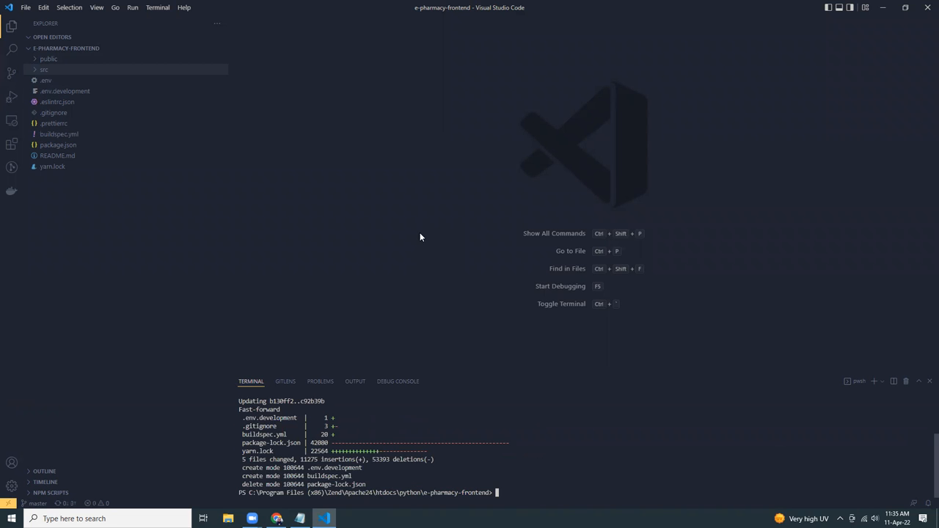
{"action": "mouse_move", "coordinate": [728, 381]}
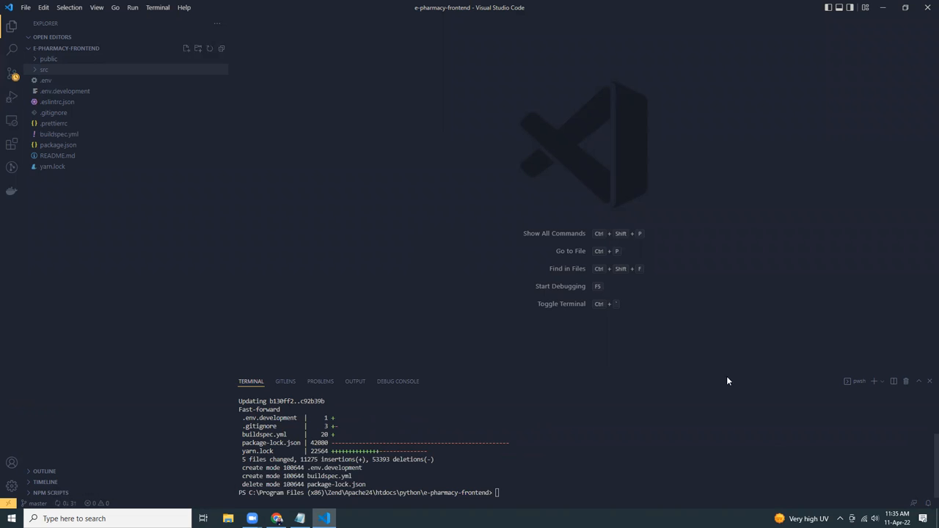
{"action": "left_click", "coordinate": [929, 382]}
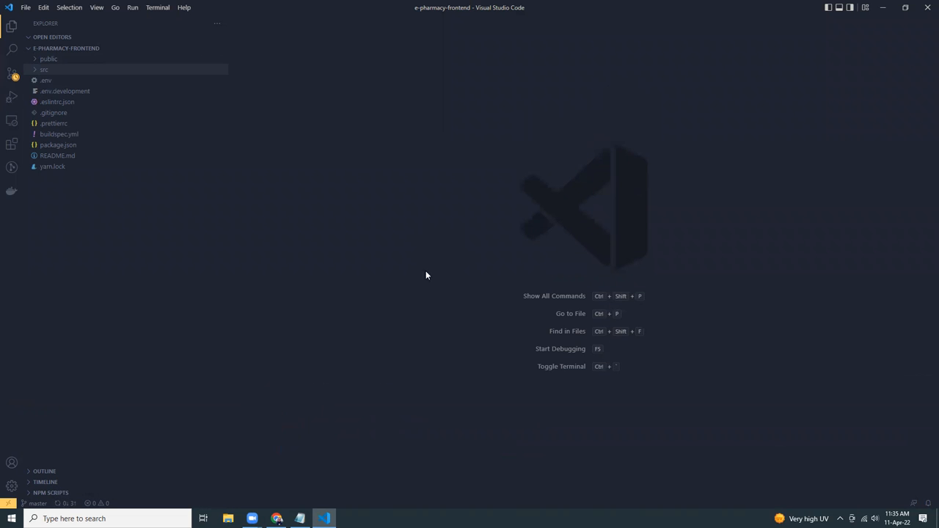
{"action": "mouse_move", "coordinate": [401, 267]}
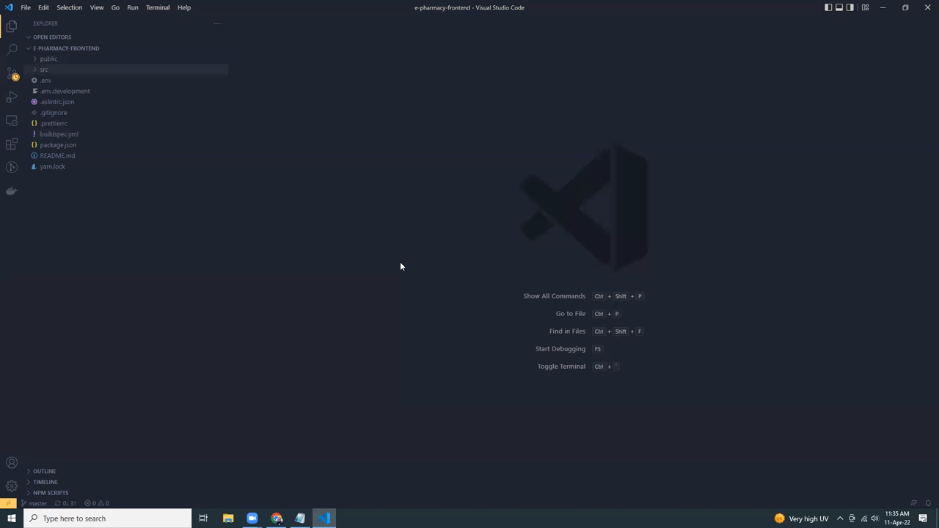
{"action": "mouse_move", "coordinate": [440, 297]}
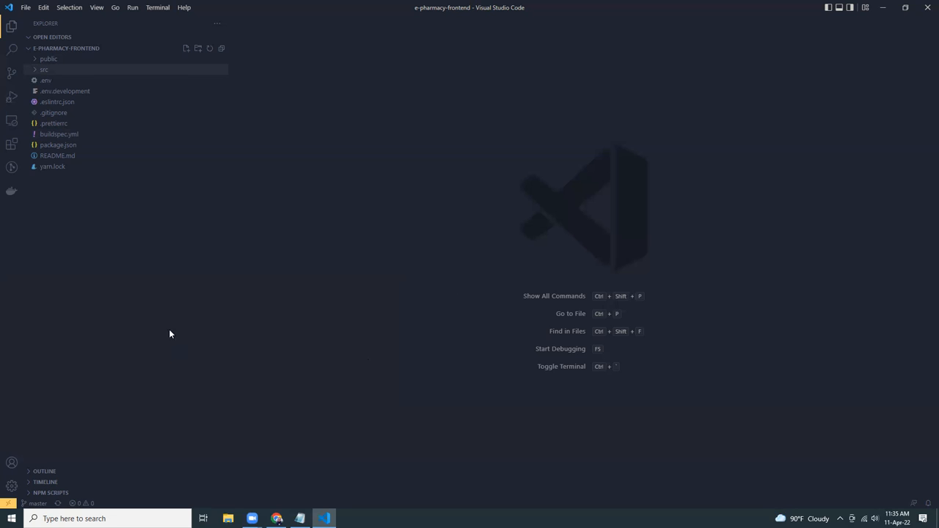
{"action": "mouse_move", "coordinate": [112, 176]}
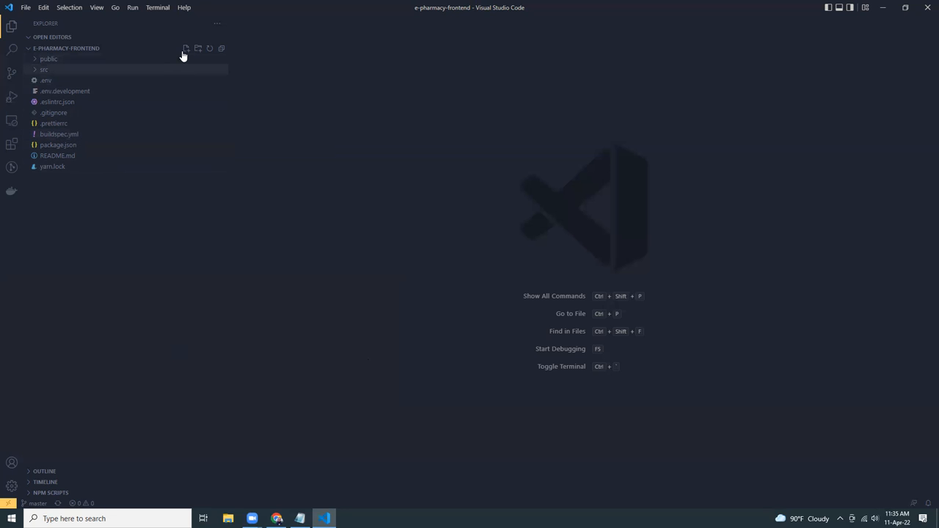
{"action": "mouse_move", "coordinate": [186, 48]}
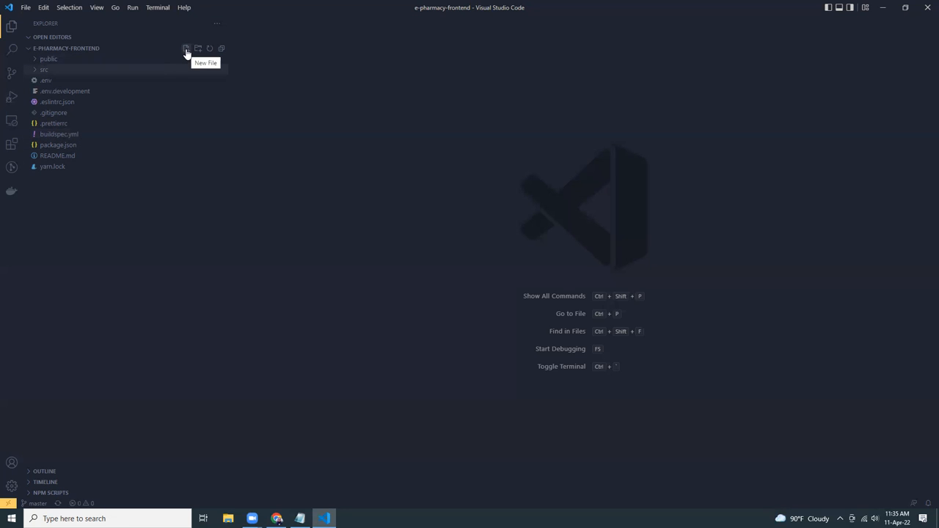
Copy buildspec.yml, rename the copy to buildspecProd.yml and open it for editing
{"action": "right_click", "coordinate": [59, 135]}
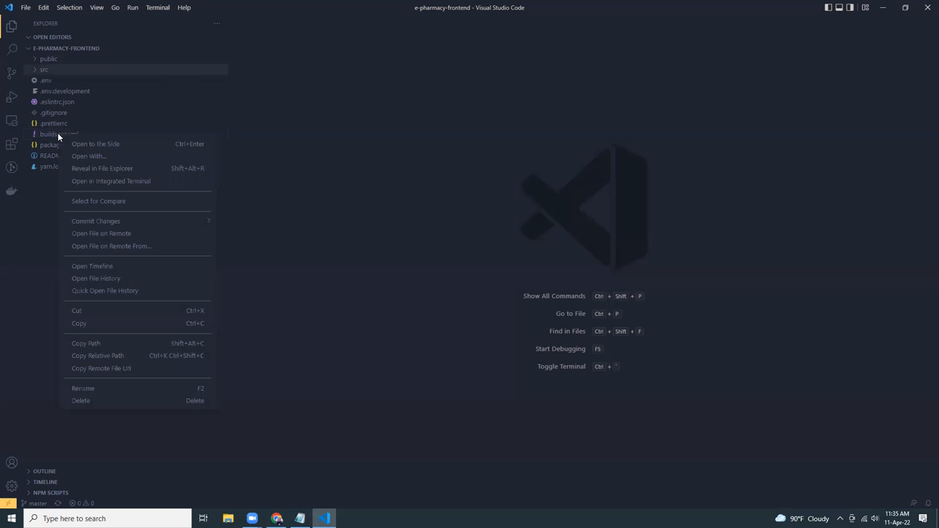
{"action": "mouse_move", "coordinate": [116, 325]}
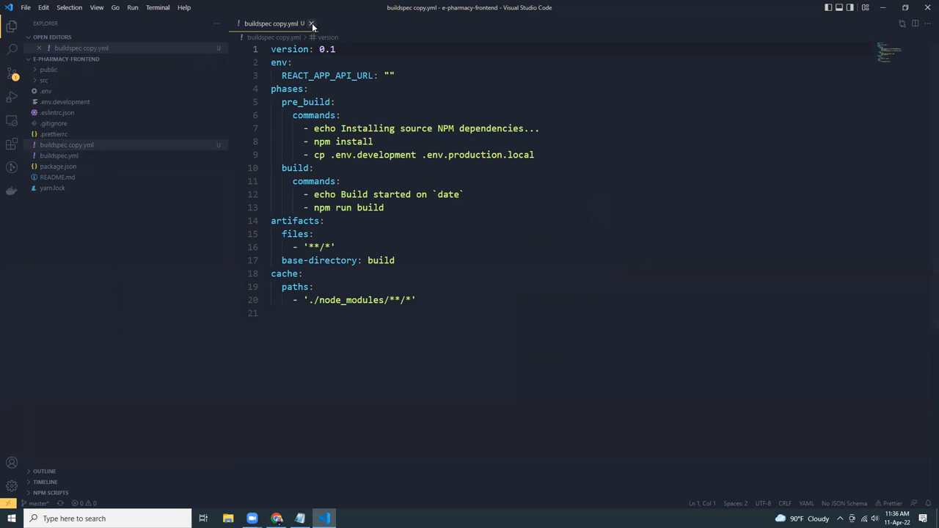
{"action": "right_click", "coordinate": [67, 133]}
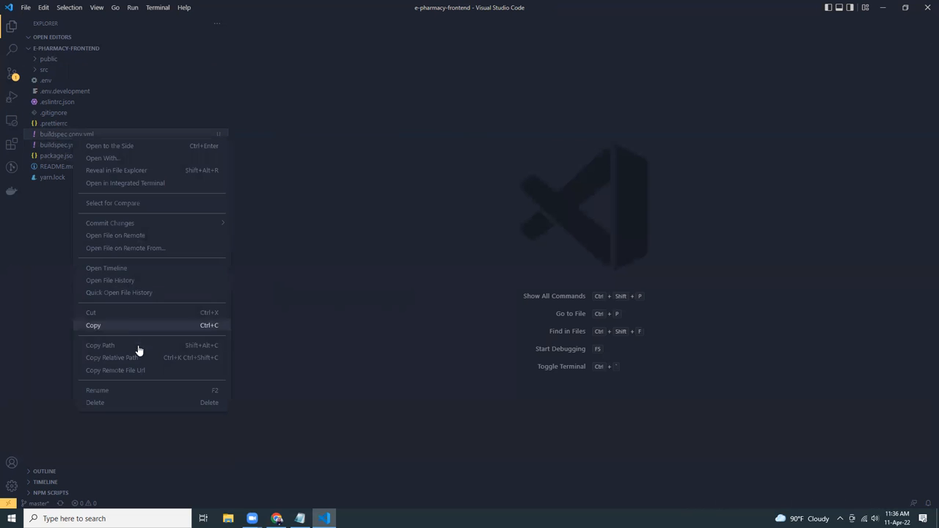
{"action": "left_click", "coordinate": [97, 391]}
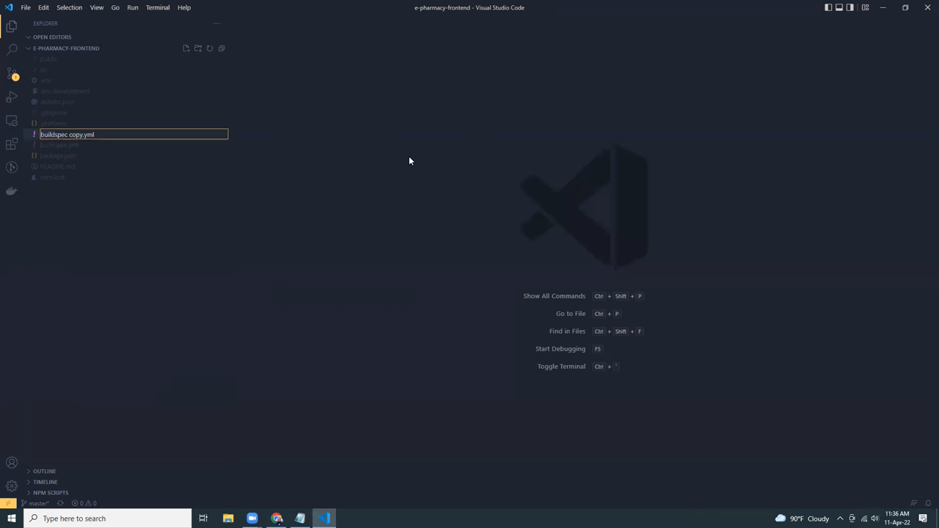
{"action": "key", "text": "Backspace"}
{"action": "type", "text": "Prod"}
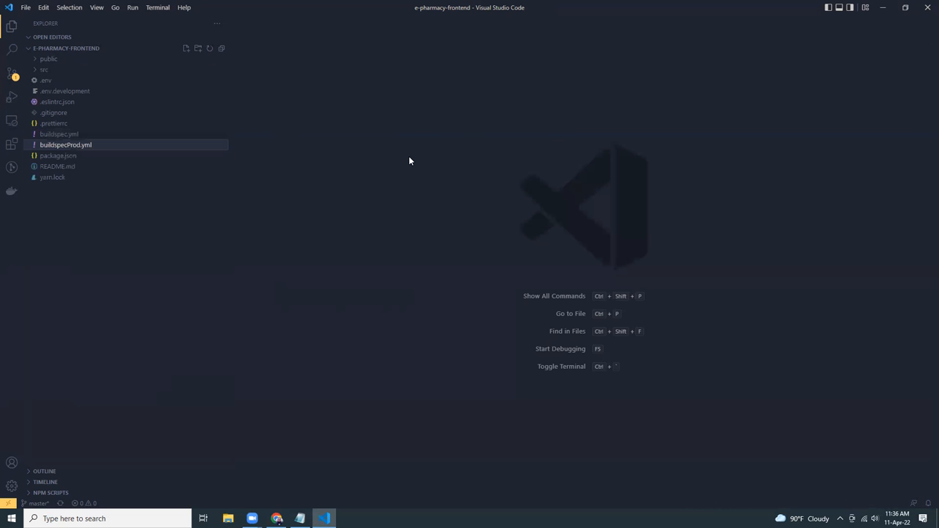
{"action": "left_click", "coordinate": [64, 146]}
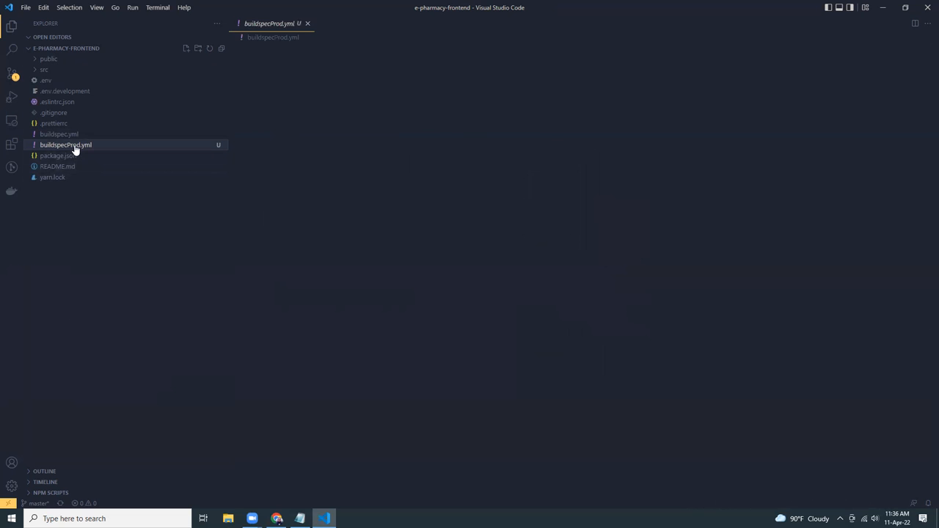
{"action": "left_click", "coordinate": [64, 145]}
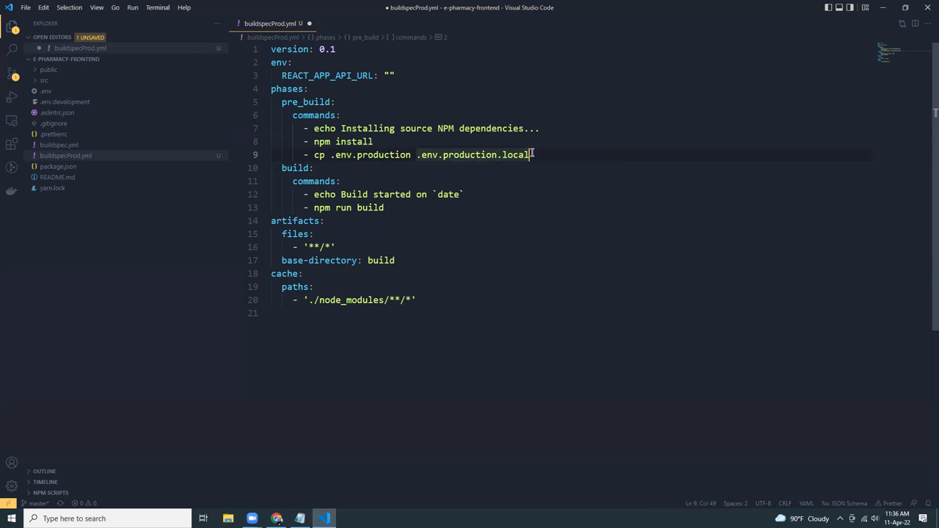
Save buildspecProd.yml and create a new .env.production file, checking the .env contents
{"action": "key", "text": "ctrl+s"}
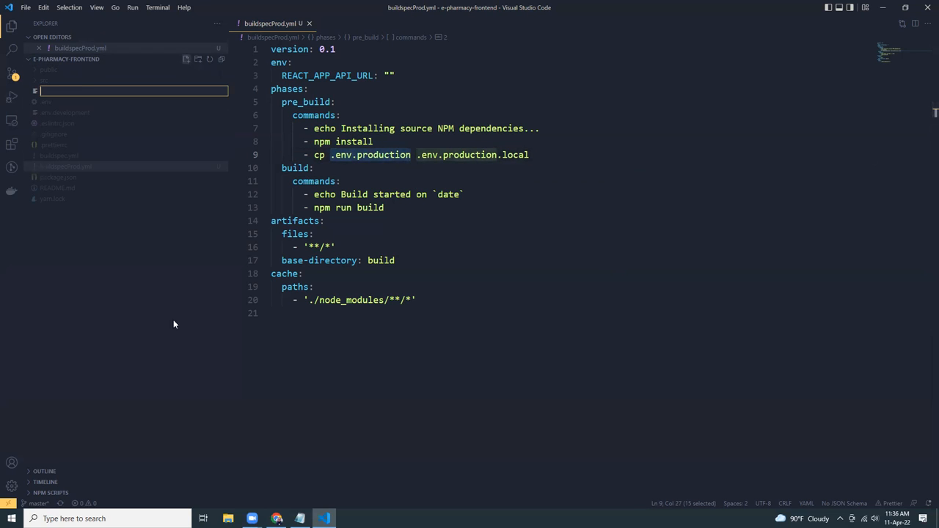
{"action": "type", "text": ".env.production"}
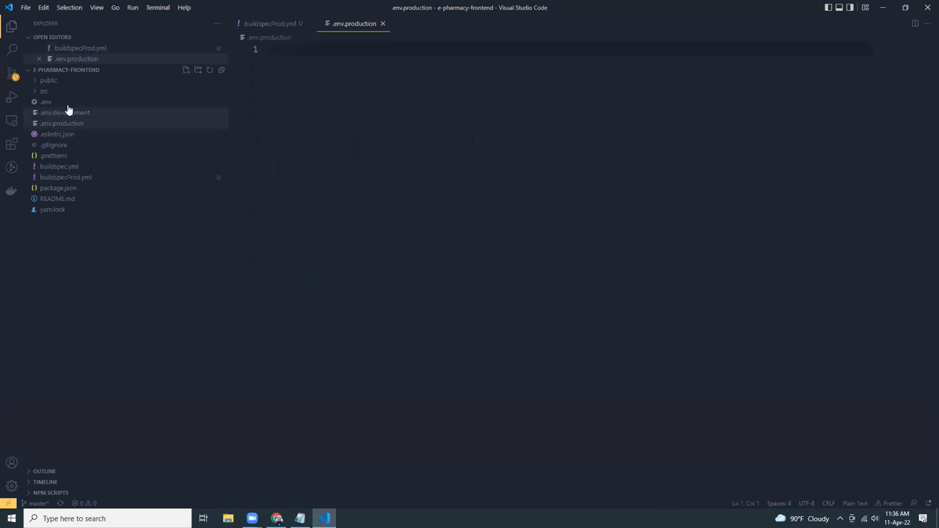
{"action": "left_click", "coordinate": [47, 102]}
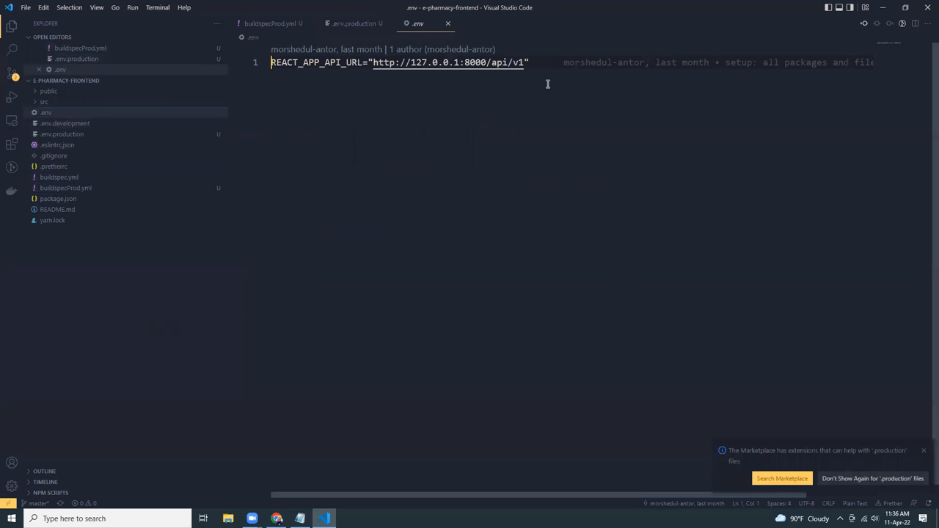
{"action": "left_click", "coordinate": [355, 23]}
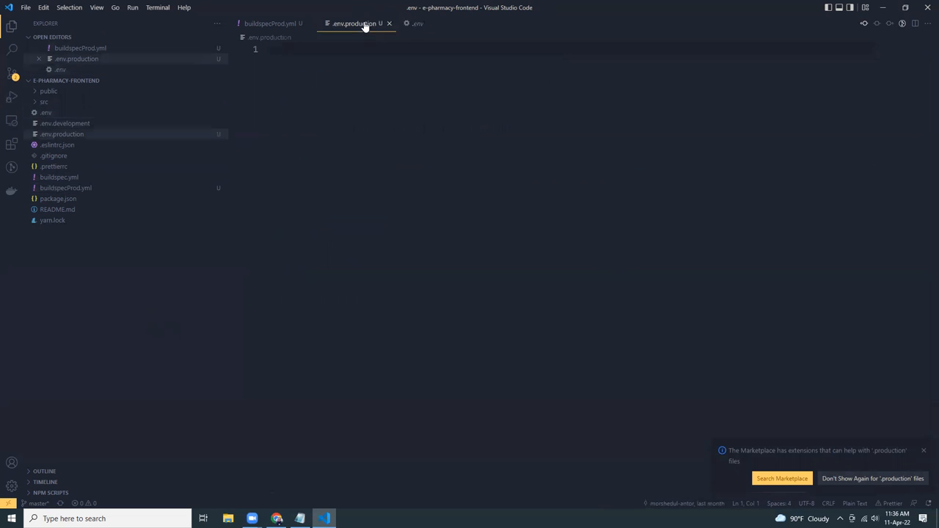
{"action": "type", "text": "REACT_APP_API_URL=\"http://127.0.0.1:8000/api/v1\""}
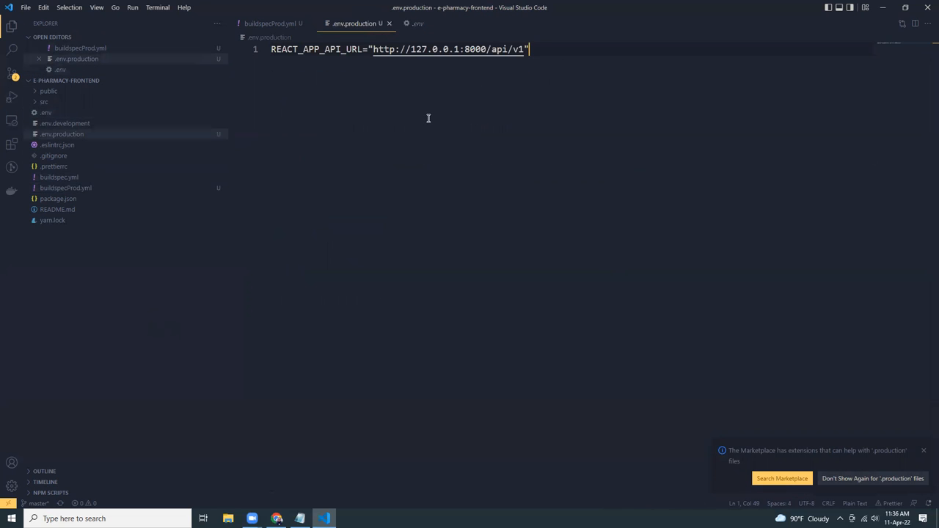
{"action": "mouse_move", "coordinate": [443, 59]}
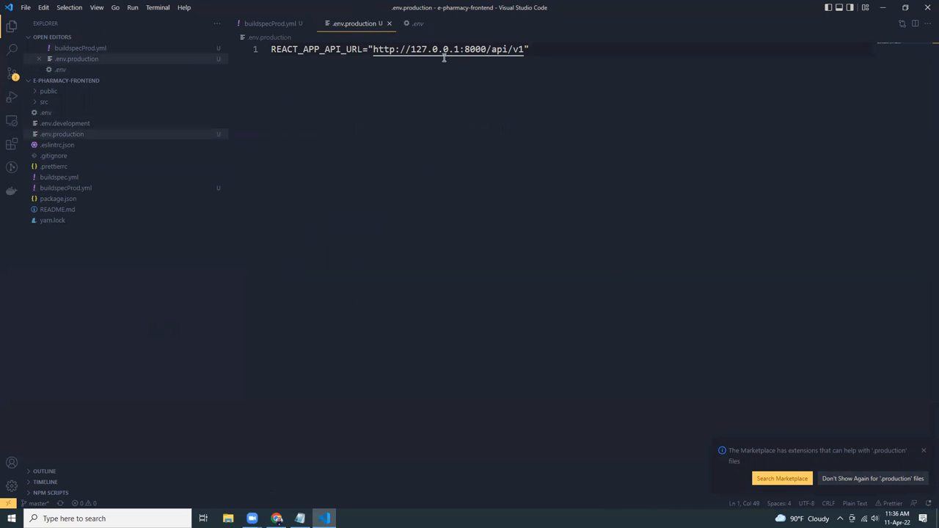
{"action": "mouse_move", "coordinate": [389, 24]}
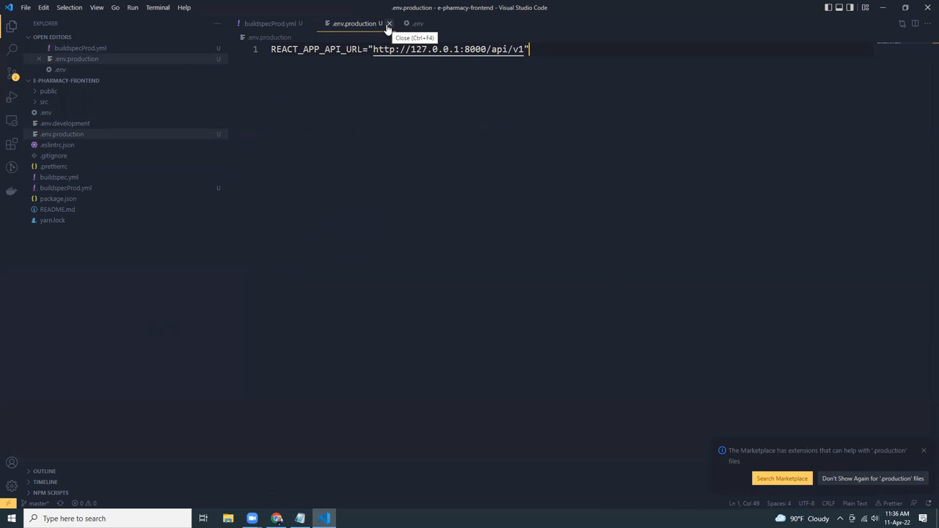
{"action": "mouse_move", "coordinate": [410, 43]}
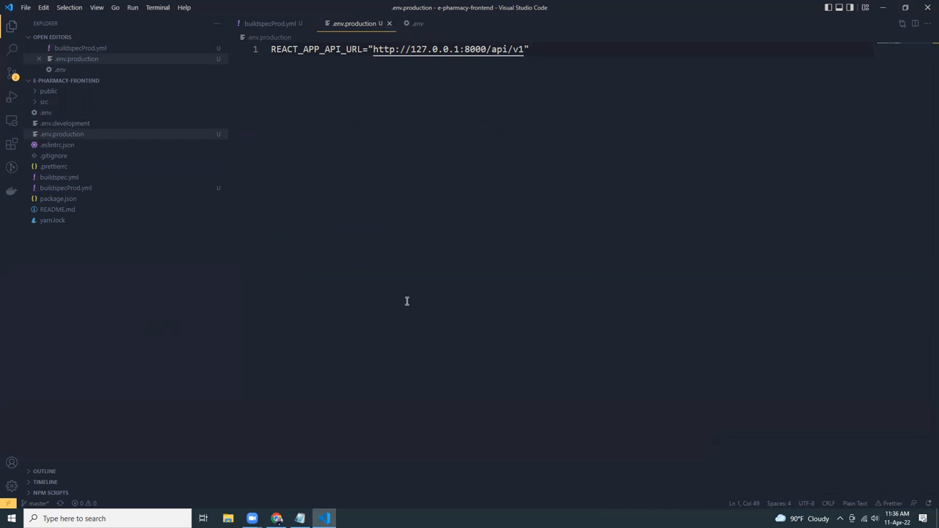
{"action": "left_click", "coordinate": [337, 24]}
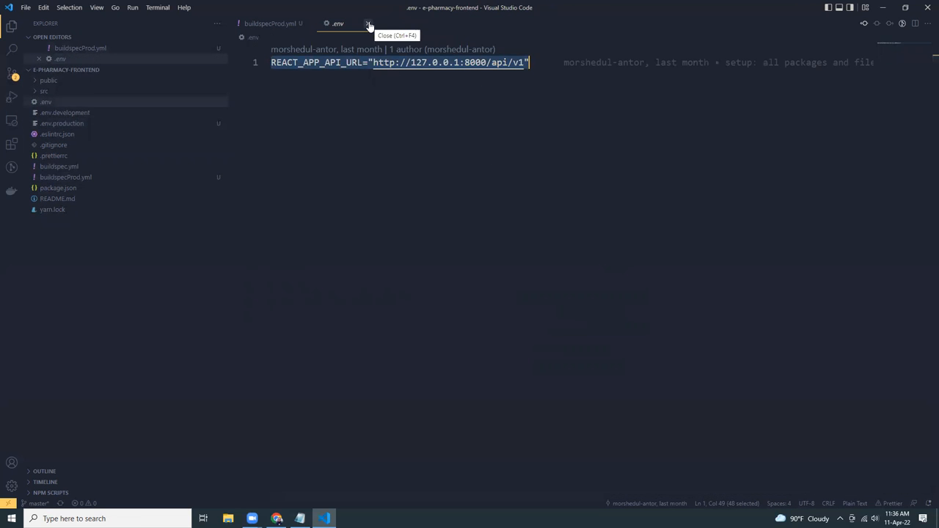
{"action": "left_click", "coordinate": [367, 24]}
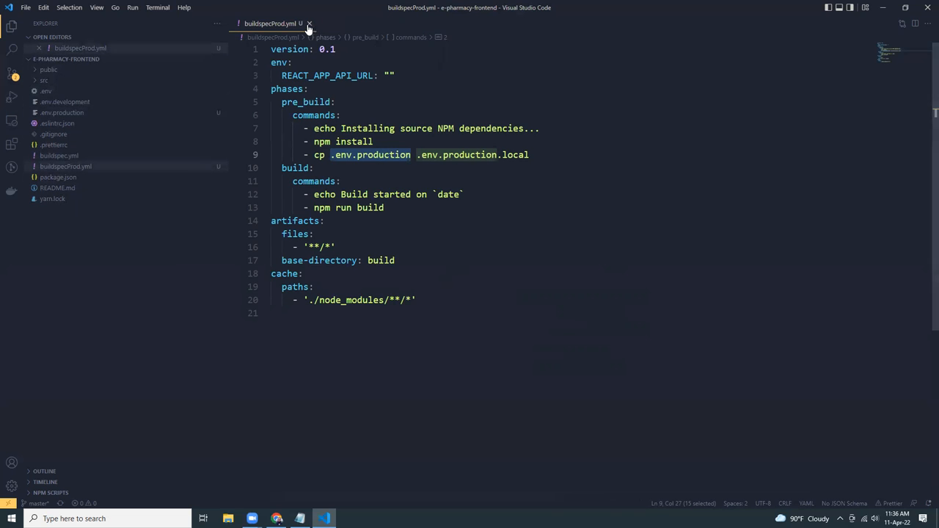
{"action": "mouse_move", "coordinate": [317, 86]}
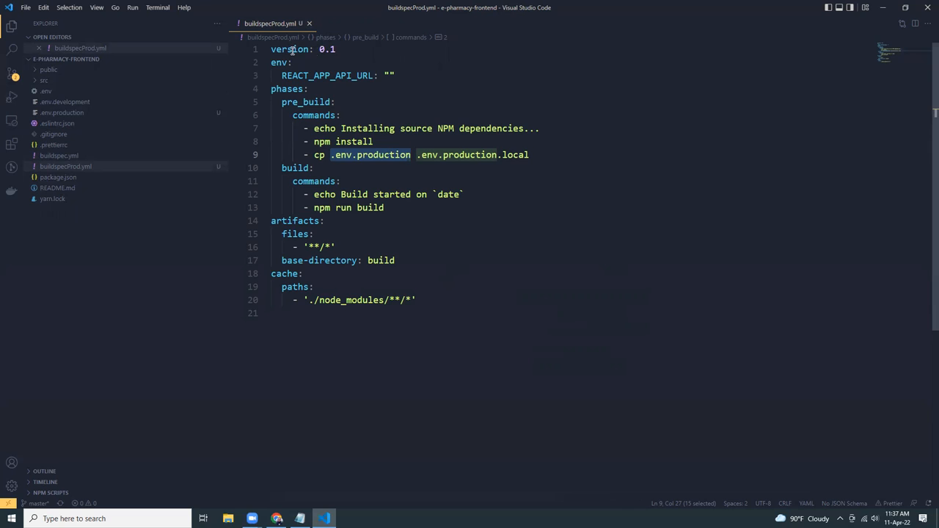
{"action": "left_click", "coordinate": [334, 50]}
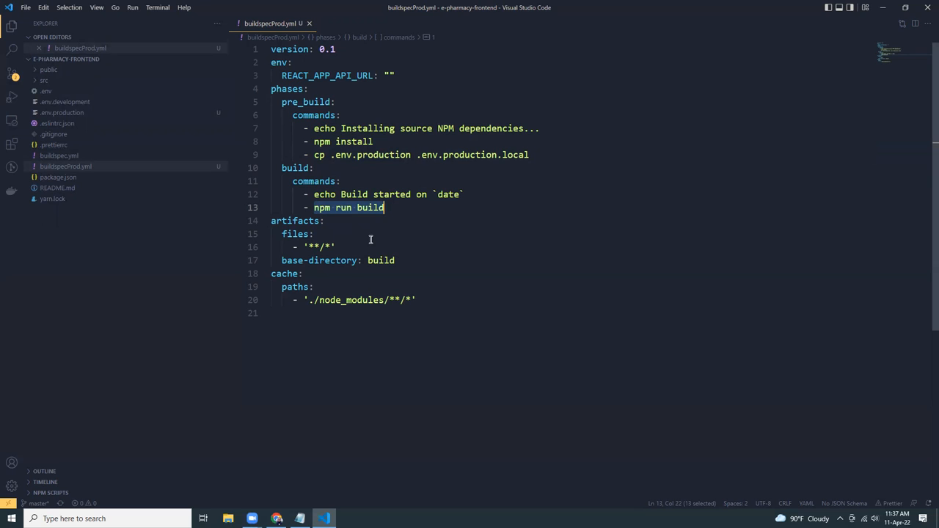
{"action": "mouse_move", "coordinate": [338, 295]}
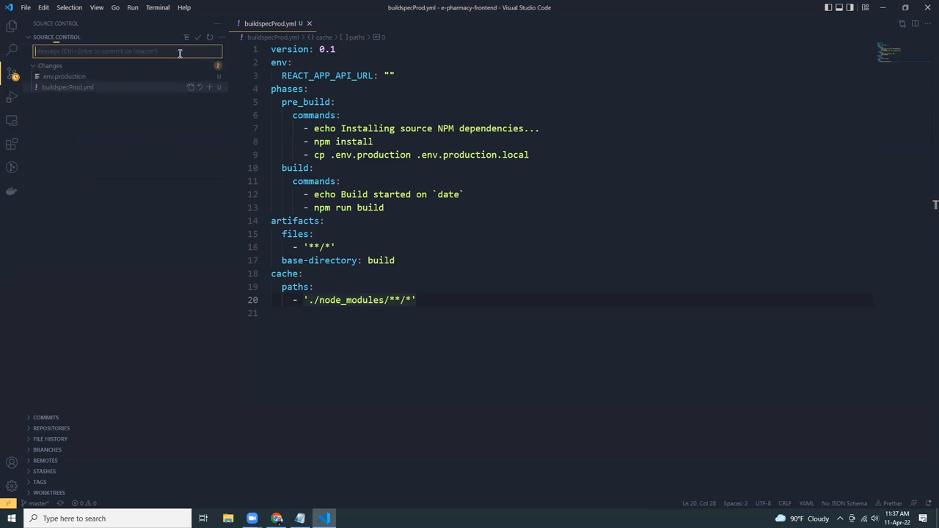
Stage the changed files with a 'build' commit message about the prod buildspec
{"action": "type", "text": "buildspec prod"}
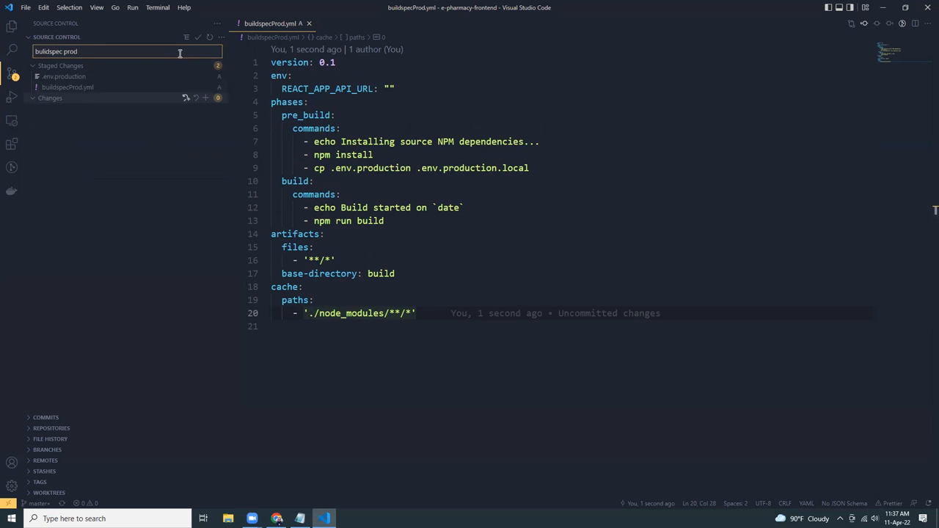
{"action": "left_click", "coordinate": [197, 36]}
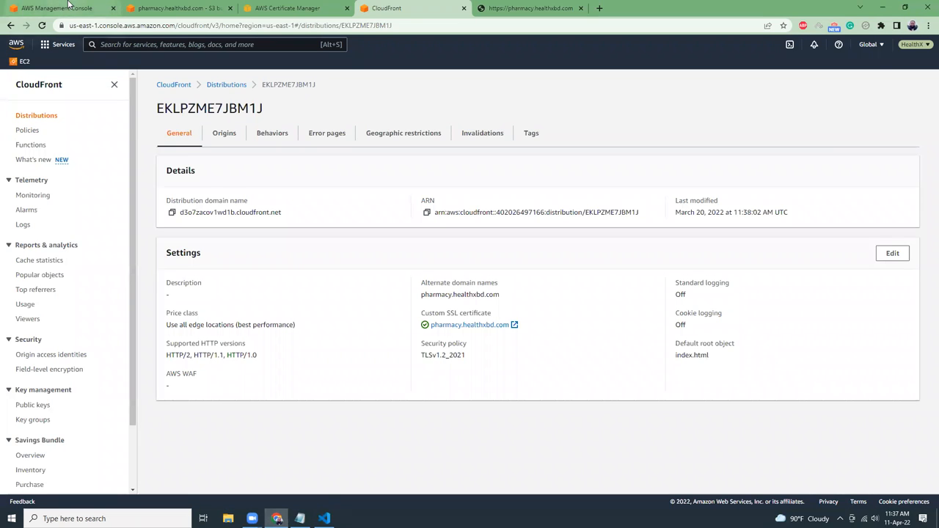
Review the pharmacy.healthxbd.com bucket's static website hosting properties
{"action": "left_click", "coordinate": [176, 8]}
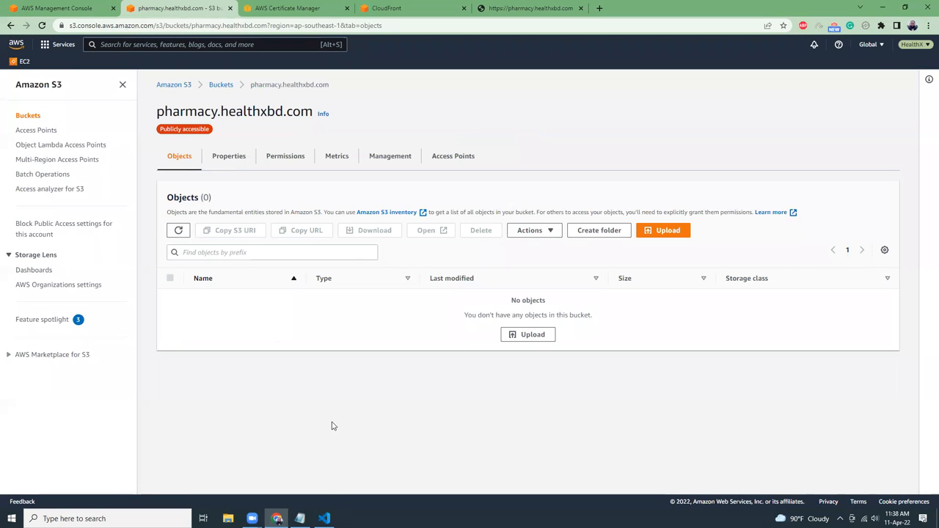
{"action": "mouse_move", "coordinate": [440, 333]}
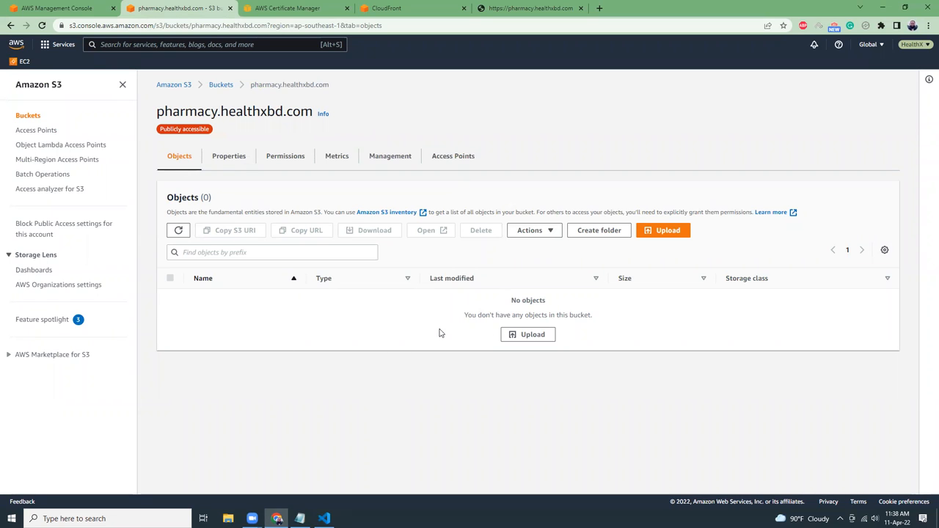
{"action": "mouse_move", "coordinate": [484, 390]}
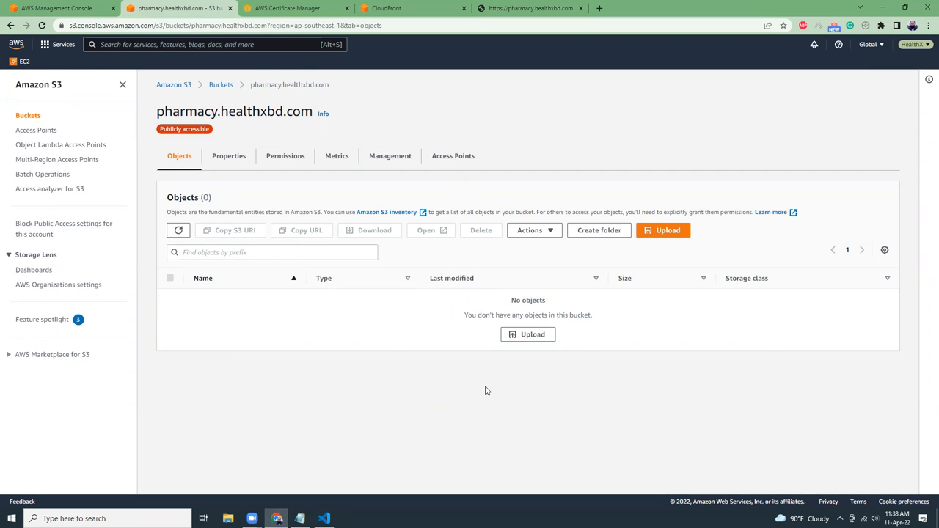
{"action": "left_click", "coordinate": [229, 156]}
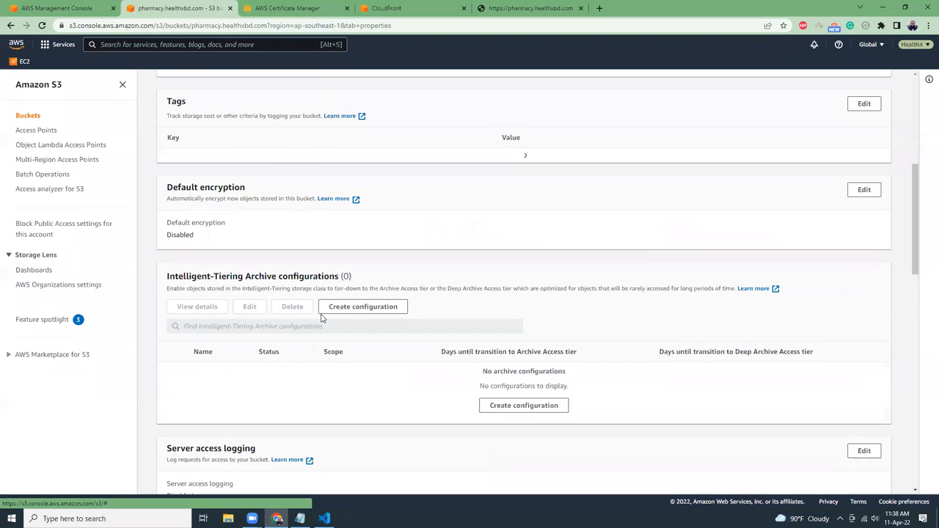
{"action": "scroll", "scroll_direction": "down", "scroll_amount": 3}
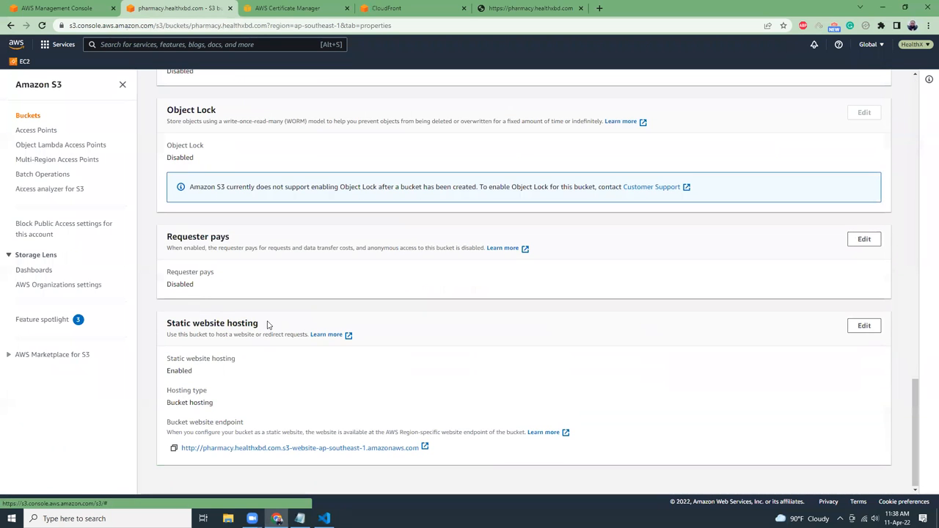
{"action": "mouse_move", "coordinate": [300, 447]}
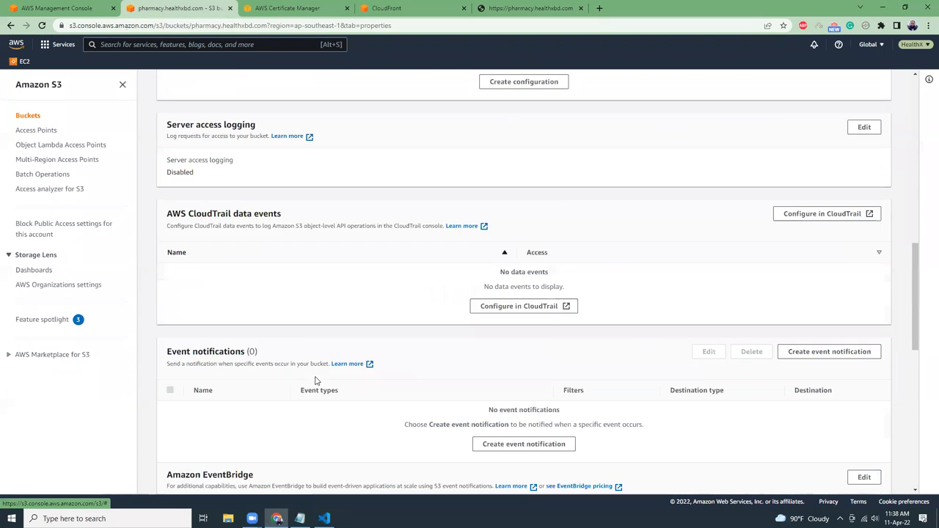
{"action": "scroll", "scroll_direction": "up", "scroll_amount": 3}
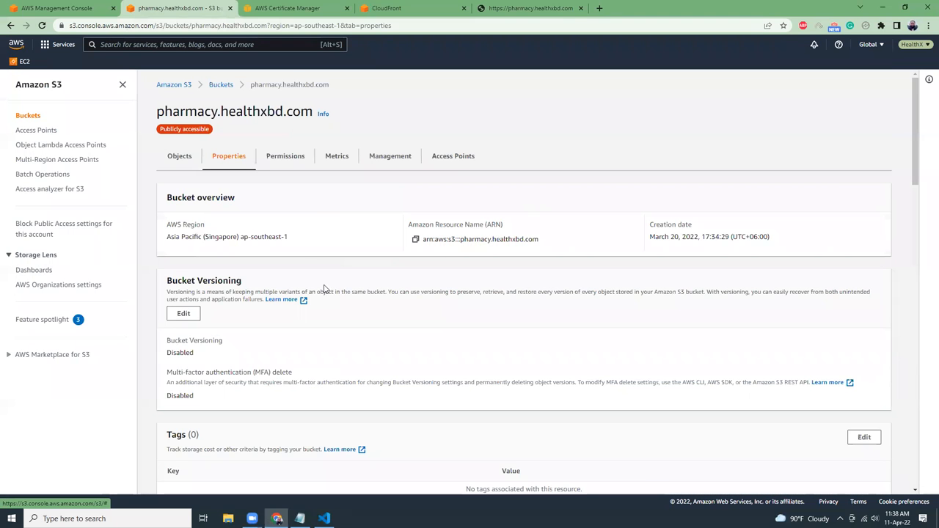
Check the pharmacy domain certificate and the CloudFront distribution's origins and general settings
{"action": "left_click", "coordinate": [286, 9]}
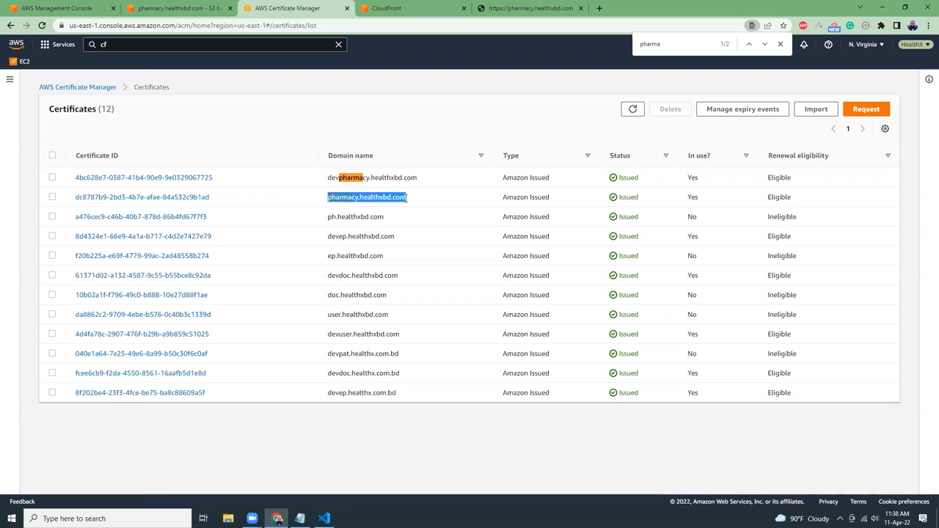
{"action": "left_click", "coordinate": [414, 9]}
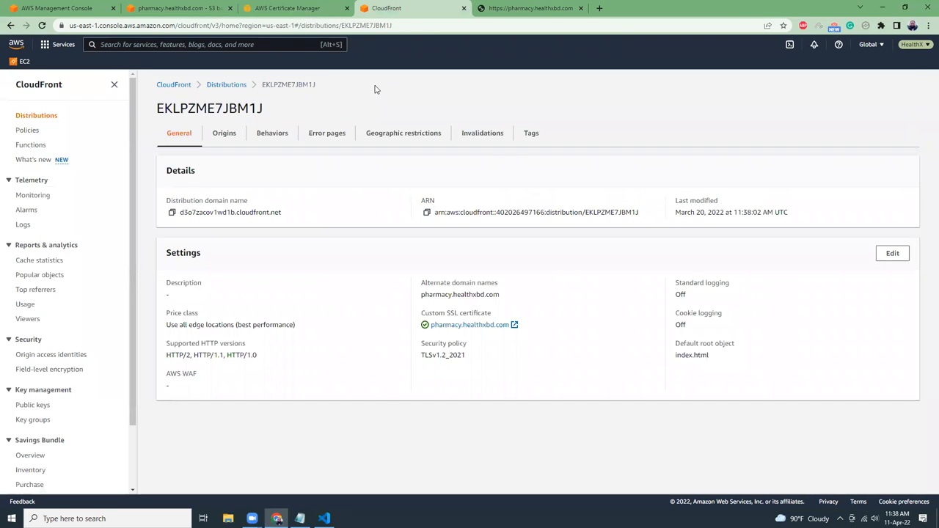
{"action": "mouse_move", "coordinate": [414, 220]}
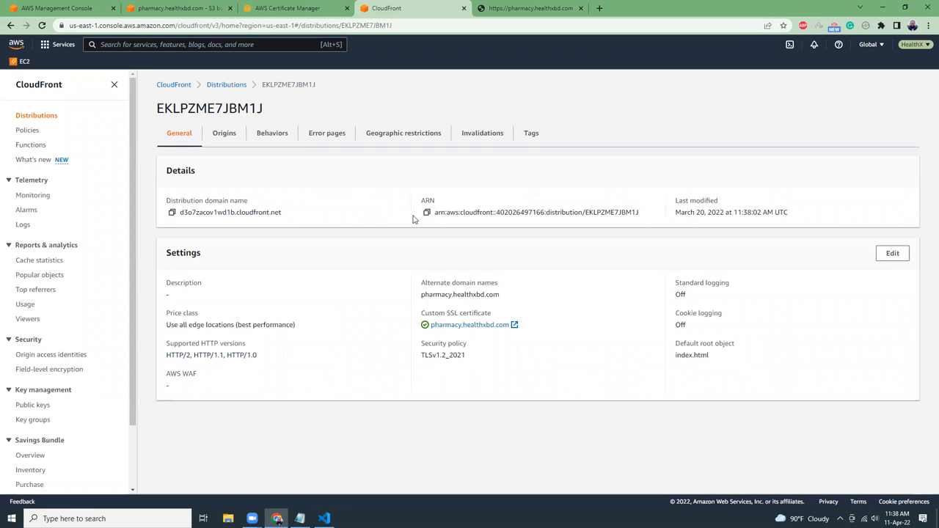
{"action": "left_click", "coordinate": [223, 132]}
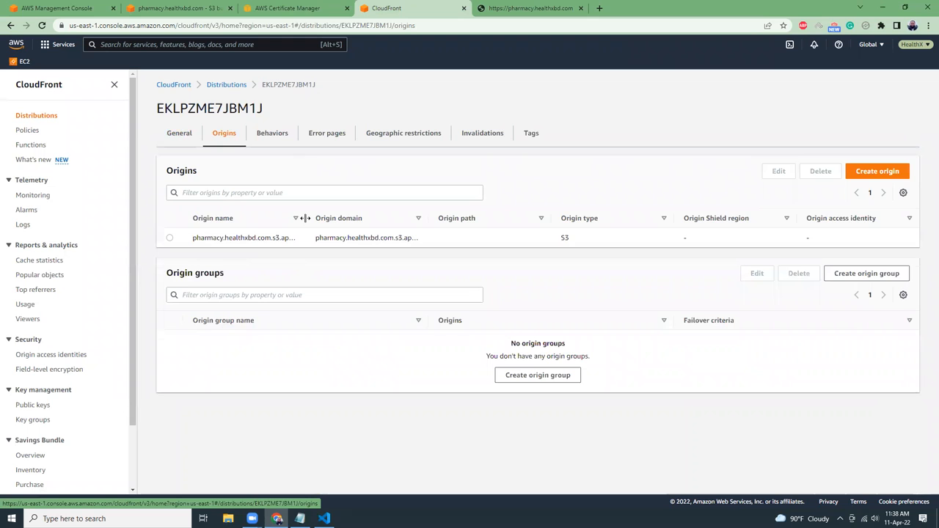
{"action": "left_click", "coordinate": [179, 132]}
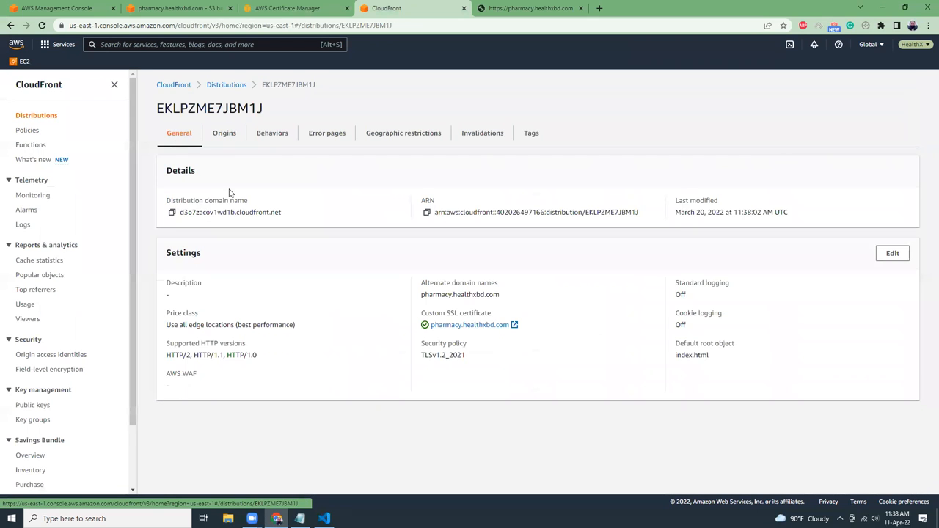
{"action": "mouse_move", "coordinate": [329, 326]}
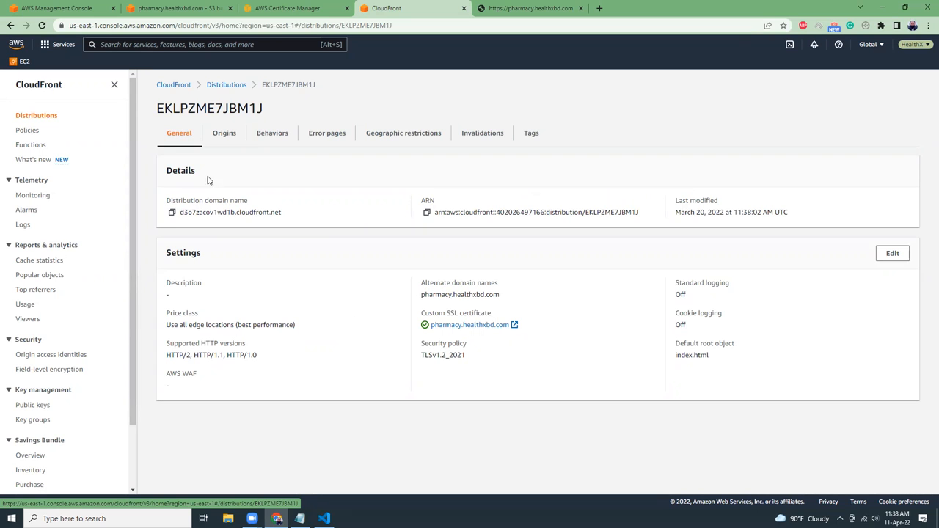
{"action": "mouse_move", "coordinate": [420, 296]}
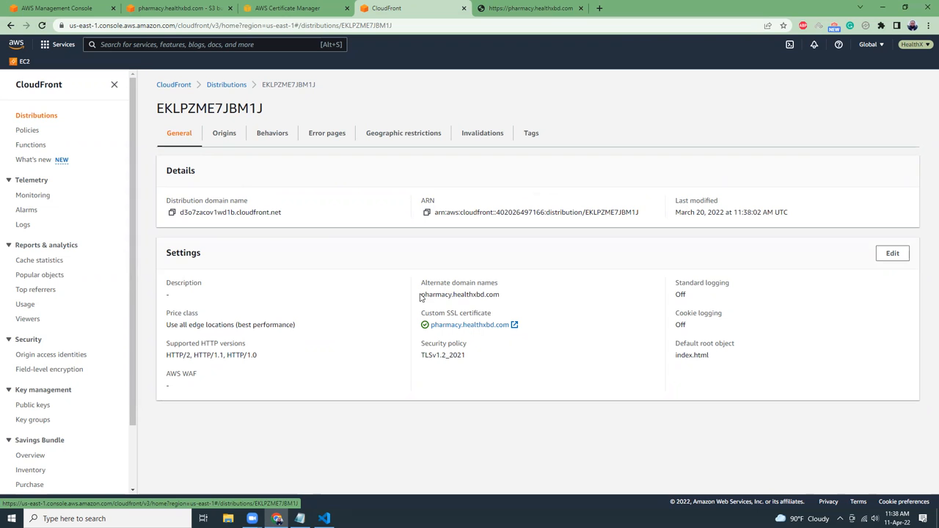
Copy the alternate domain pharmacy.healthxbd.com and load it in a new browser tab
{"action": "double_click", "coordinate": [460, 293]}
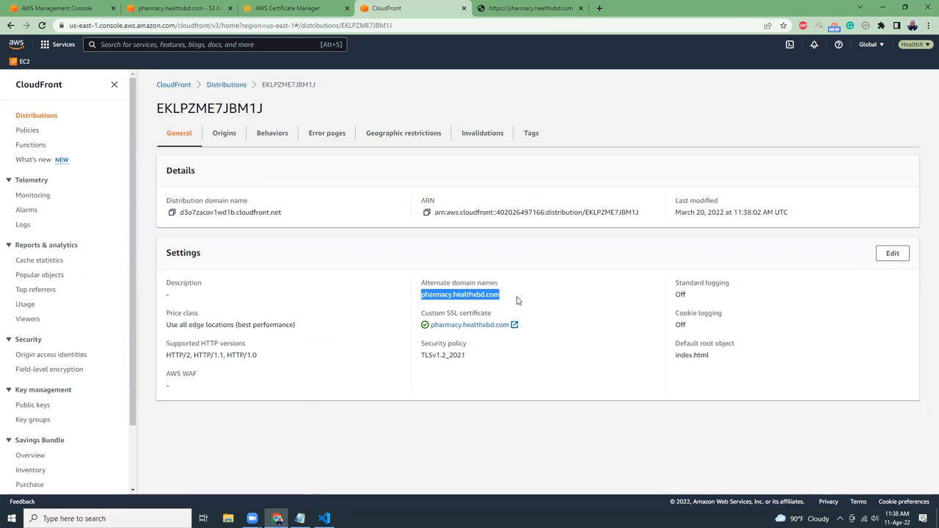
{"action": "left_click", "coordinate": [599, 8]}
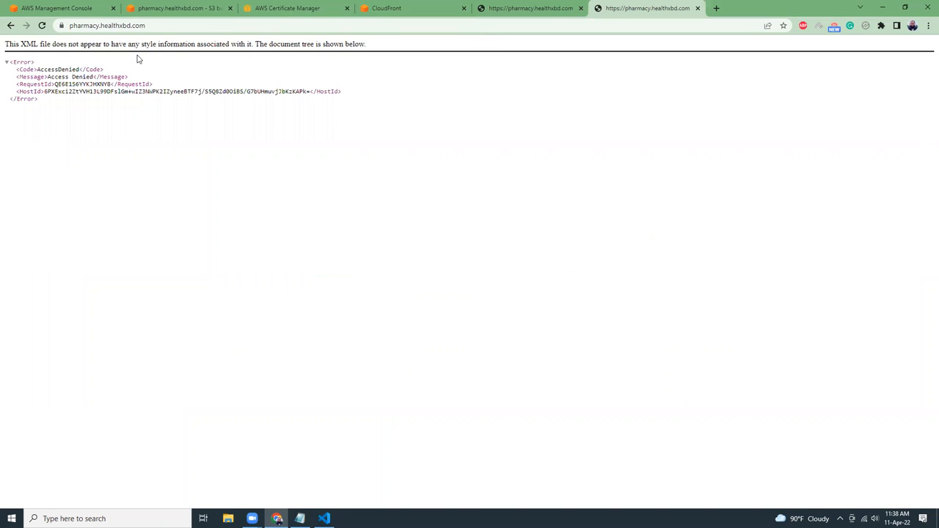
Review the bucket's permissions showing public access and the public s3:GetObject policy
{"action": "left_click", "coordinate": [179, 9]}
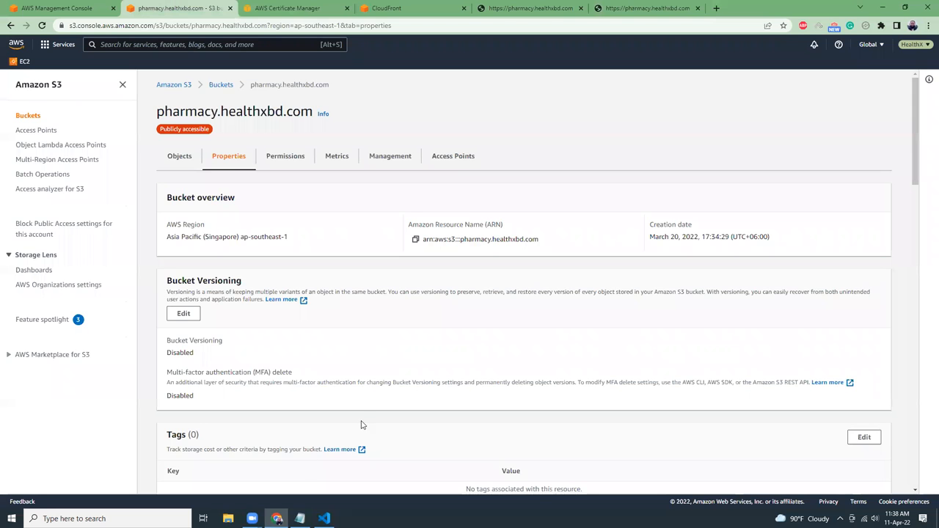
{"action": "left_click", "coordinate": [284, 155]}
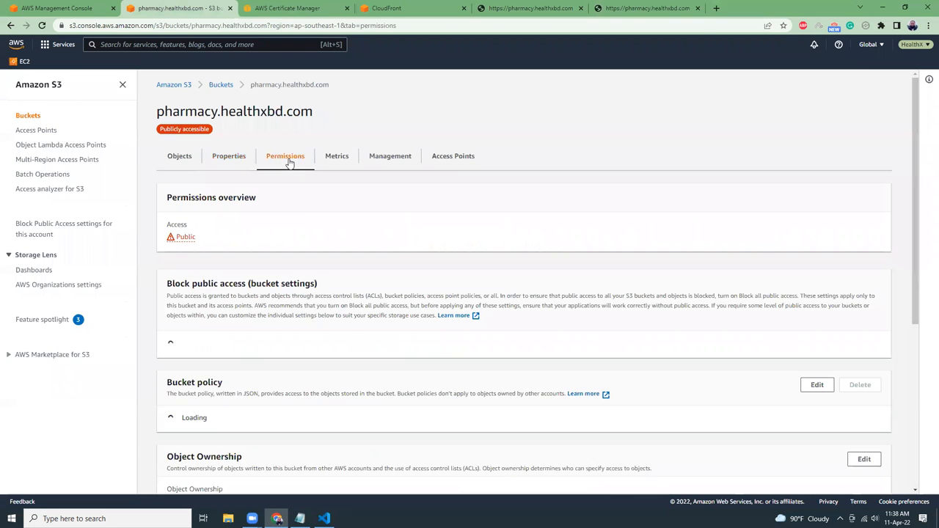
{"action": "scroll", "scroll_direction": "down", "scroll_amount": 3}
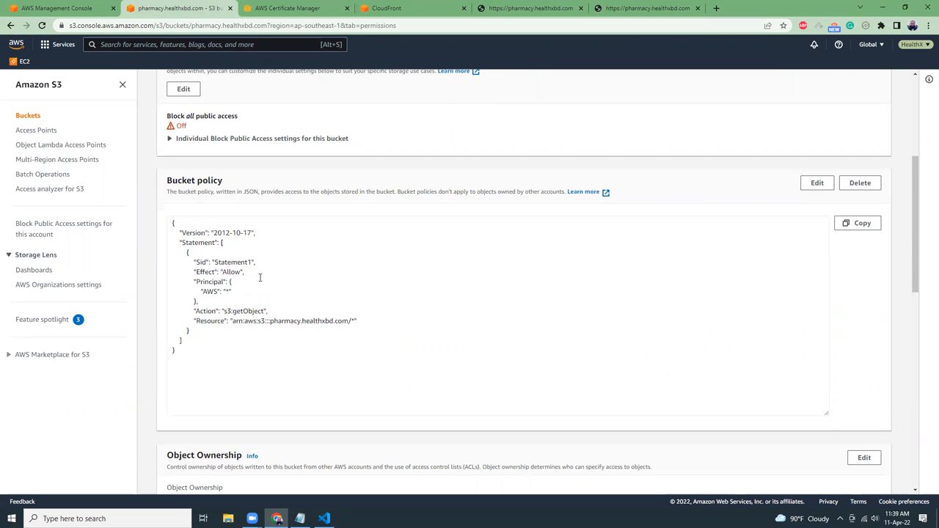
{"action": "mouse_move", "coordinate": [335, 308]}
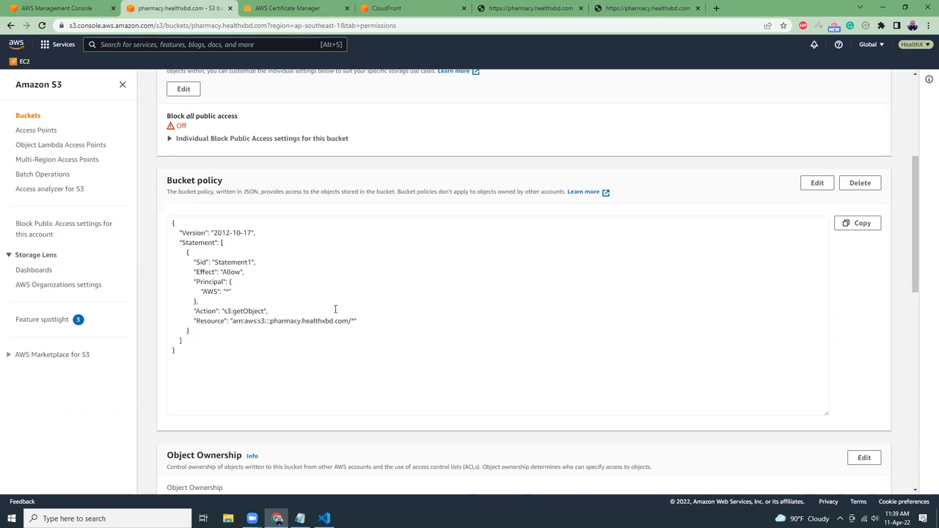
{"action": "scroll", "scroll_direction": "up", "scroll_amount": 3}
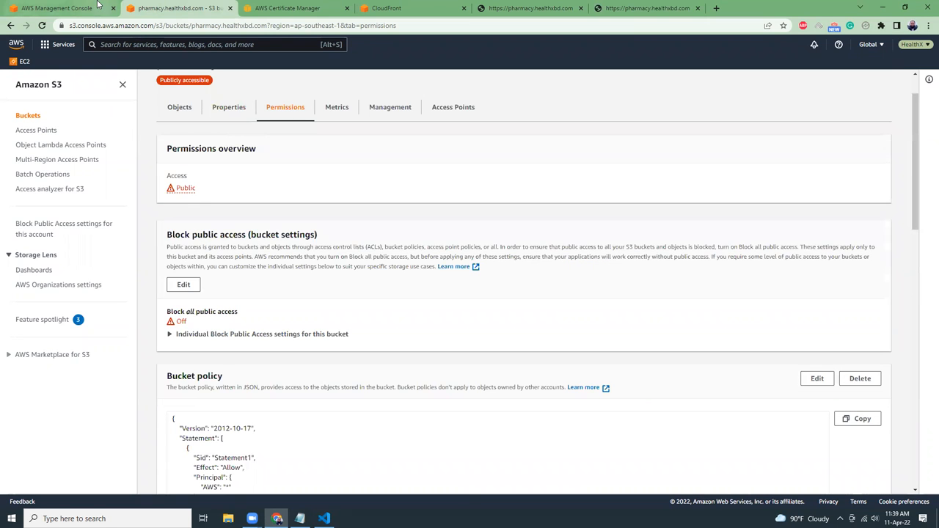
Search for CodeBuild and open its build projects list
{"action": "type", "text": "cm"}
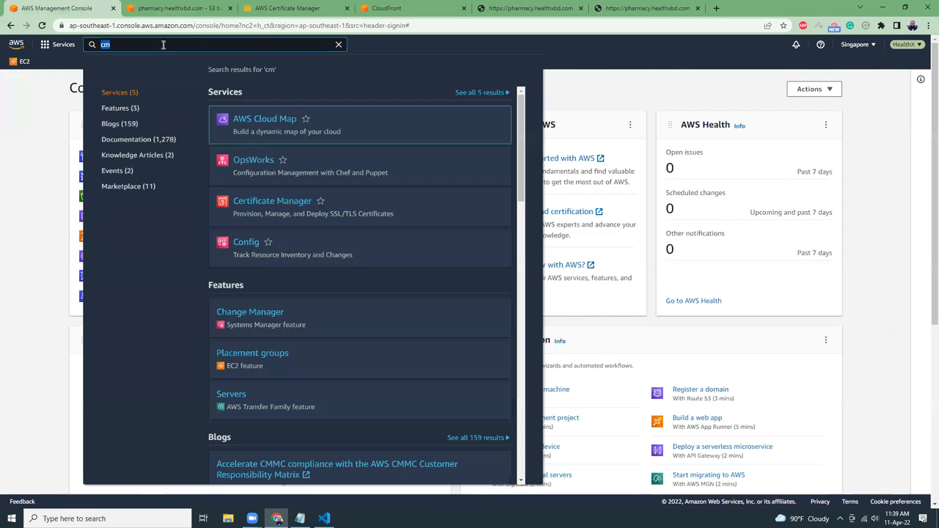
{"action": "type", "text": "codebuild"}
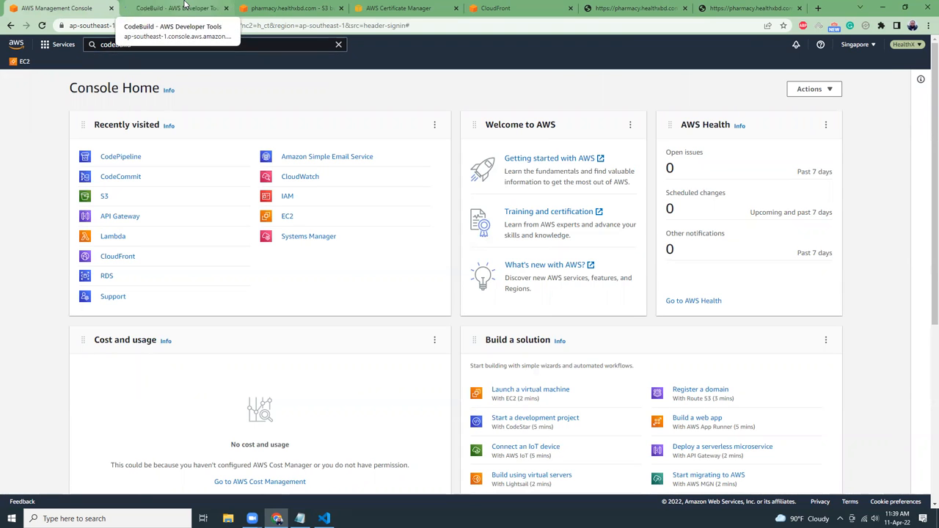
{"action": "left_click", "coordinate": [176, 9]}
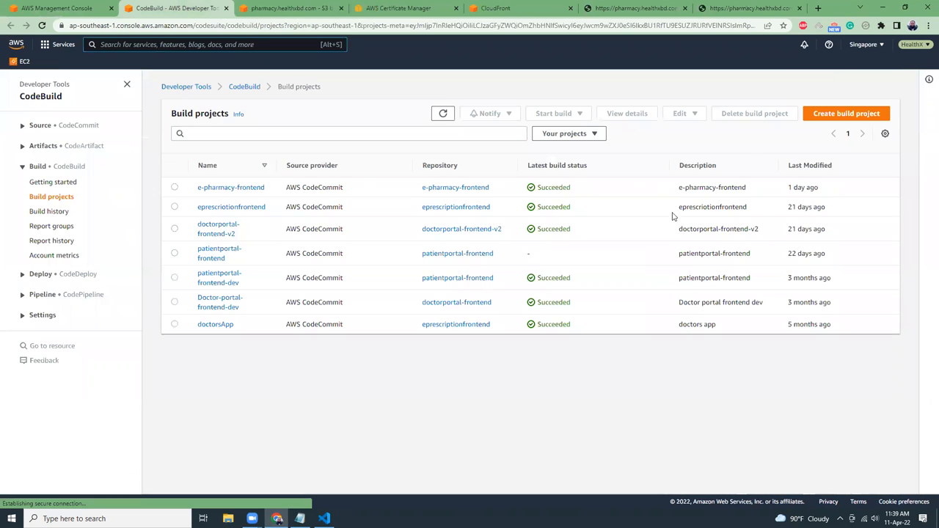
Start a new build project named e-pharmacy-frontend-prod
{"action": "left_click", "coordinate": [846, 113]}
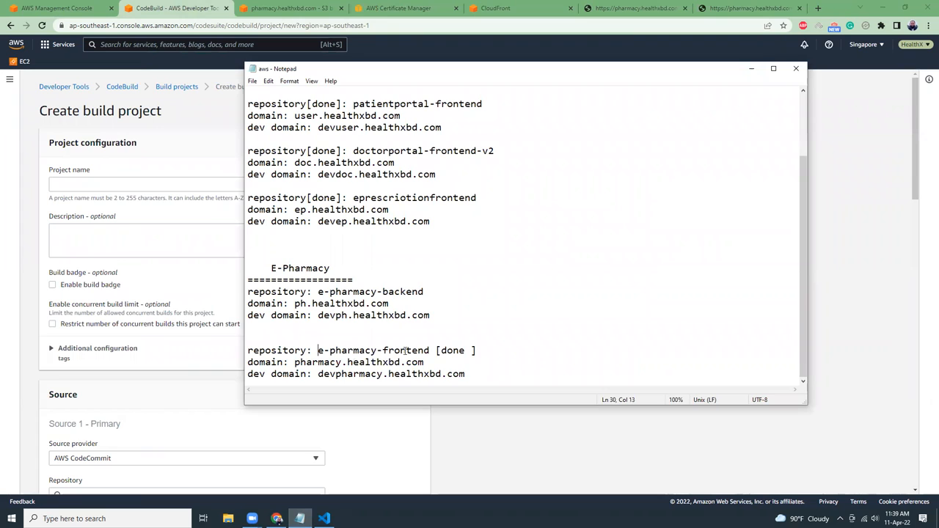
{"action": "double_click", "coordinate": [373, 350]}
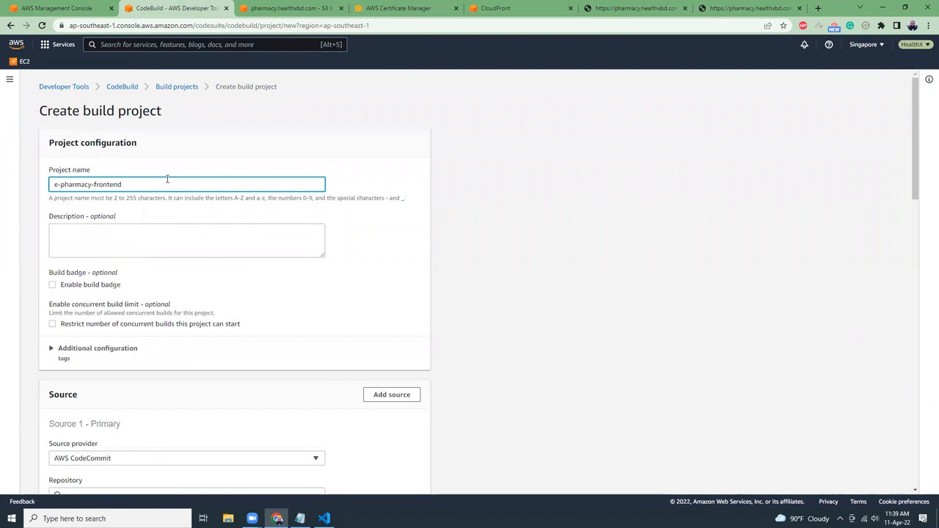
{"action": "type", "text": "-prod"}
{"action": "left_click", "coordinate": [186, 240]}
{"action": "type", "text": "e-pharmacy-frontend pro"}
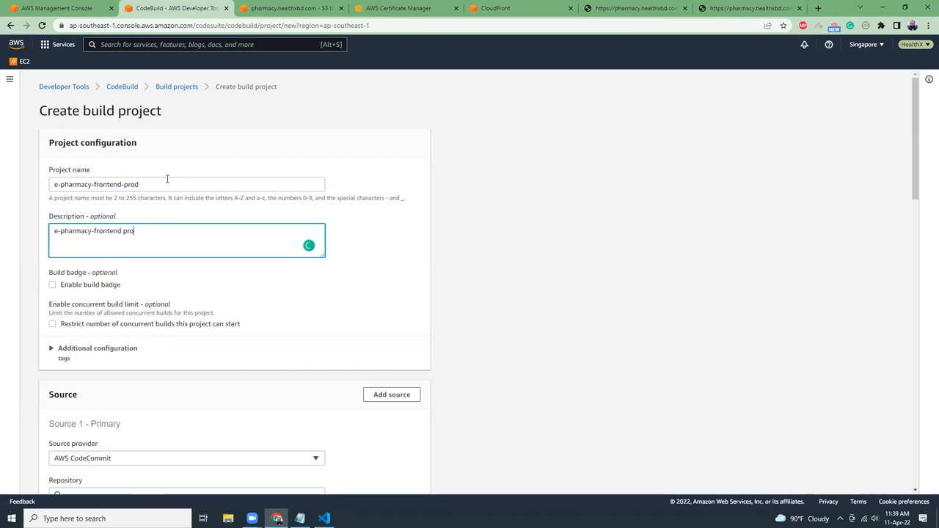
{"action": "mouse_move", "coordinate": [511, 314]}
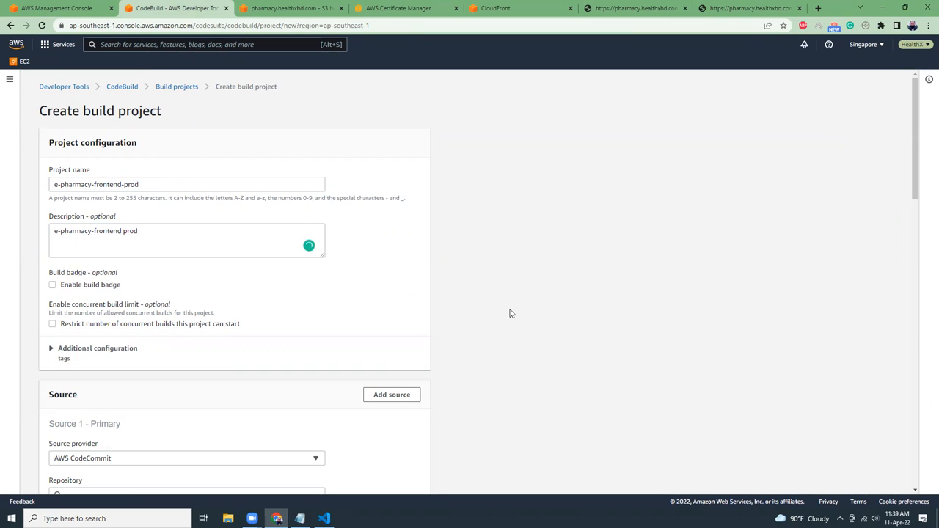
{"action": "scroll", "scroll_direction": "down", "scroll_amount": 3}
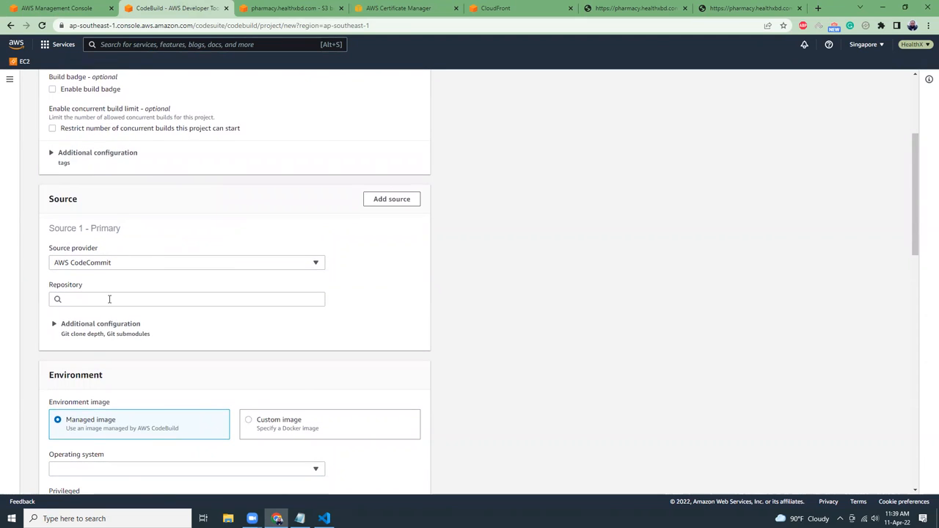
Source the build from the e-pharmacy-frontend CodeCommit repository's master branch
{"action": "type", "text": "e-pharmacy-frontend"}
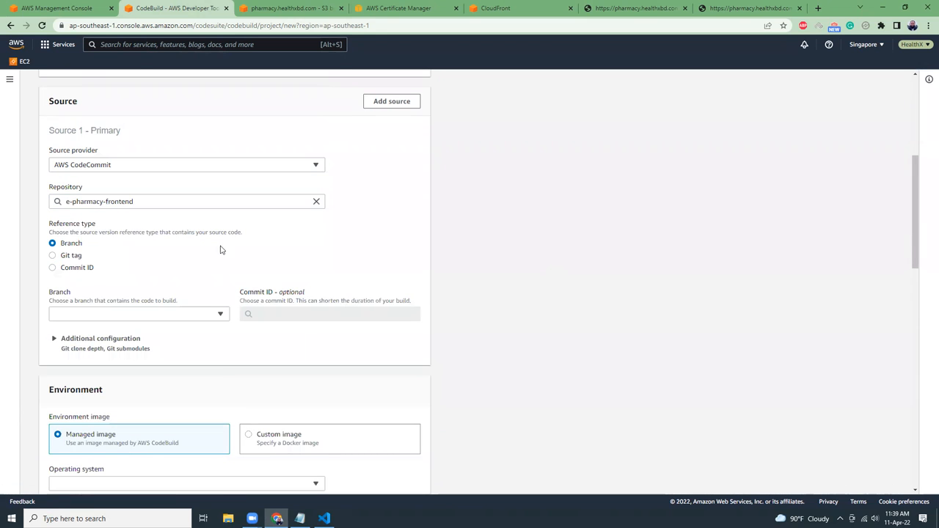
{"action": "mouse_move", "coordinate": [217, 326]}
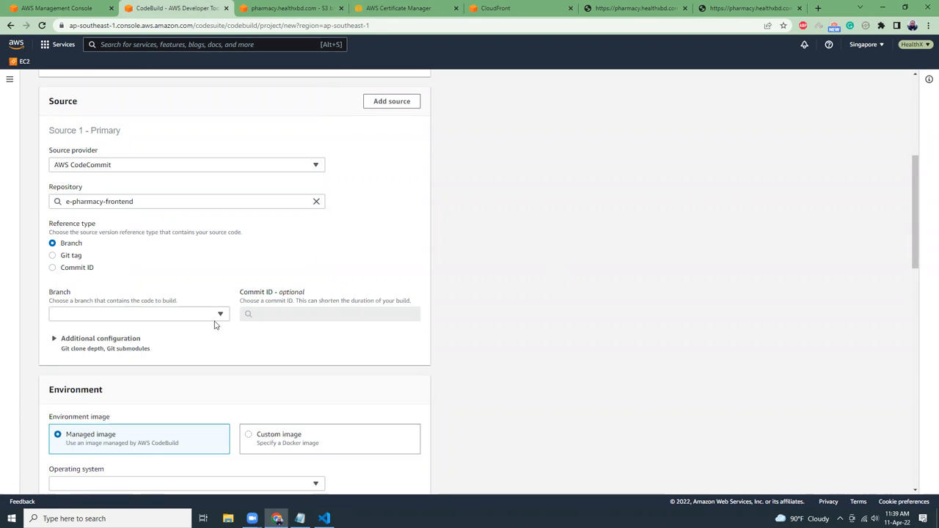
{"action": "left_click", "coordinate": [138, 314]}
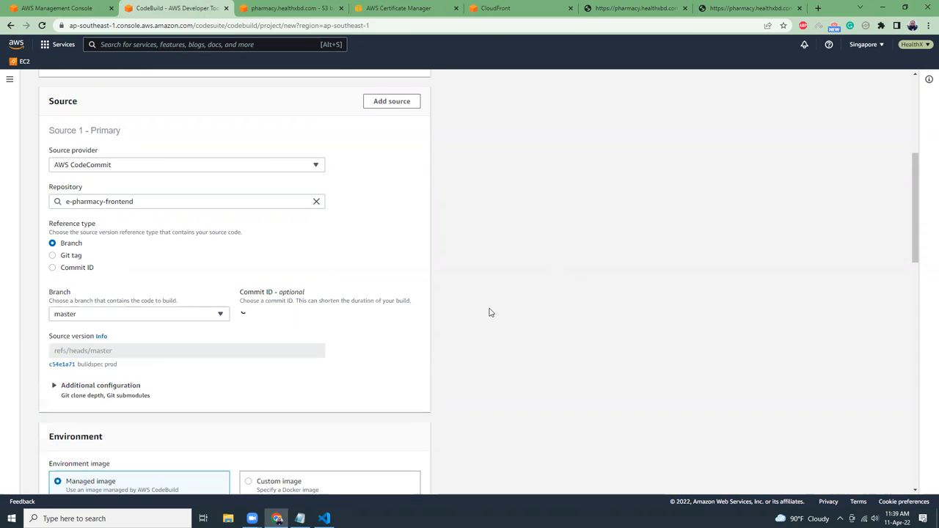
{"action": "scroll", "scroll_direction": "down", "scroll_amount": 3}
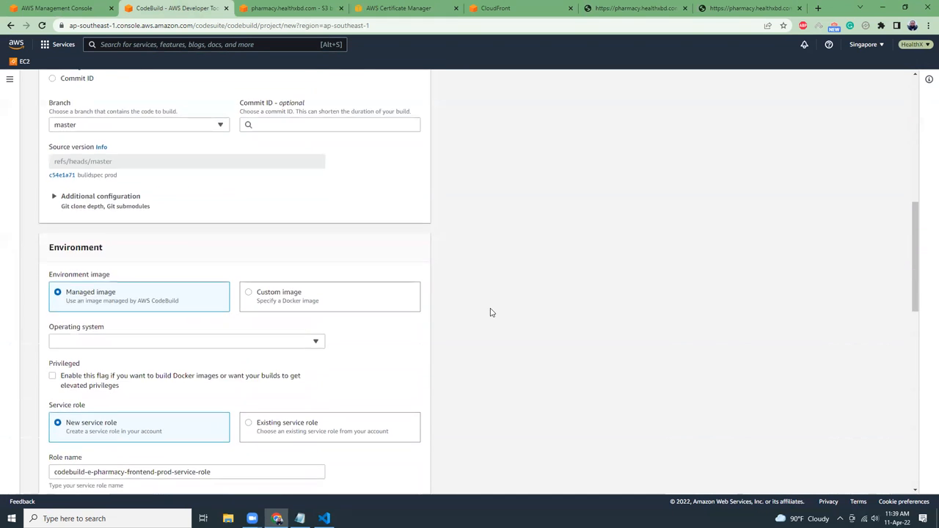
Set the environment to Amazon Linux 2, Standard runtime and the amazonlinux2 standard 3.0 image
{"action": "scroll", "scroll_direction": "down", "scroll_amount": 3}
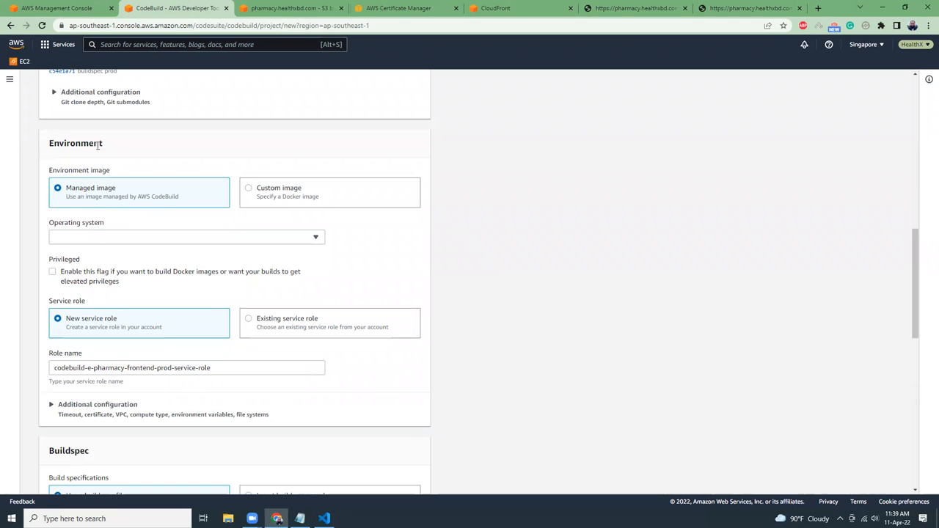
{"action": "left_click", "coordinate": [185, 236]}
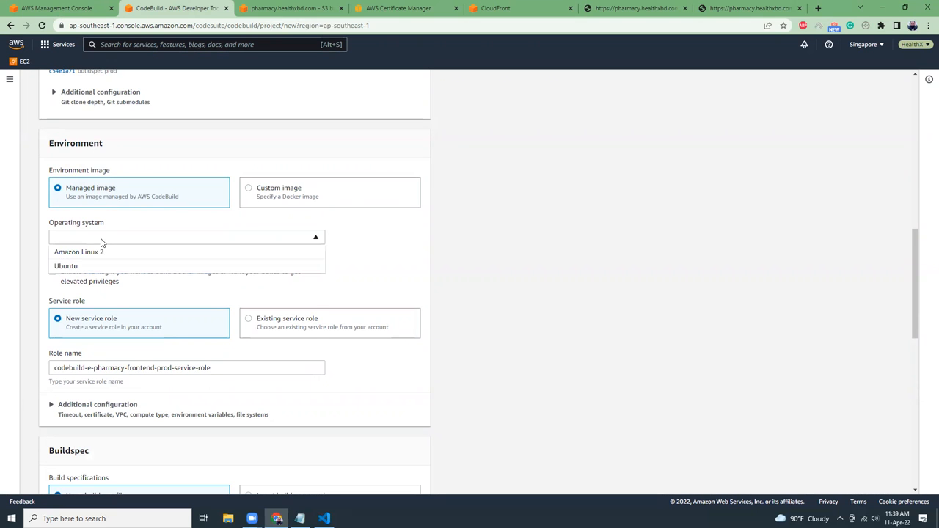
{"action": "left_click", "coordinate": [80, 252]}
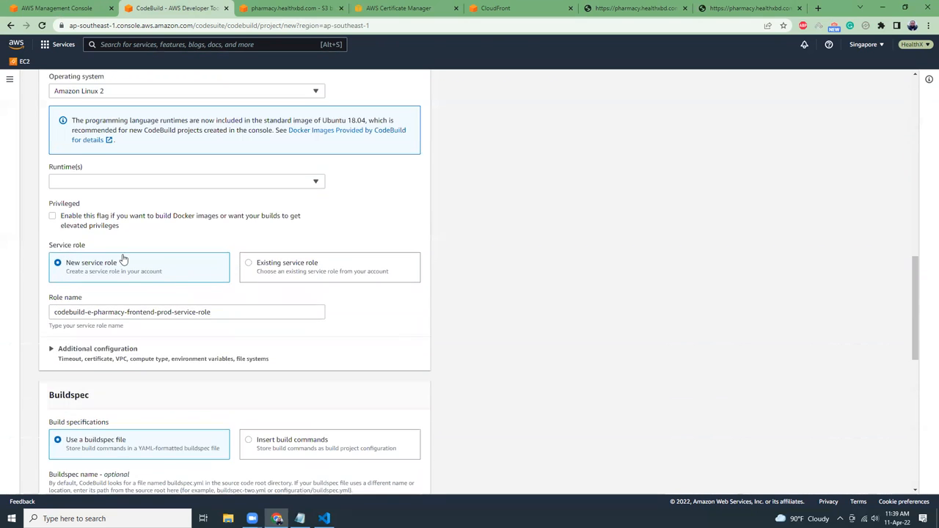
{"action": "left_click", "coordinate": [185, 182]}
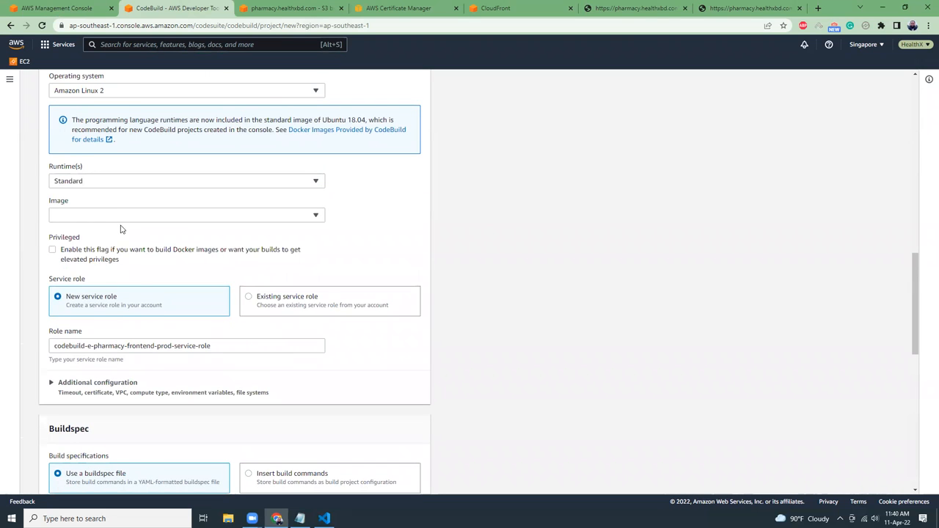
{"action": "left_click", "coordinate": [185, 214]}
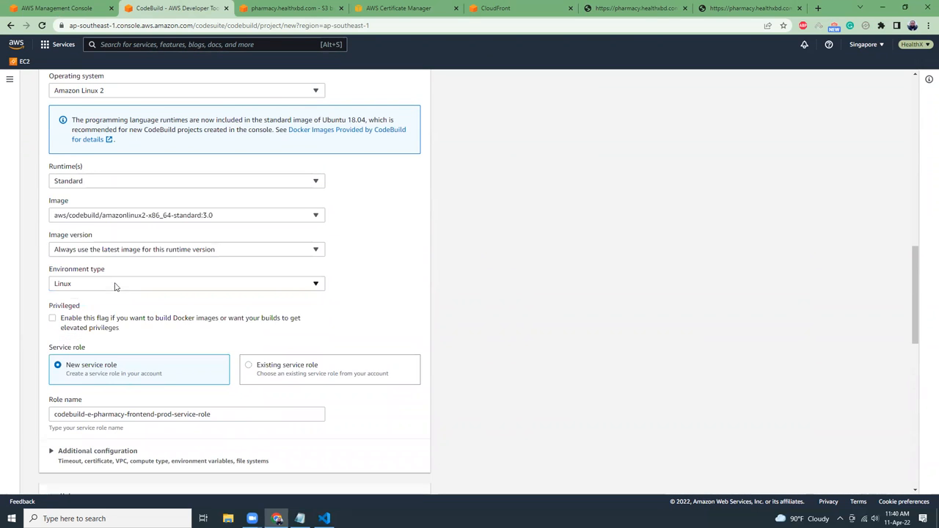
Reuse the eprescriptionfrontend service role and choose 7 GB memory, 4 vCPU compute
{"action": "scroll", "scroll_direction": "down", "scroll_amount": 3}
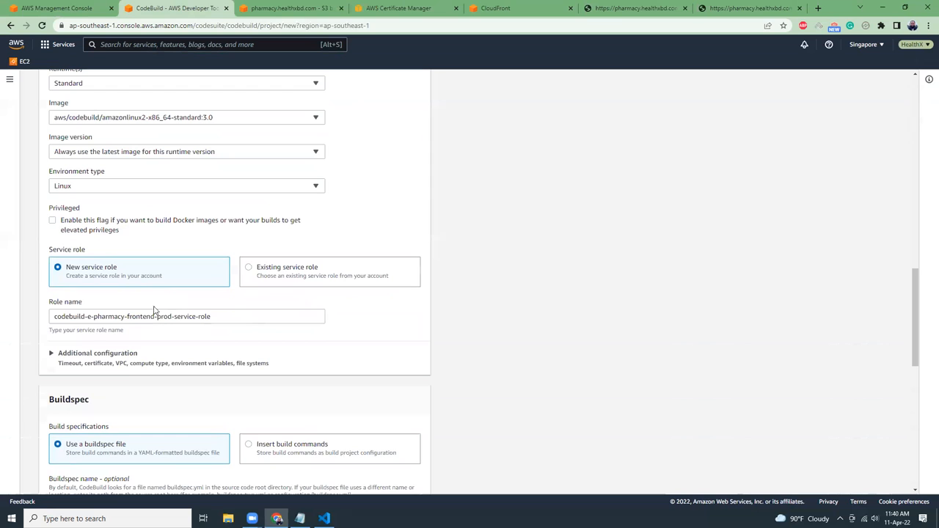
{"action": "left_click", "coordinate": [250, 267]}
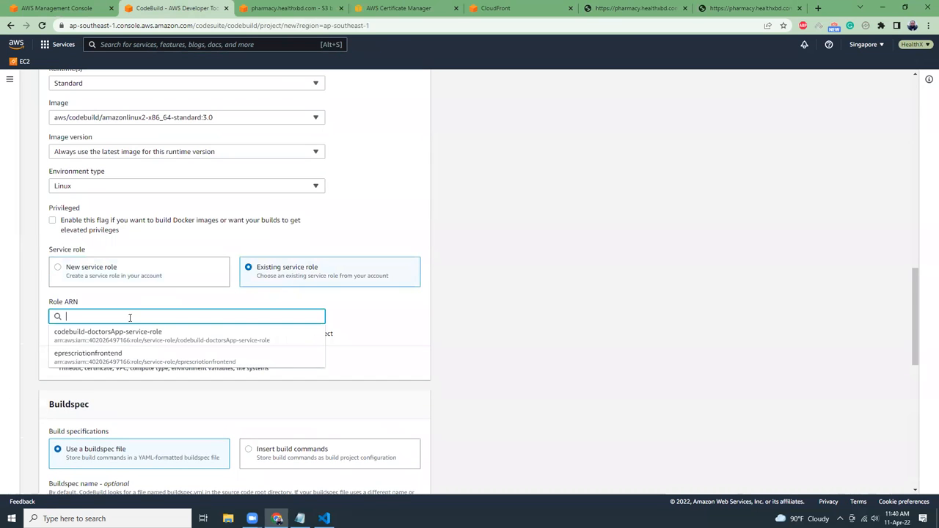
{"action": "left_click", "coordinate": [88, 352]}
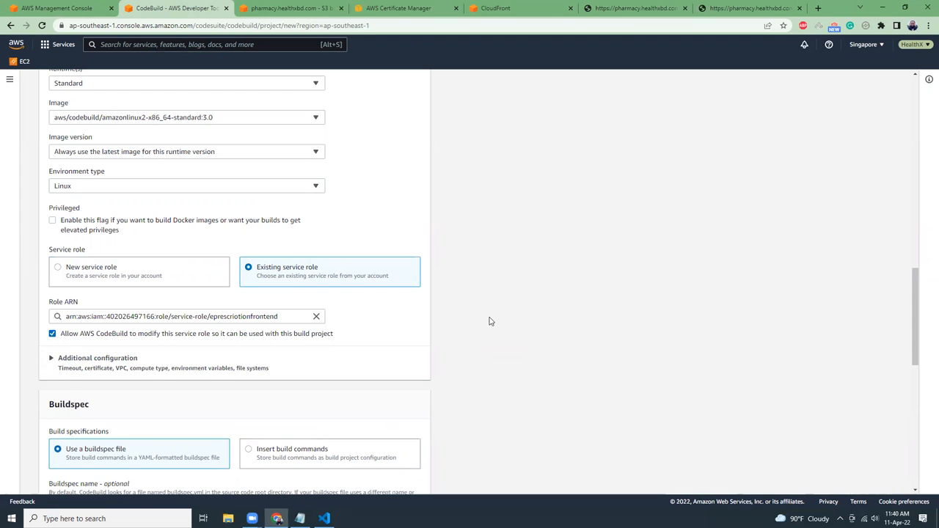
{"action": "scroll", "scroll_direction": "down", "scroll_amount": 3}
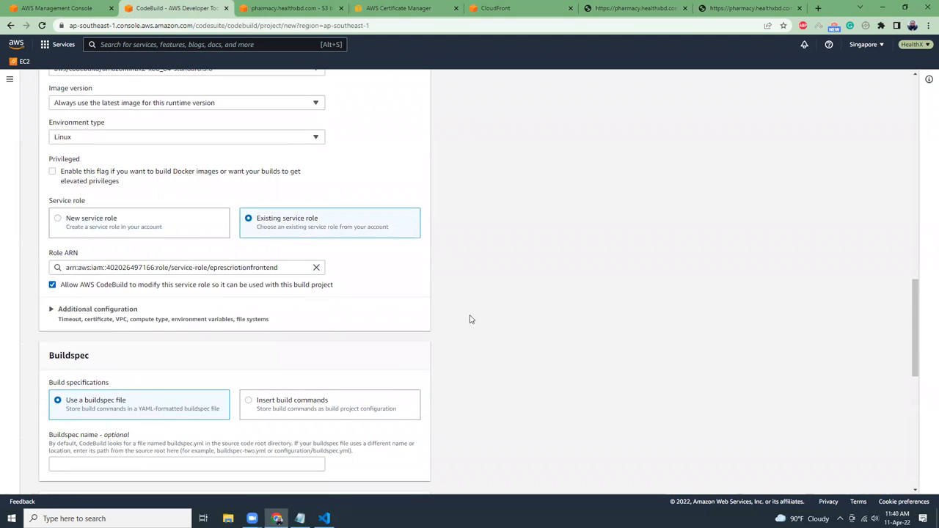
{"action": "mouse_move", "coordinate": [474, 324]}
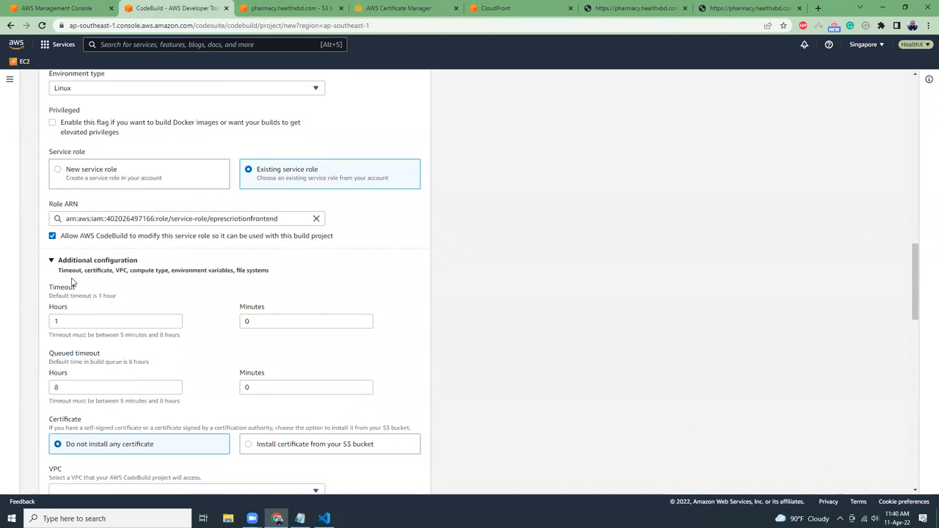
{"action": "scroll", "scroll_direction": "down", "scroll_amount": 3}
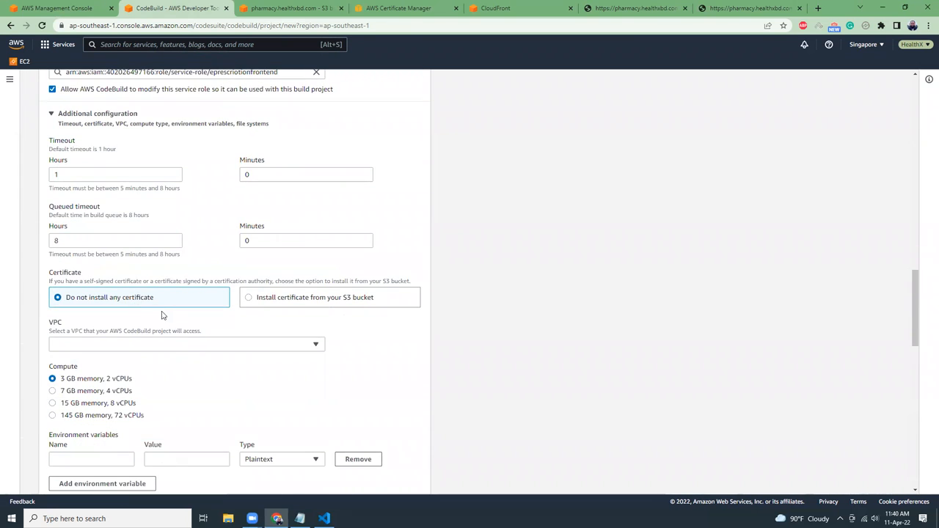
{"action": "scroll", "scroll_direction": "down", "scroll_amount": 3}
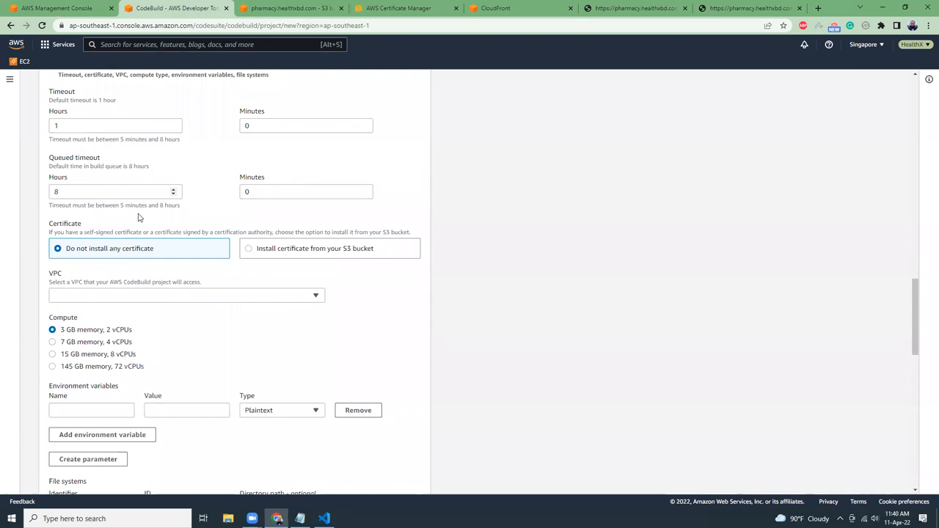
{"action": "scroll", "scroll_direction": "down", "scroll_amount": 3}
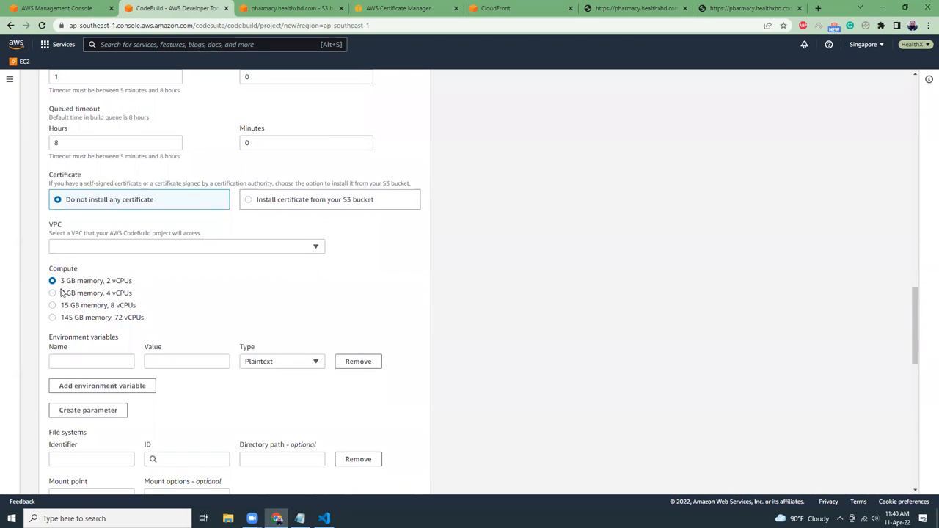
{"action": "left_click", "coordinate": [53, 294]}
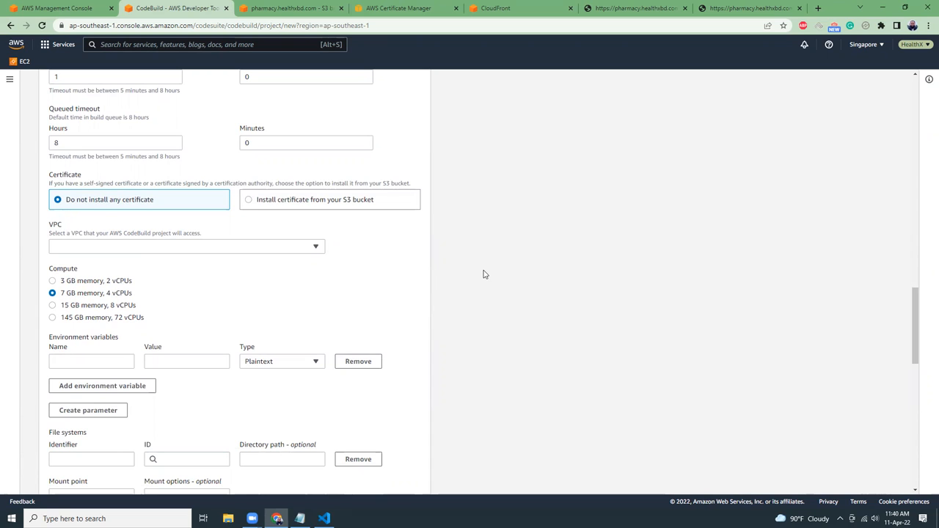
{"action": "mouse_move", "coordinate": [34, 281]}
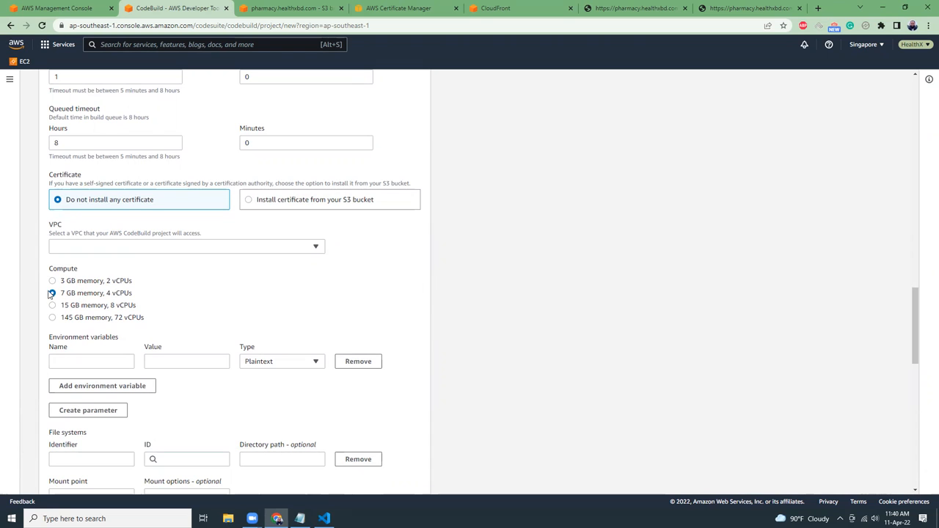
{"action": "left_click", "coordinate": [53, 293]}
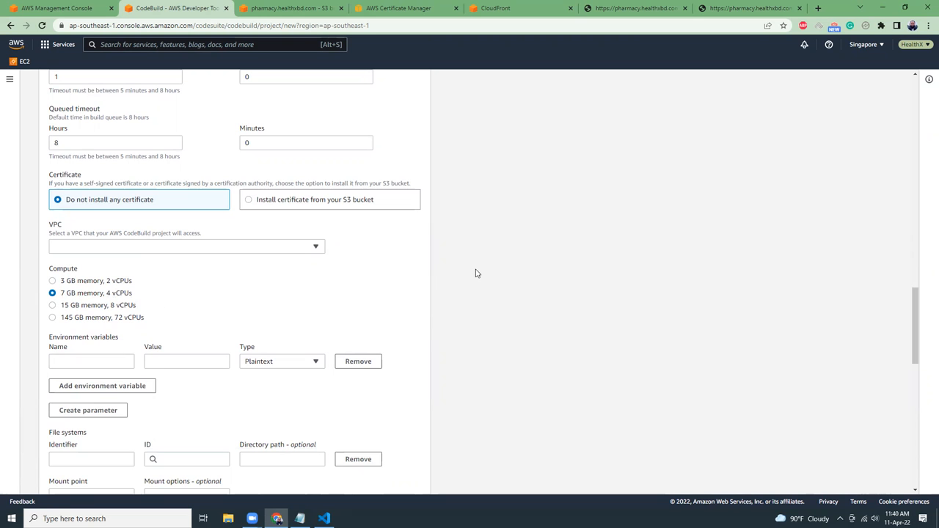
Point the project at the custom buildspec file buildspecProd.yml
{"action": "scroll", "scroll_direction": "down", "scroll_amount": 3}
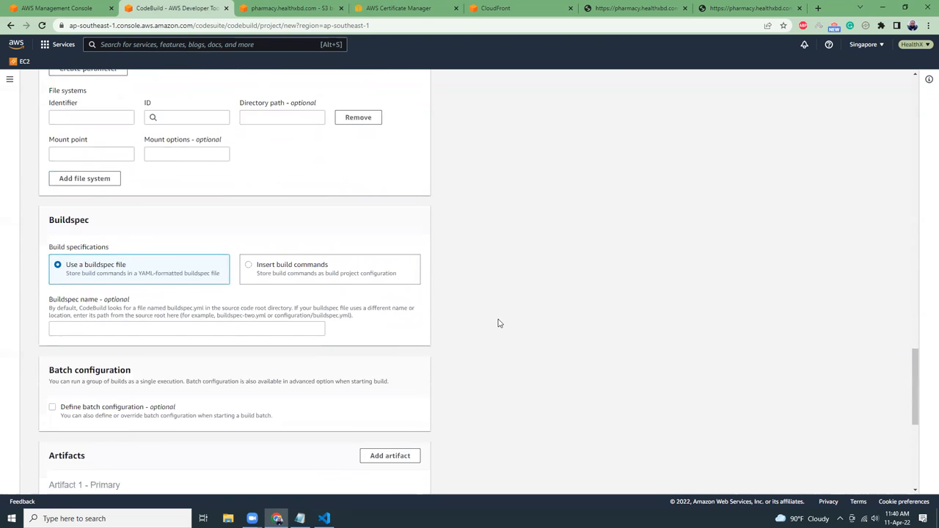
{"action": "left_click", "coordinate": [186, 329]}
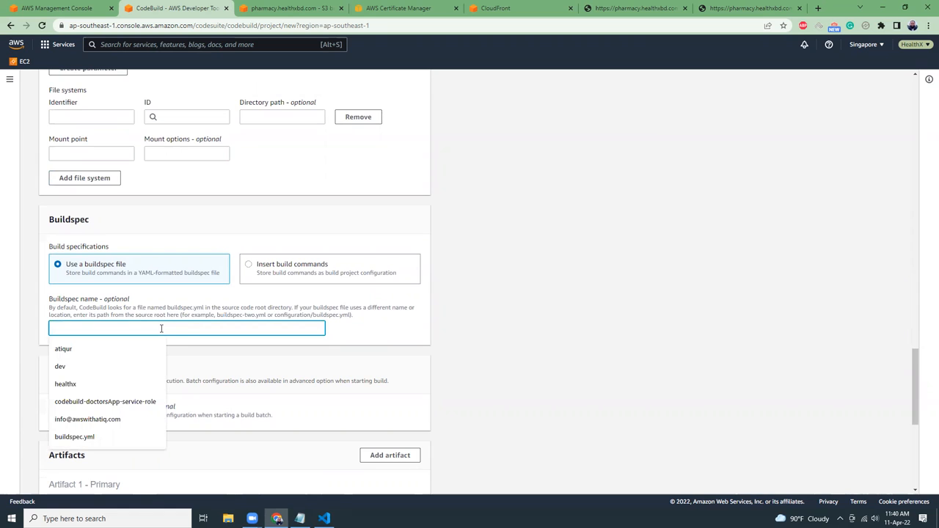
{"action": "type", "text": "buildspecProd.yml"}
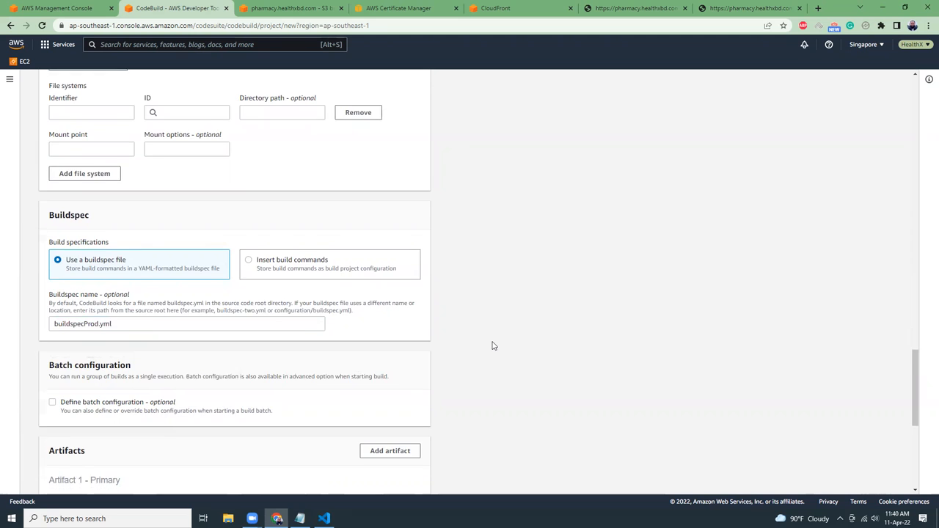
{"action": "scroll", "scroll_direction": "down", "scroll_amount": 3}
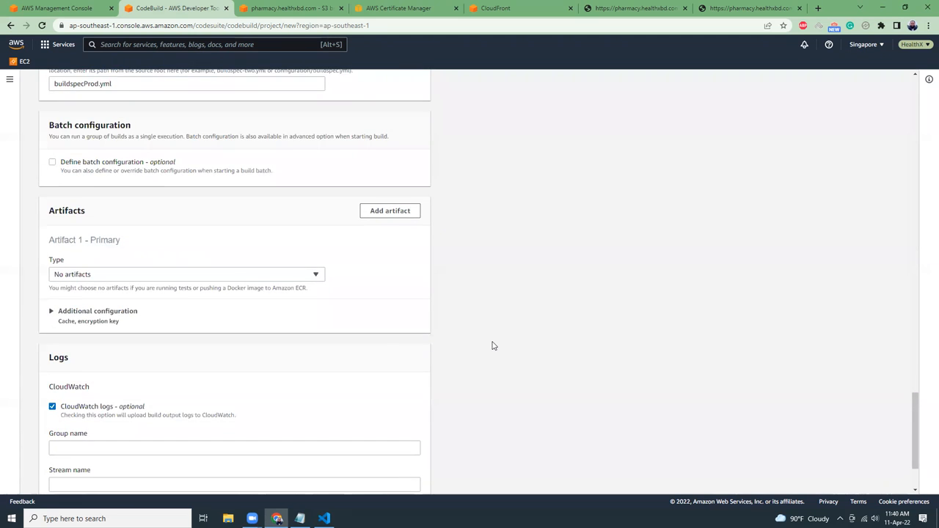
{"action": "mouse_move", "coordinate": [129, 287]}
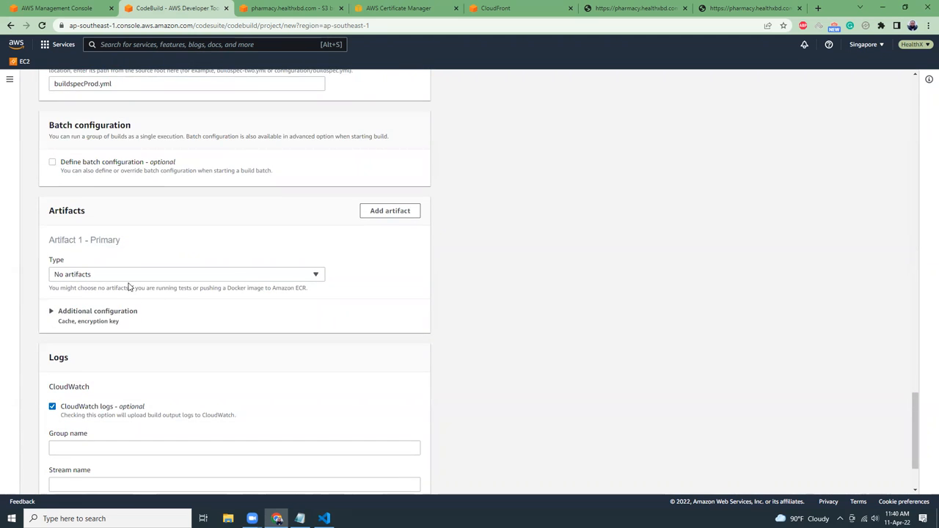
Set the CloudWatch log group to e-pharmacy-frontend-prod and create the build project
{"action": "scroll", "scroll_direction": "down", "scroll_amount": 3}
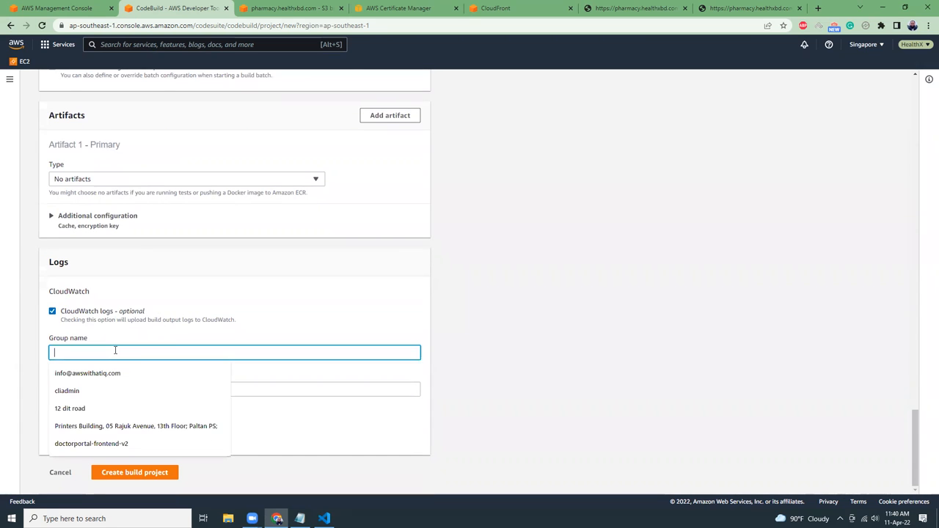
{"action": "type", "text": "e-pharmacy-frontend"}
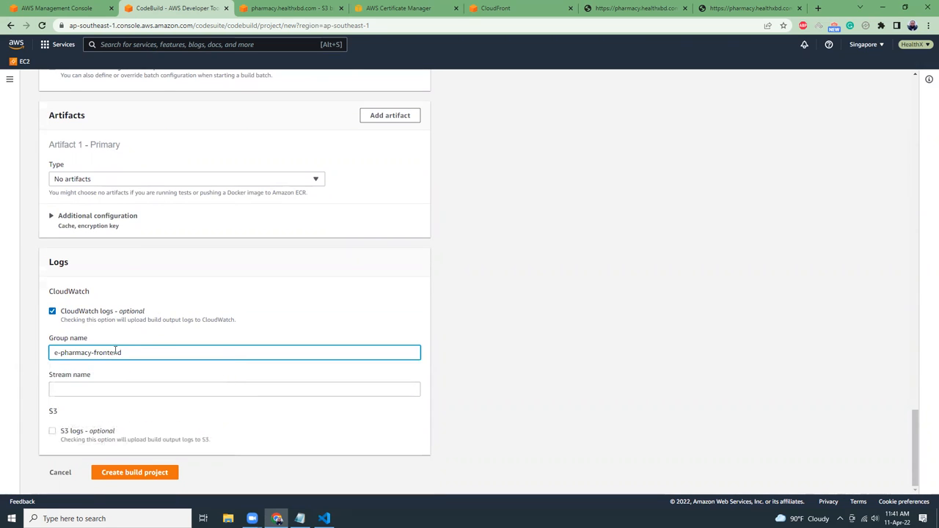
{"action": "type", "text": "-prod"}
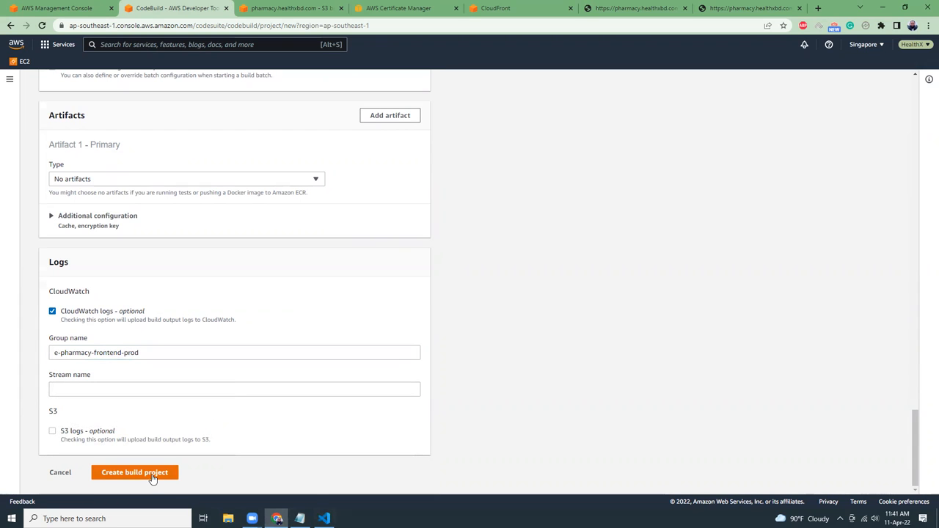
{"action": "left_click", "coordinate": [135, 473]}
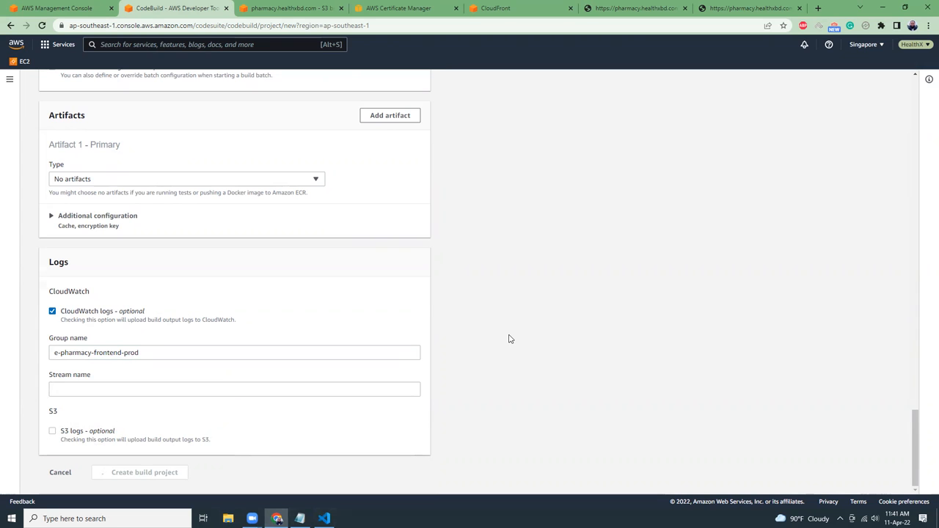
Dismiss the project-created notice and go to the CodePipeline pipelines list
{"action": "left_click", "coordinate": [143, 473]}
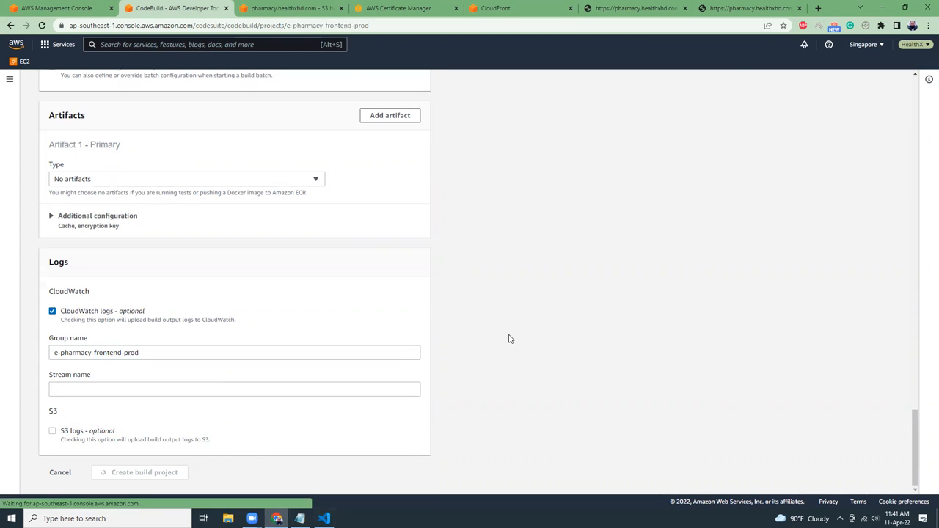
{"action": "left_click", "coordinate": [144, 472]}
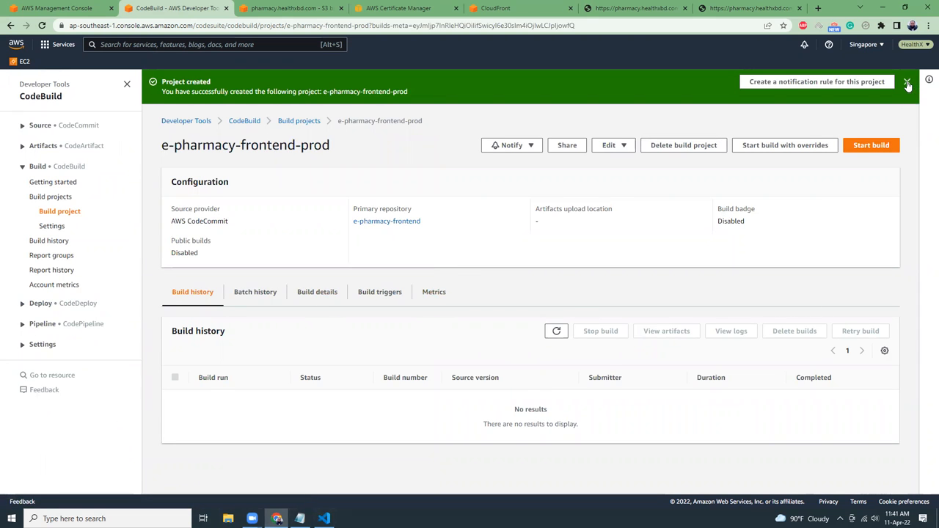
{"action": "left_click", "coordinate": [907, 83]}
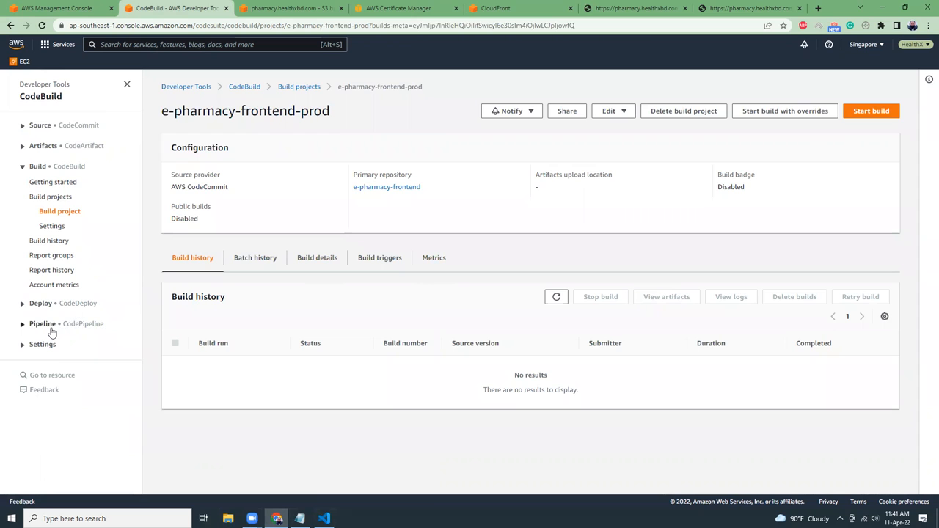
{"action": "left_click", "coordinate": [42, 324]}
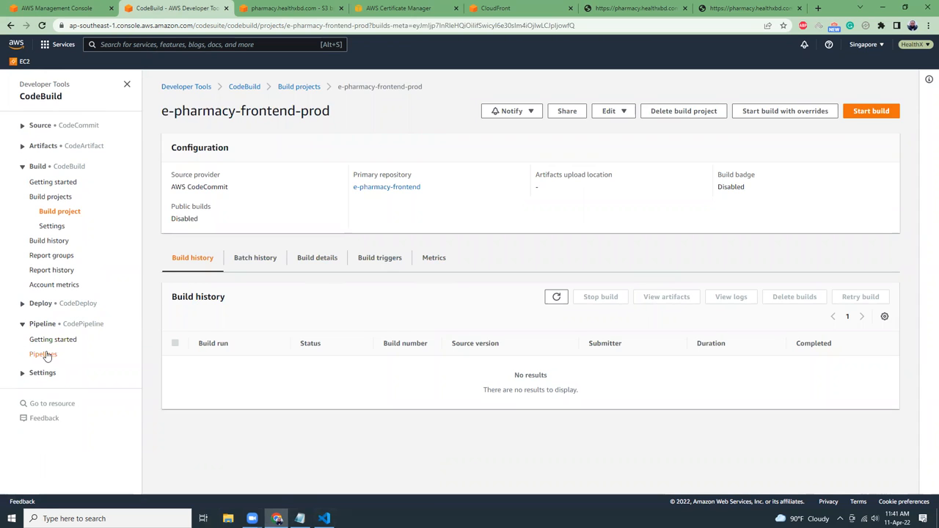
{"action": "left_click", "coordinate": [44, 354]}
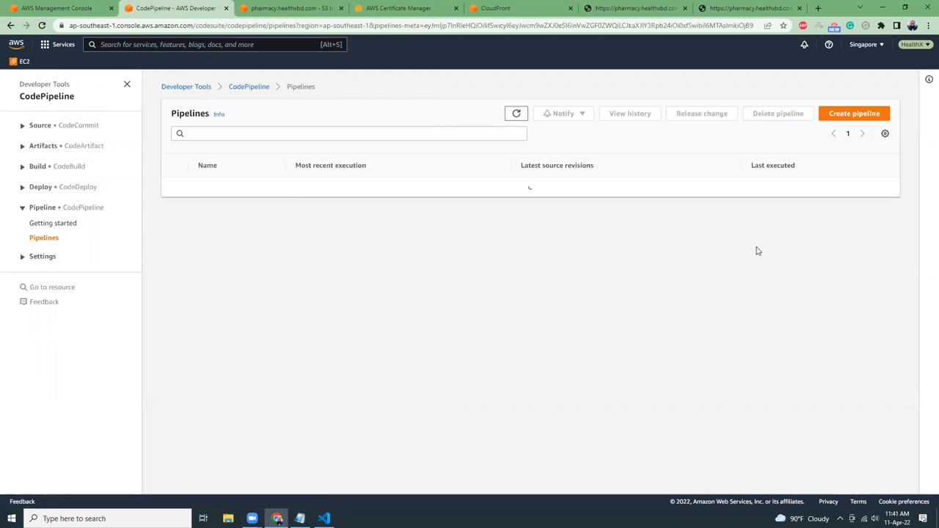
Name the new pipeline e-pharmacy-frontend-prod with the existing service role and proceed to Source
{"action": "left_click", "coordinate": [854, 113]}
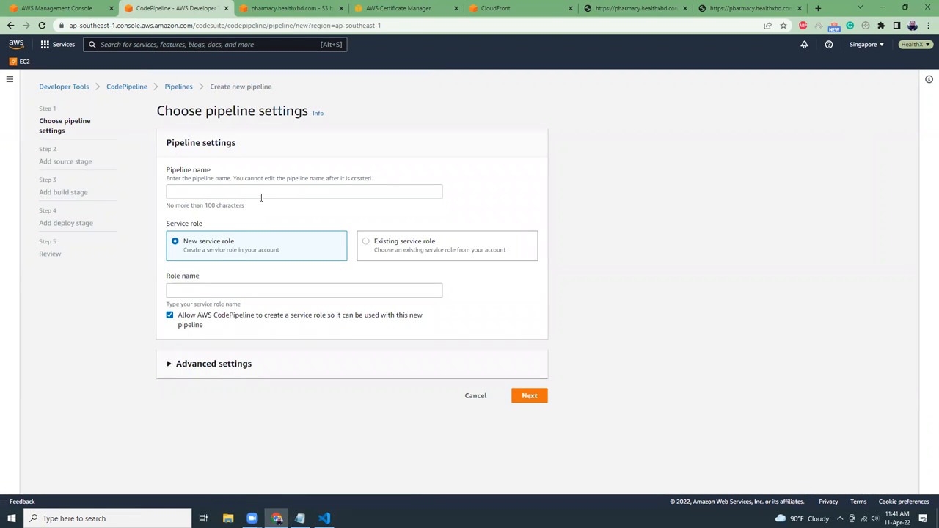
{"action": "type", "text": "e-pharmacy-frontend"}
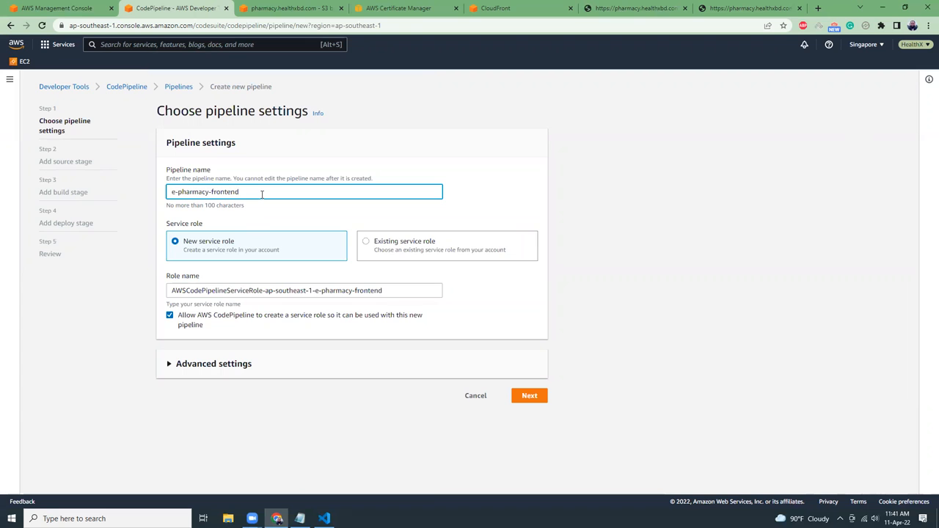
{"action": "type", "text": "-prod"}
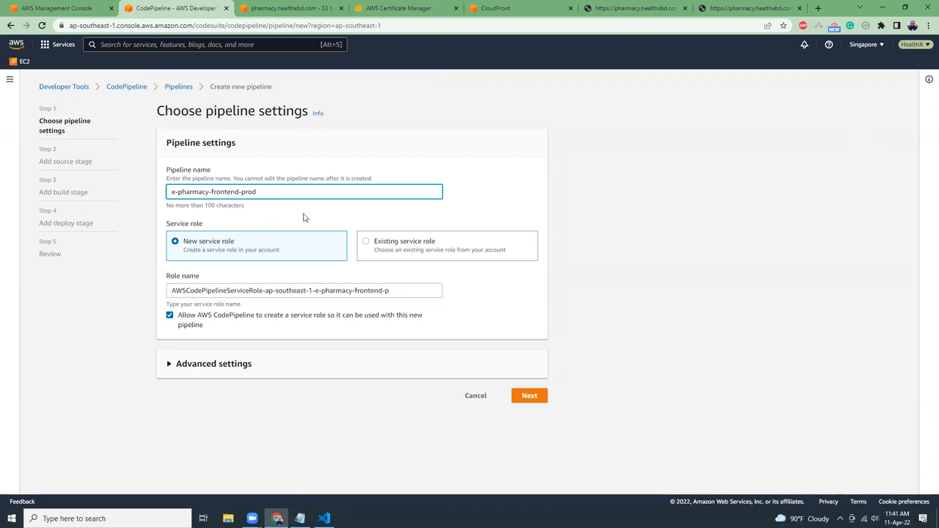
{"action": "left_click", "coordinate": [366, 240]}
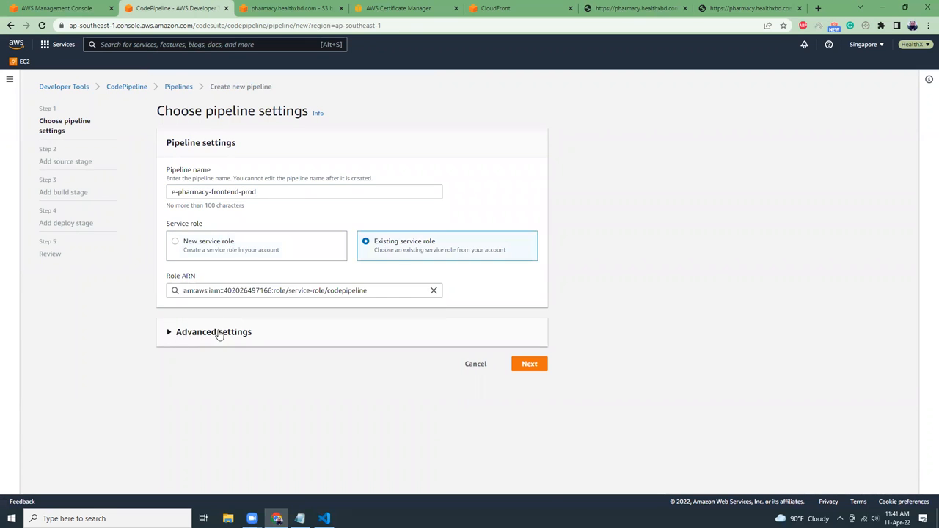
{"action": "left_click", "coordinate": [214, 332]}
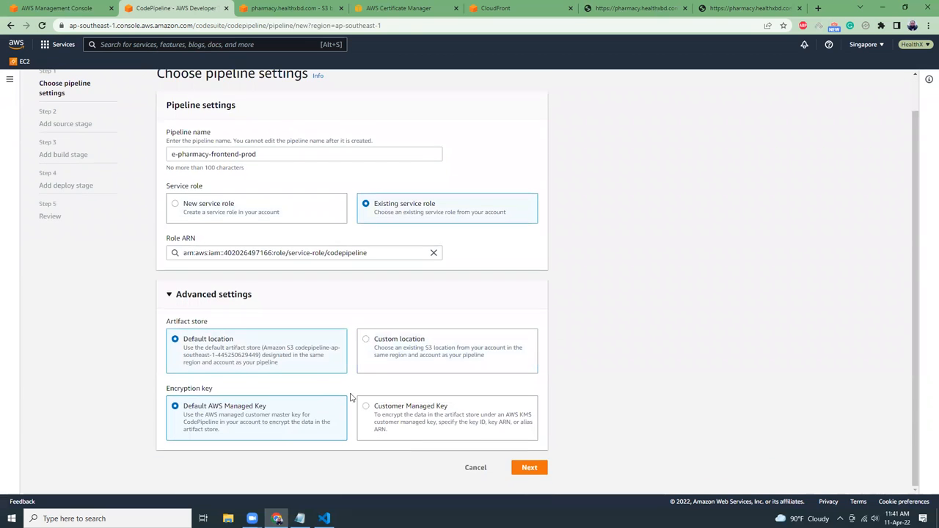
{"action": "left_click", "coordinate": [528, 467]}
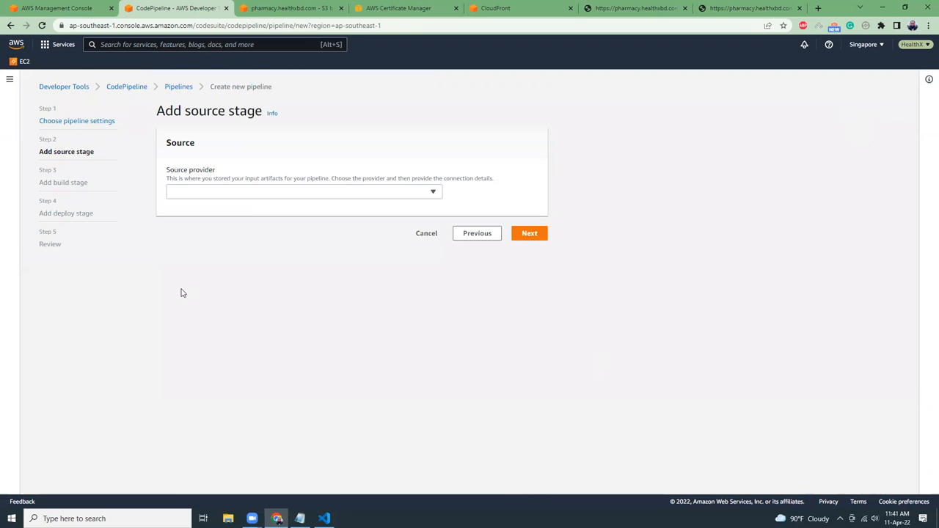
Use CodeCommit repository e-pharmacy-frontend on branch master as the source, then proceed to Build
{"action": "left_click", "coordinate": [301, 191]}
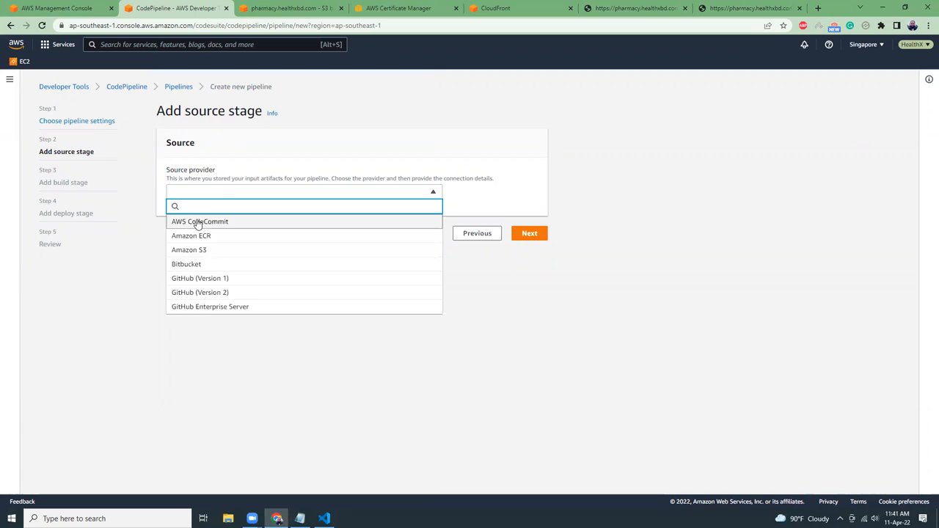
{"action": "left_click", "coordinate": [200, 220]}
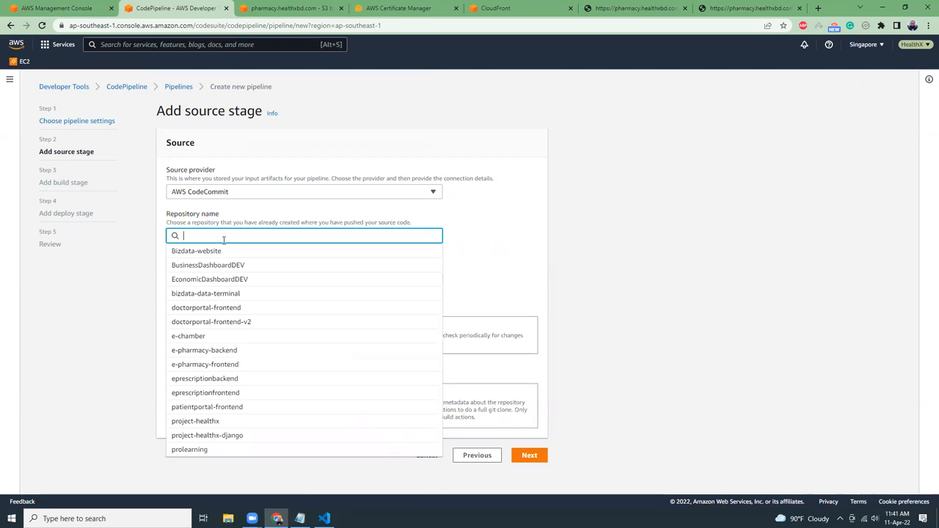
{"action": "left_click", "coordinate": [205, 364]}
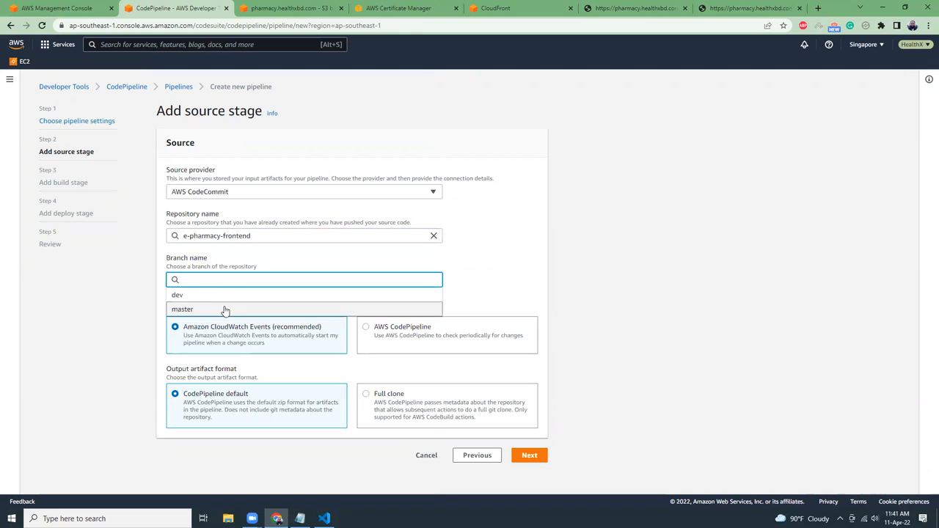
{"action": "left_click", "coordinate": [182, 308]}
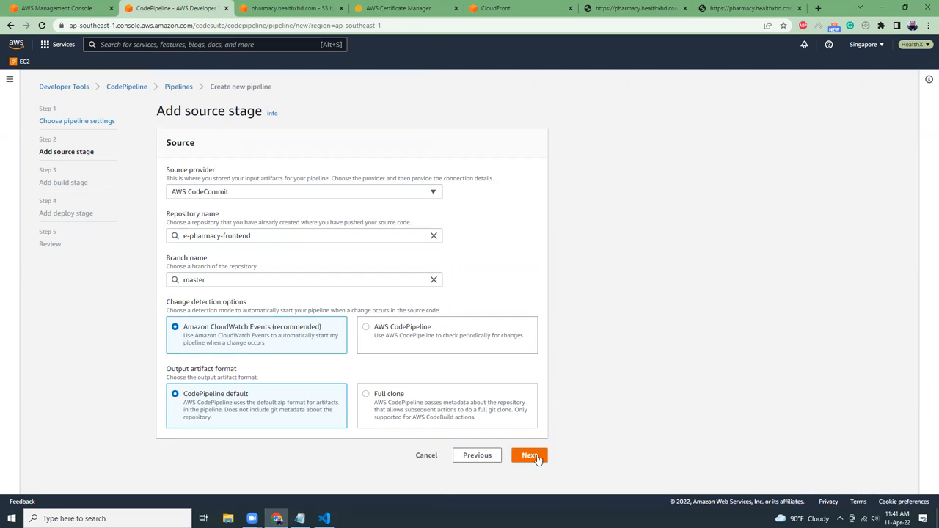
{"action": "left_click", "coordinate": [529, 455]}
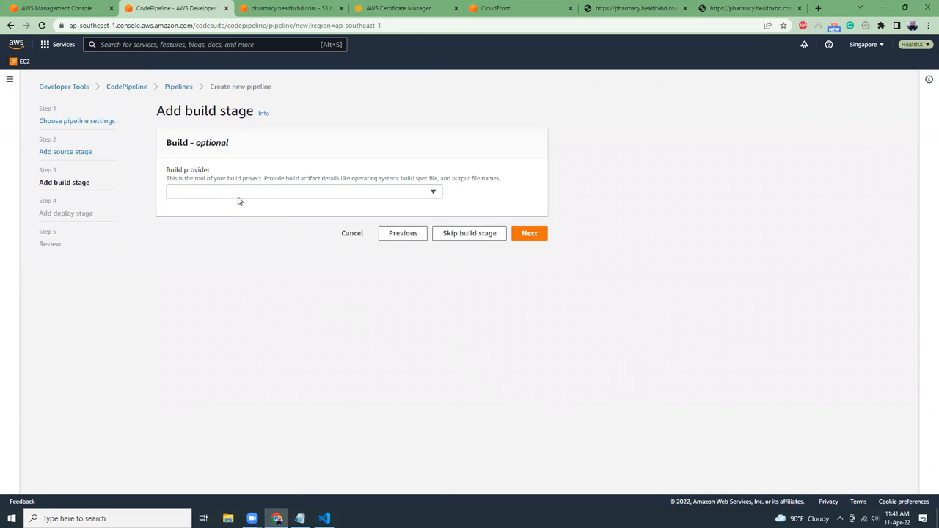
Use CodeBuild project e-pharmacy-frontend-prod for the build stage, then proceed to Deploy
{"action": "left_click", "coordinate": [302, 191]}
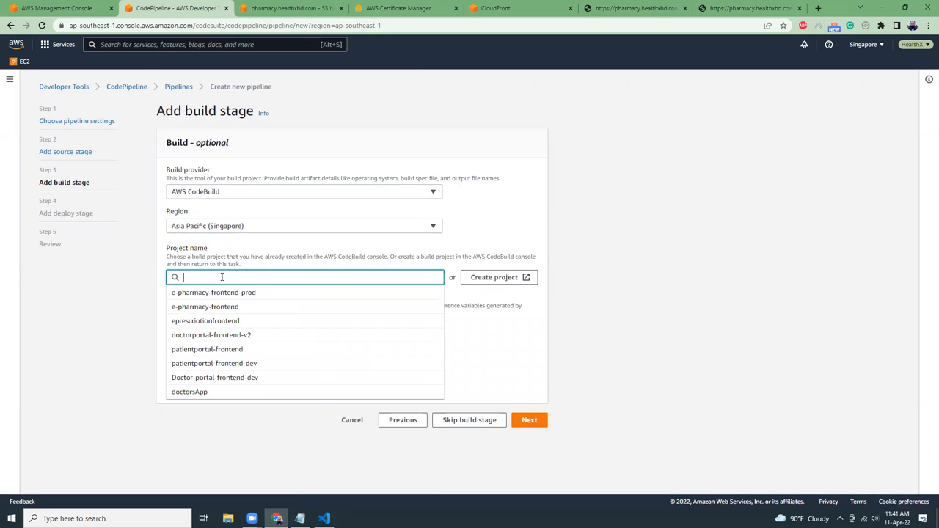
{"action": "type", "text": "e-pharmacy-frontend"}
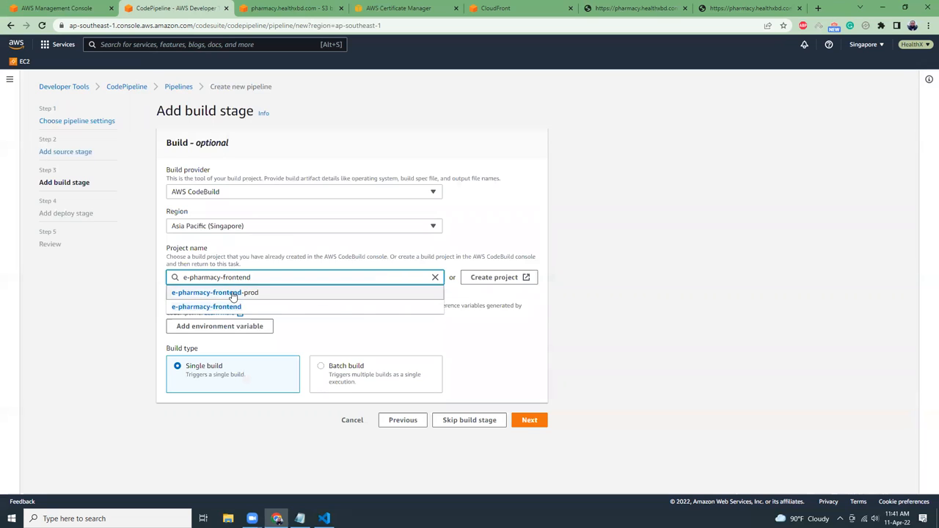
{"action": "left_click", "coordinate": [214, 292]}
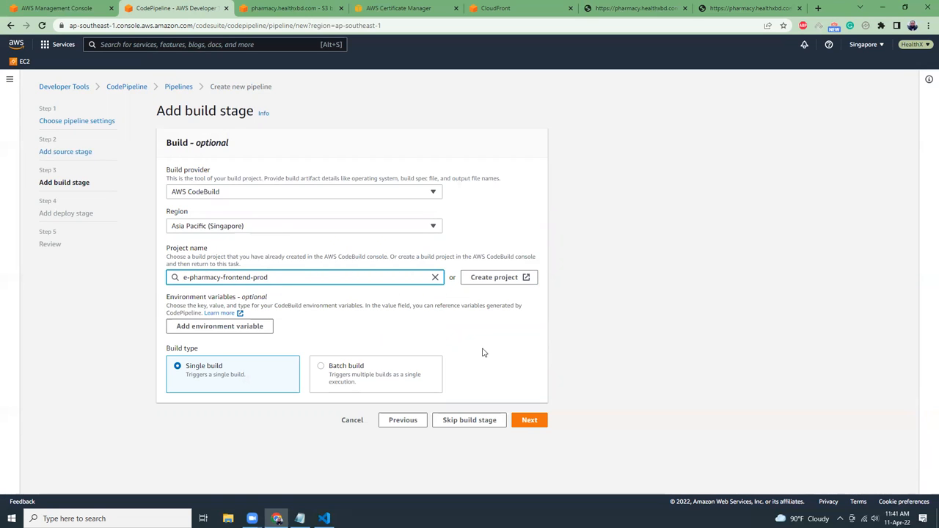
{"action": "left_click", "coordinate": [528, 420]}
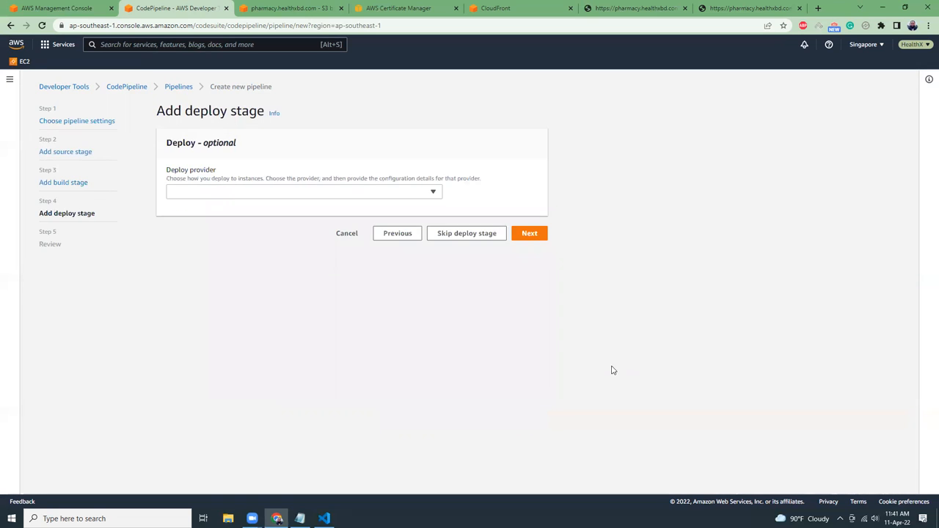
Choose Amazon S3 as the deploy provider and check the pharmacy.healthxbd.com bucket
{"action": "left_click", "coordinate": [300, 191]}
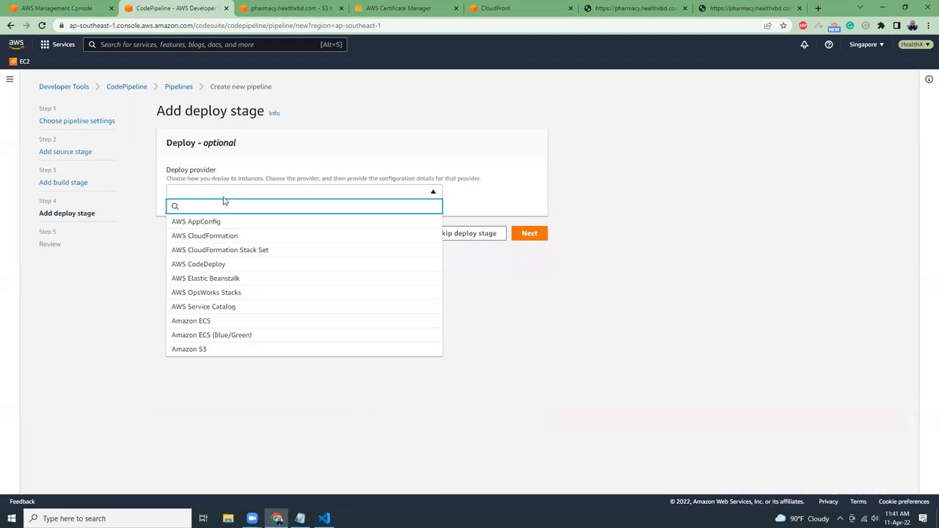
{"action": "left_click", "coordinate": [187, 349]}
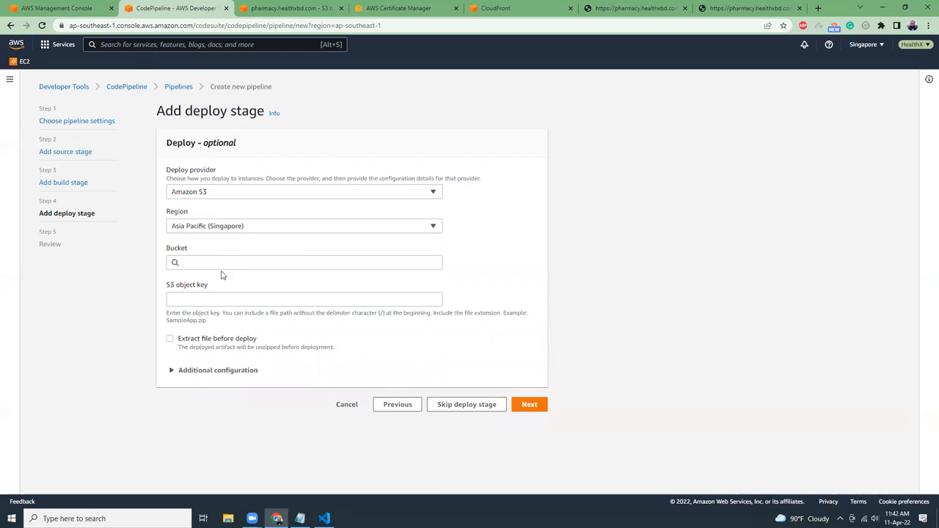
{"action": "left_click", "coordinate": [291, 9]}
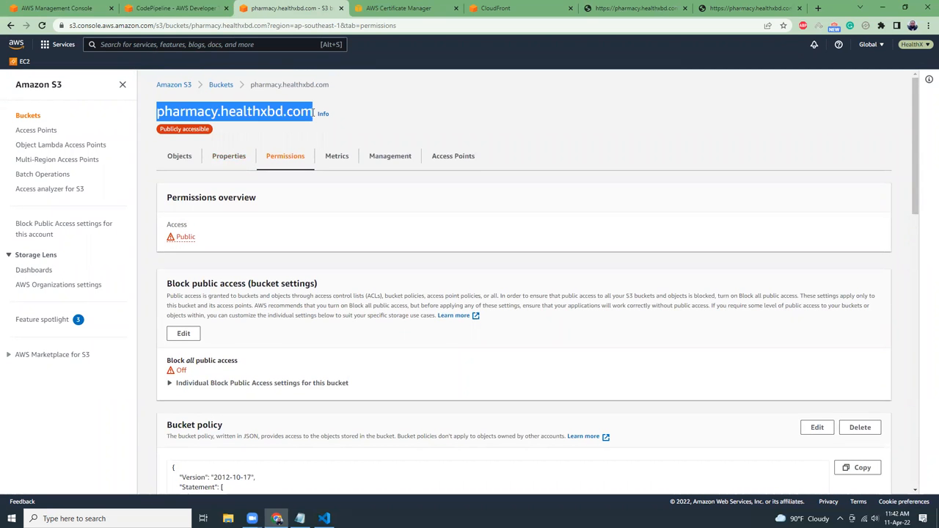
{"action": "left_click", "coordinate": [173, 8]}
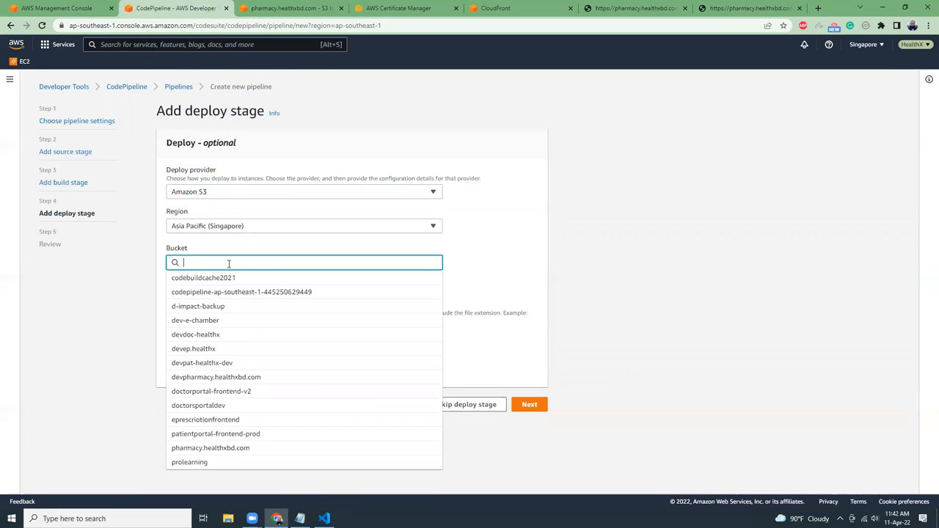
Target bucket pharmacy.healthxbd.com with additional options shown, then proceed to Review
{"action": "left_click", "coordinate": [212, 448]}
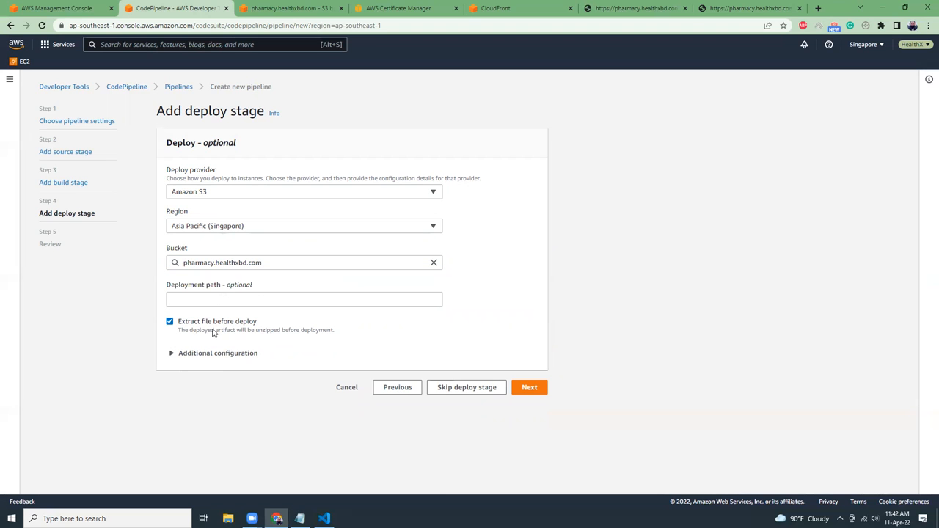
{"action": "left_click", "coordinate": [217, 352]}
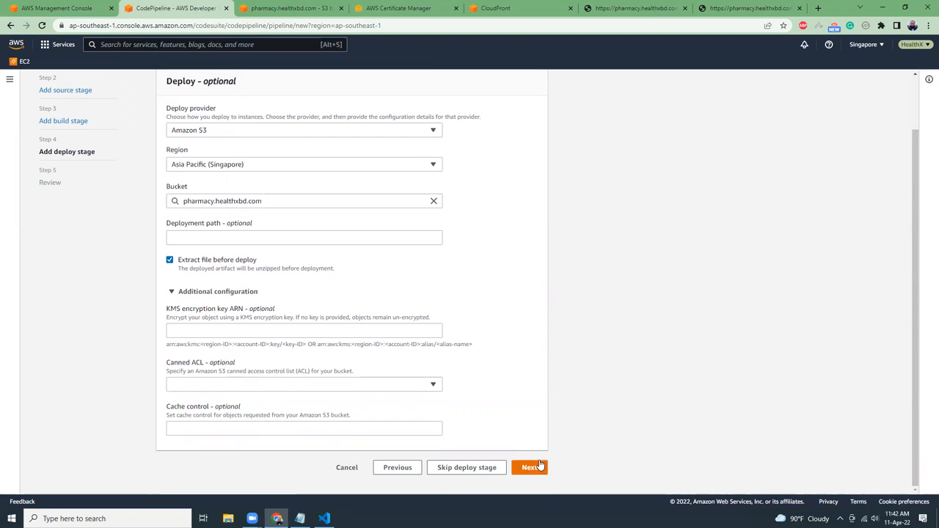
{"action": "left_click", "coordinate": [530, 467]}
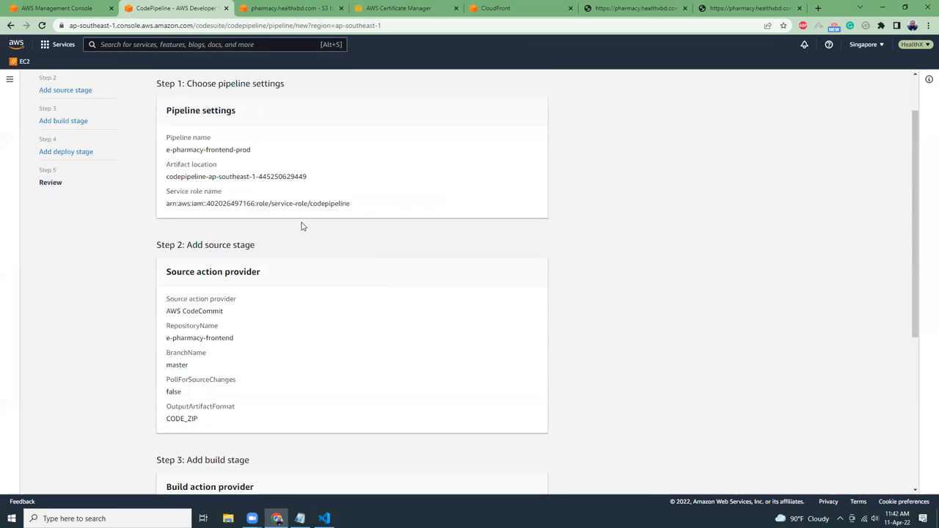
Create the e-pharmacy-frontend-prod pipeline from the reviewed settings, starting its first run
{"action": "scroll", "scroll_direction": "down", "scroll_amount": 3}
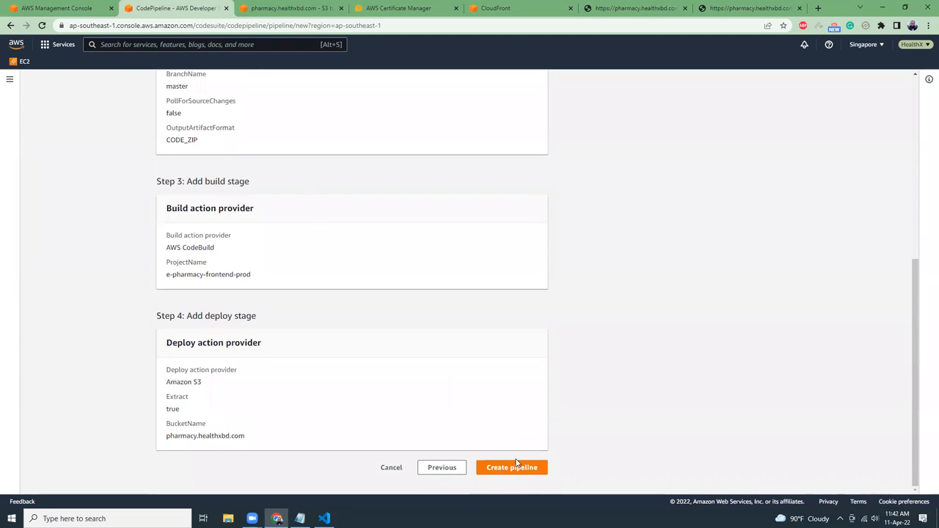
{"action": "left_click", "coordinate": [511, 467]}
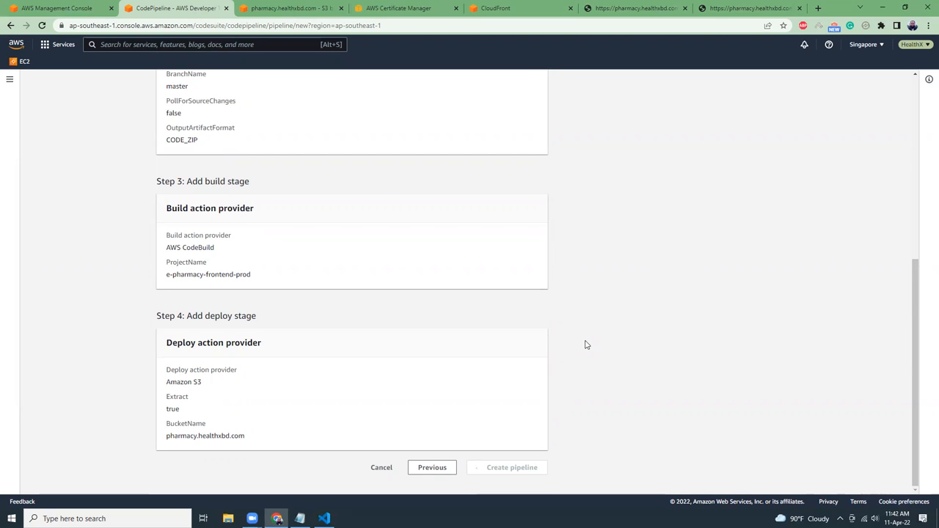
{"action": "left_click", "coordinate": [510, 467]}
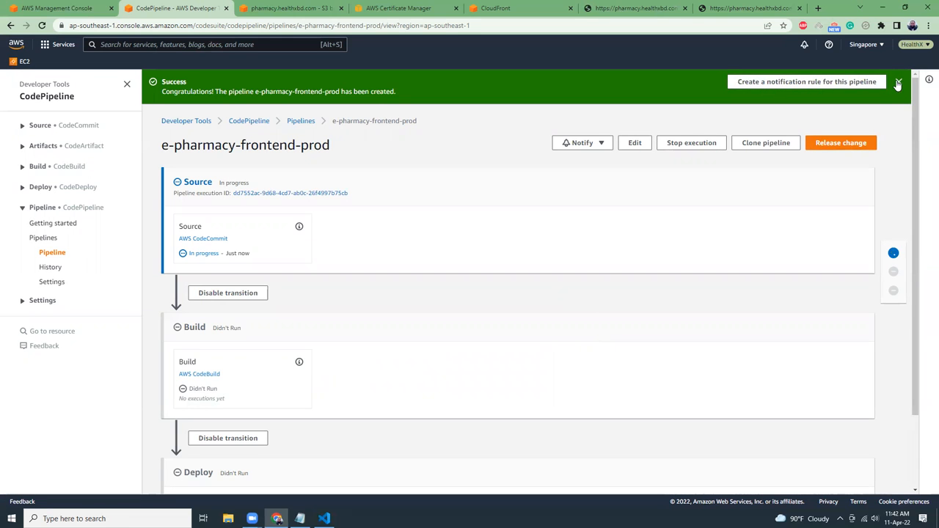
Dismiss the pipeline-created notice while the source stage completes
{"action": "left_click", "coordinate": [898, 82]}
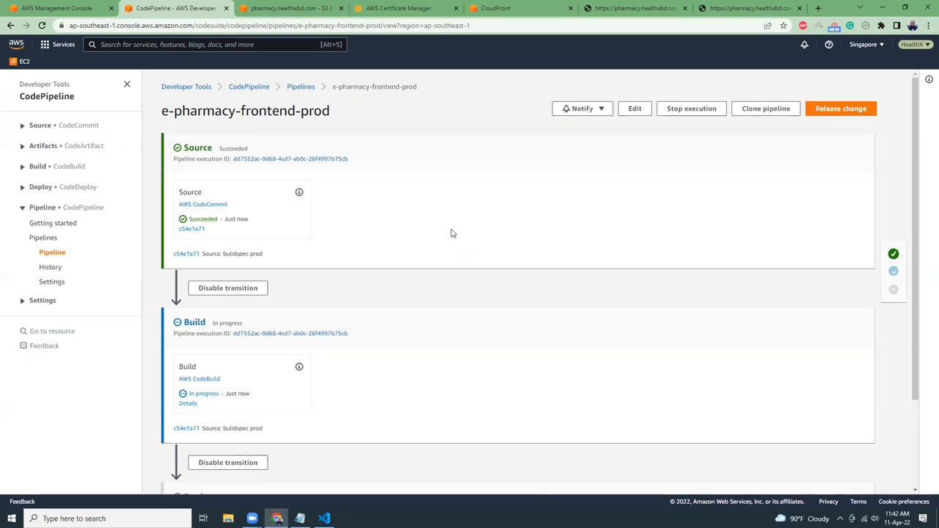
{"action": "left_click", "coordinate": [287, 9]}
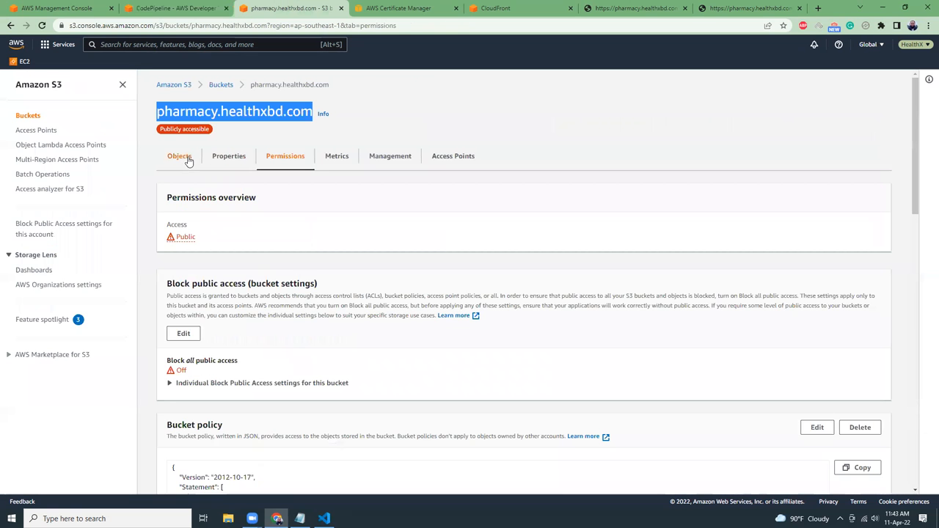
{"action": "left_click", "coordinate": [179, 156]}
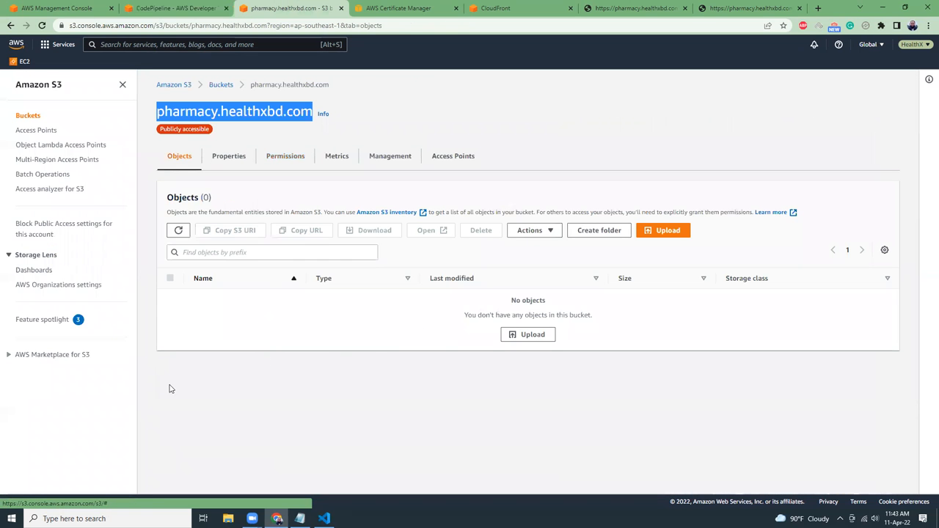
{"action": "mouse_move", "coordinate": [277, 373]}
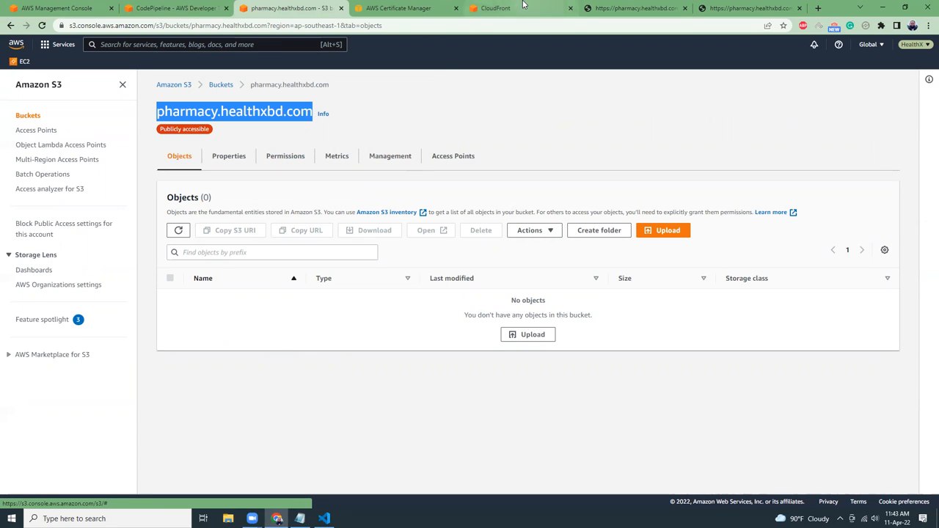
{"action": "left_click", "coordinate": [499, 9]}
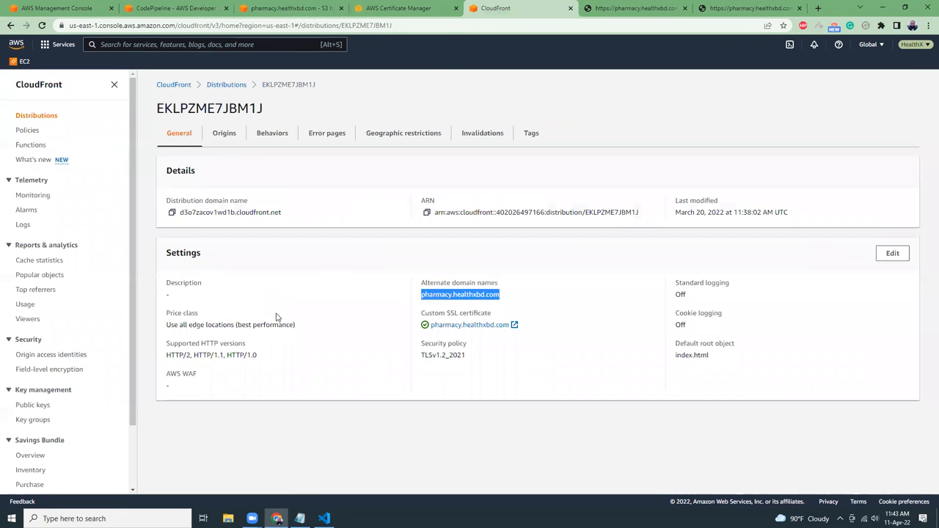
{"action": "mouse_move", "coordinate": [182, 272]}
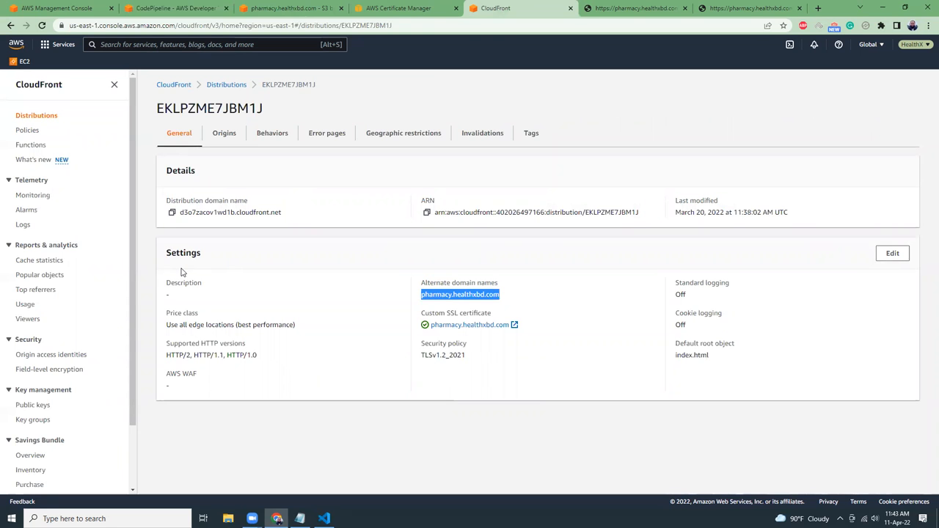
{"action": "left_click", "coordinate": [396, 9]}
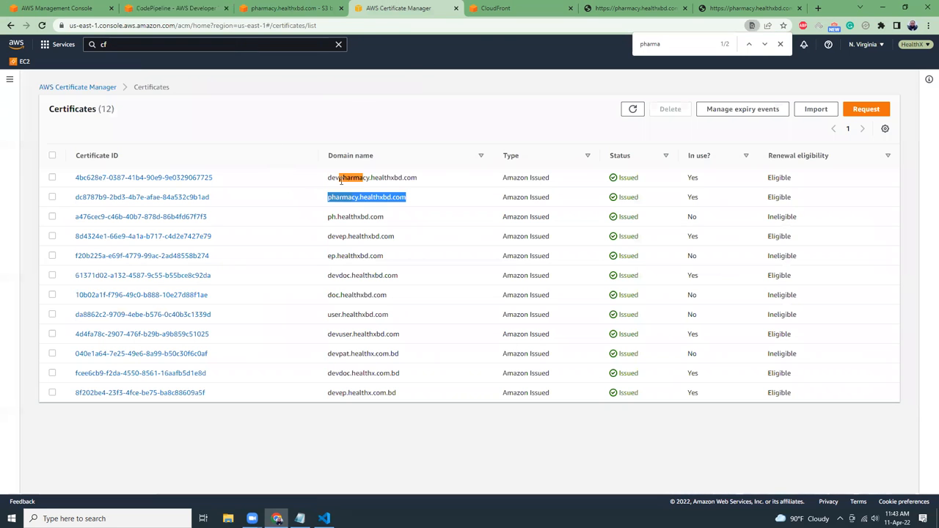
{"action": "left_click", "coordinate": [496, 9]}
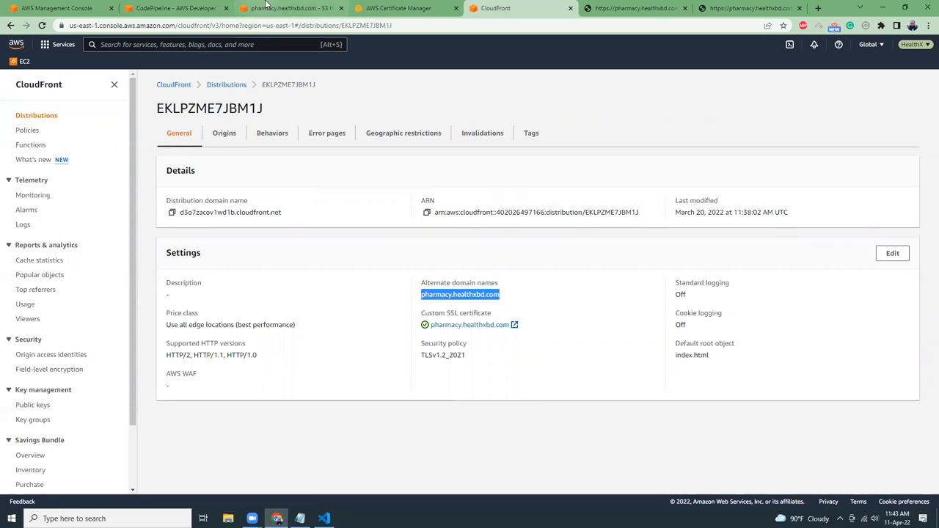
{"action": "left_click", "coordinate": [173, 9]}
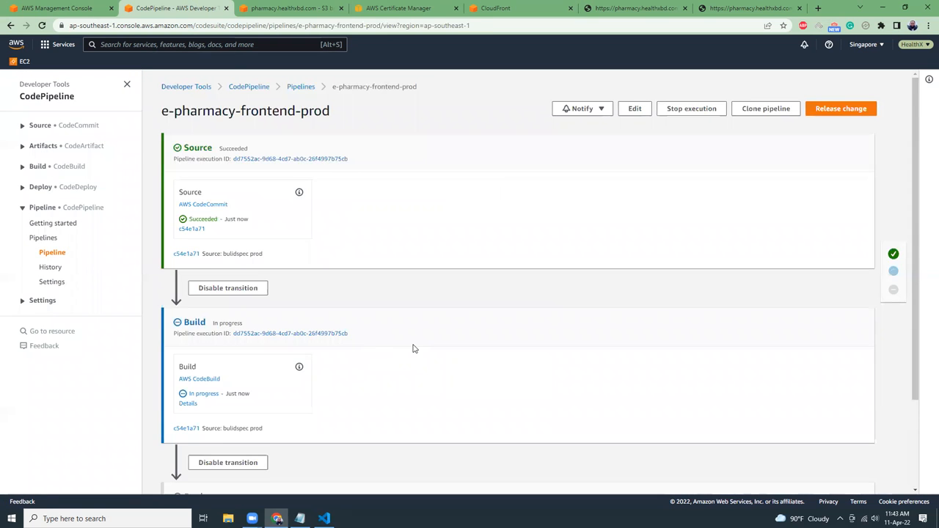
{"action": "scroll", "scroll_direction": "down", "scroll_amount": 3}
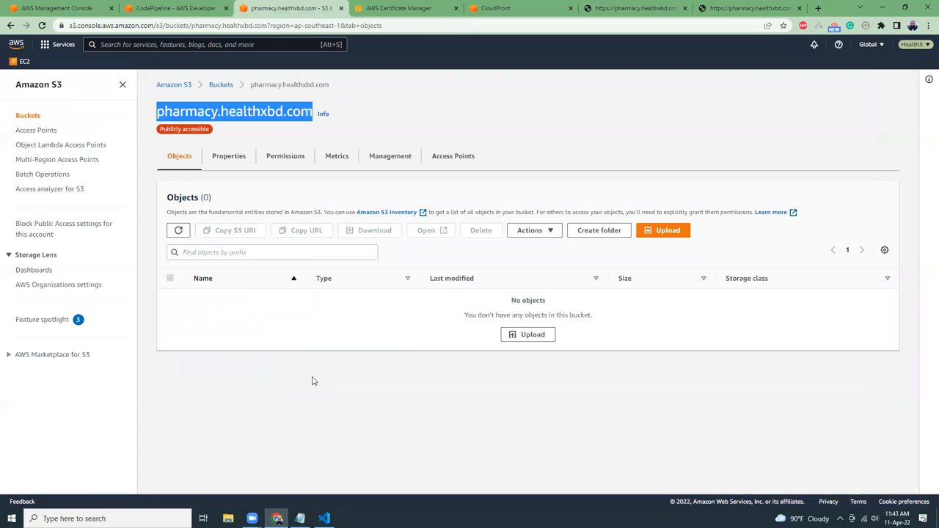
{"action": "left_click", "coordinate": [176, 9]}
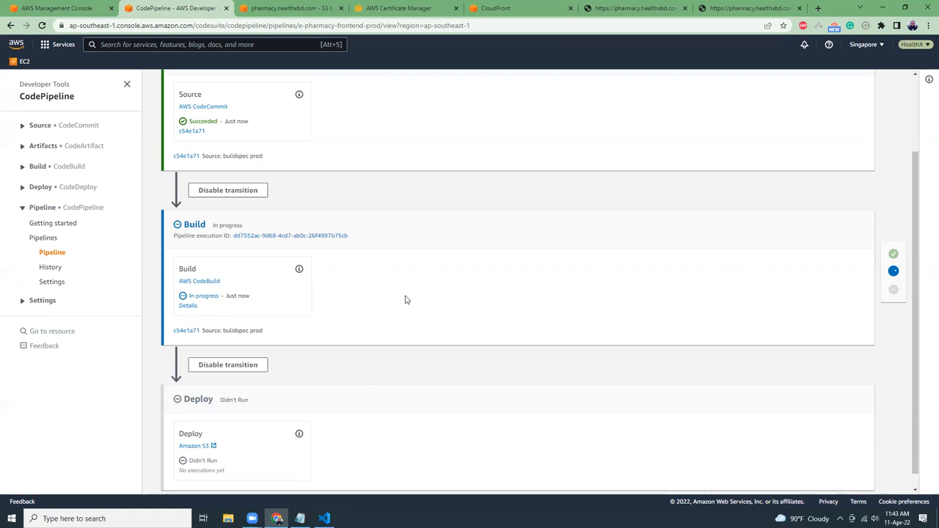
{"action": "left_click", "coordinate": [634, 9]}
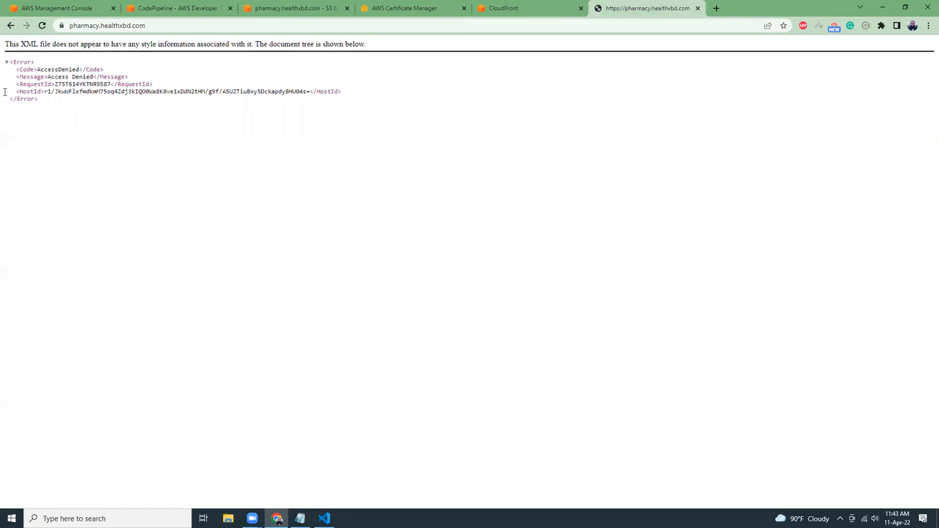
{"action": "left_click", "coordinate": [41, 25]}
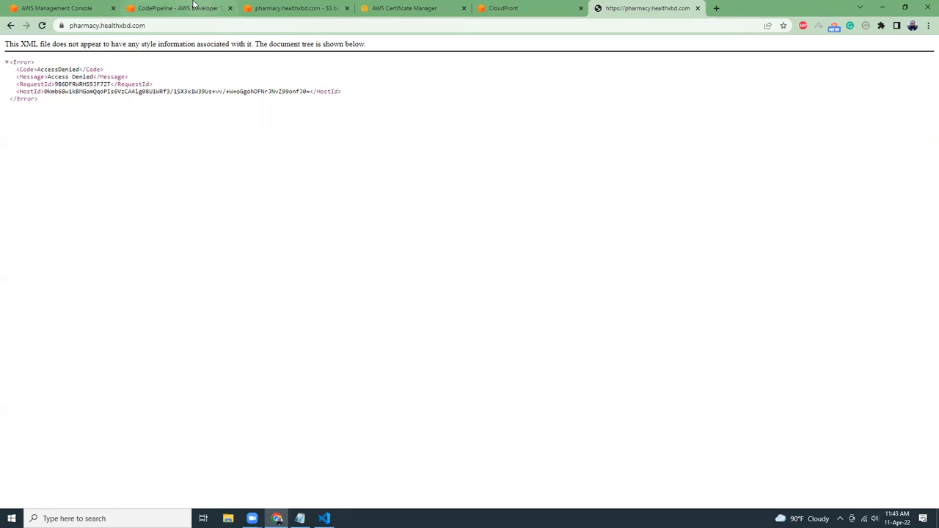
{"action": "left_click", "coordinate": [179, 9]}
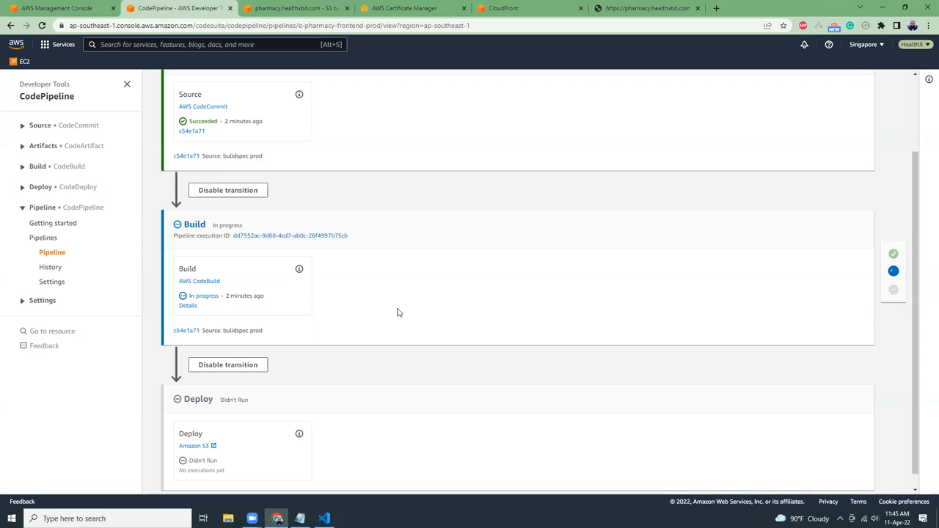
Refresh the pharmacy.healthxbd.com bucket objects to see the deployed build files, then go to the live site
{"action": "scroll", "scroll_direction": "up", "scroll_amount": 3}
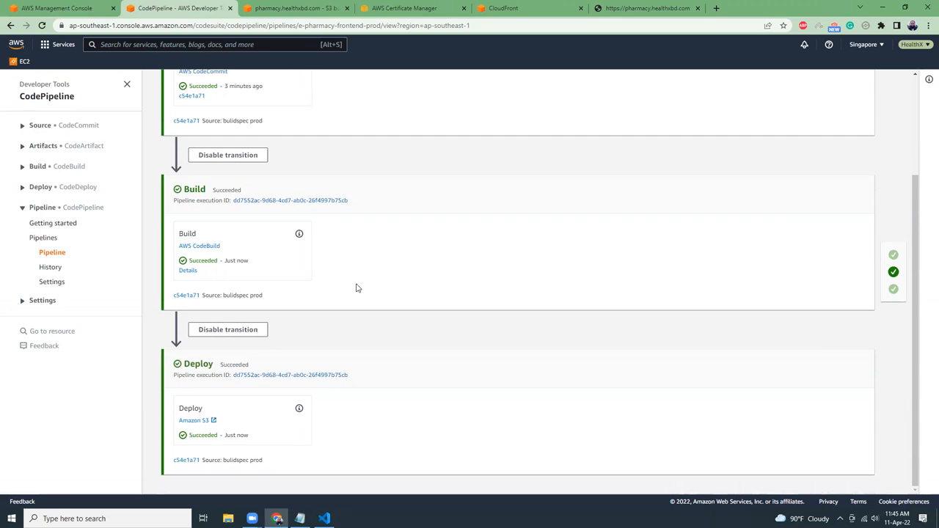
{"action": "mouse_move", "coordinate": [233, 396]}
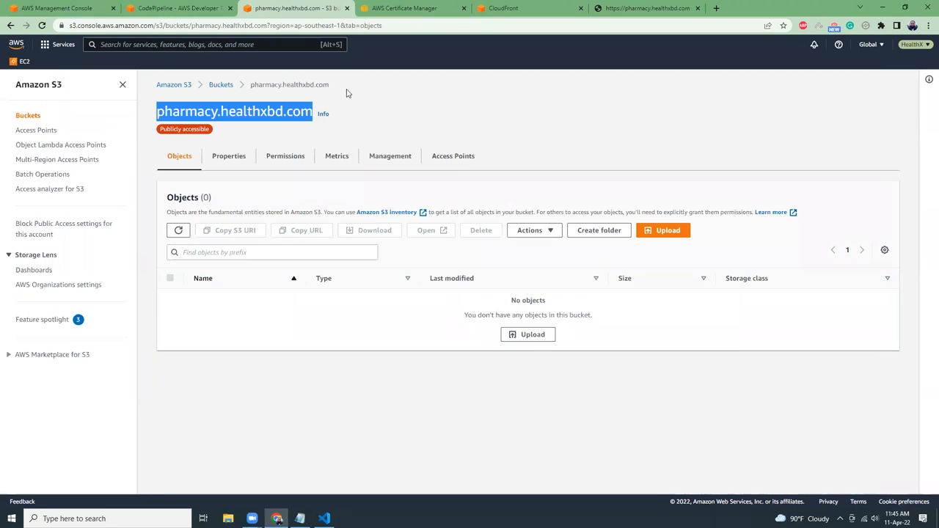
{"action": "left_click", "coordinate": [179, 230]}
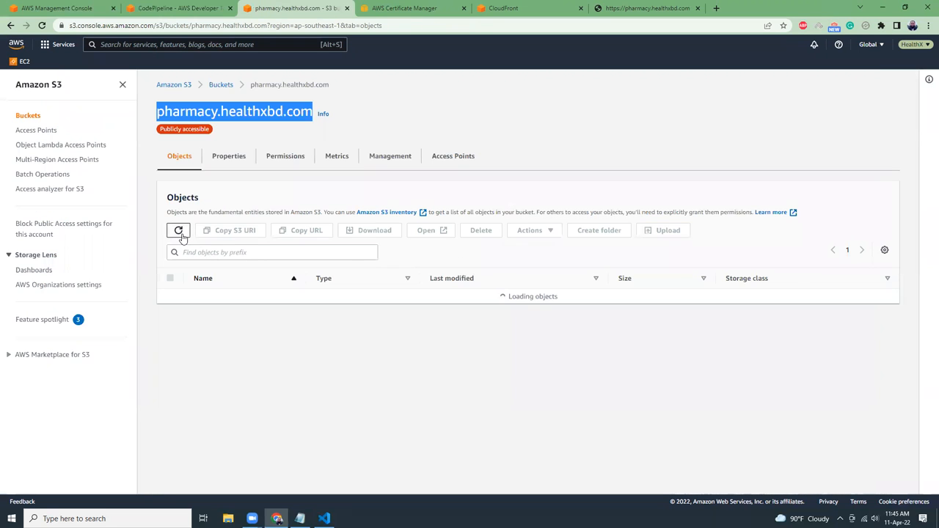
{"action": "left_click", "coordinate": [179, 229]}
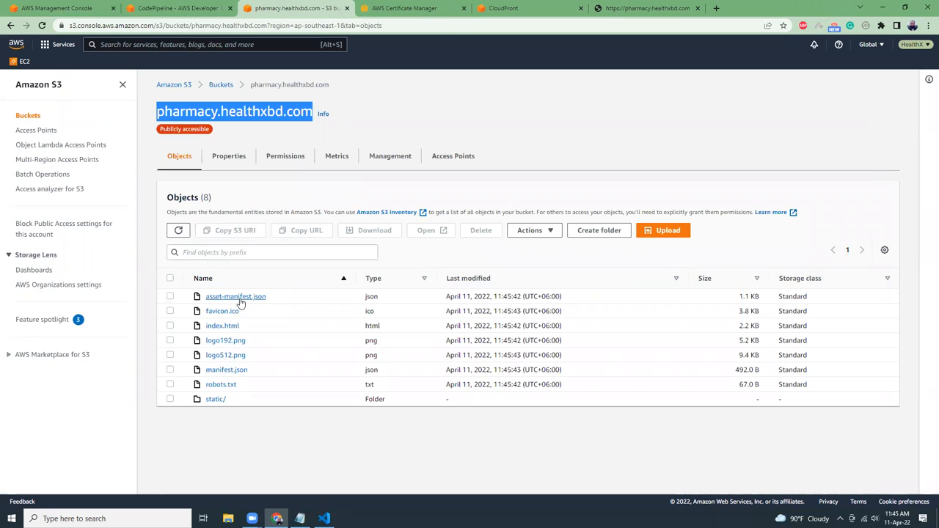
{"action": "left_click", "coordinate": [646, 9]}
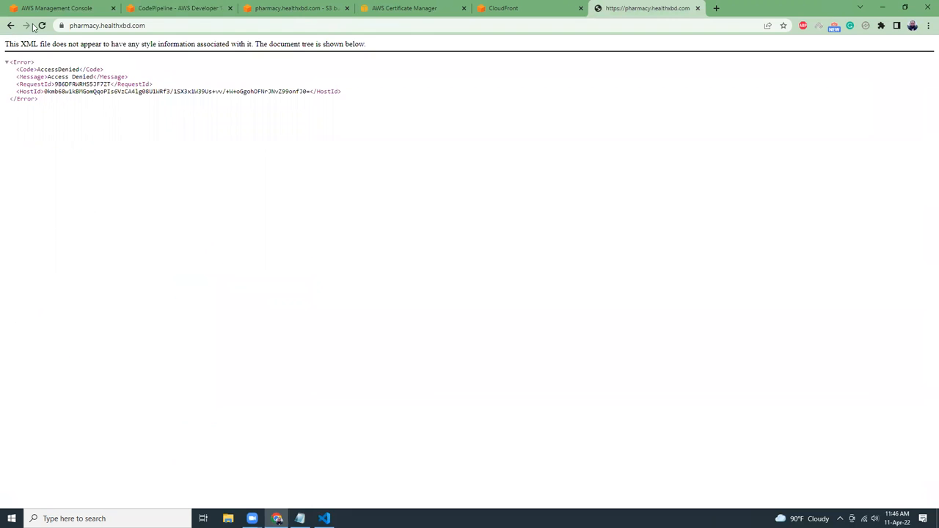
Reload pharmacy.healthxbd.com to see the live Smart Pharmacy Manager site and review it
{"action": "left_click", "coordinate": [41, 25]}
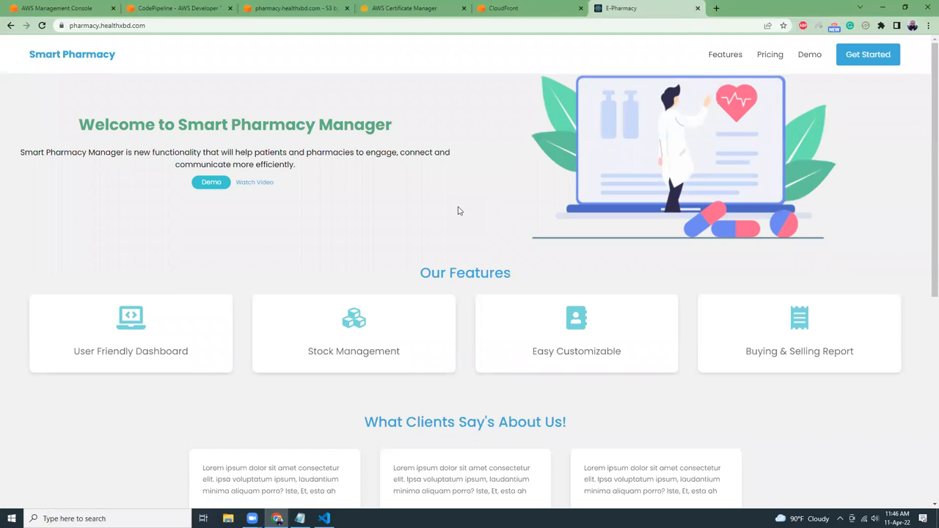
{"action": "mouse_move", "coordinate": [414, 214]}
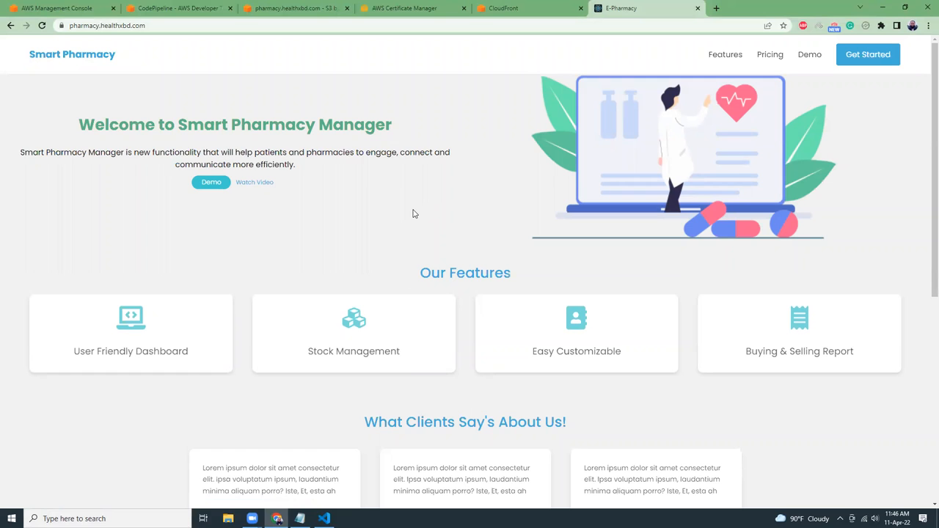
{"action": "scroll", "scroll_direction": "down", "scroll_amount": 3}
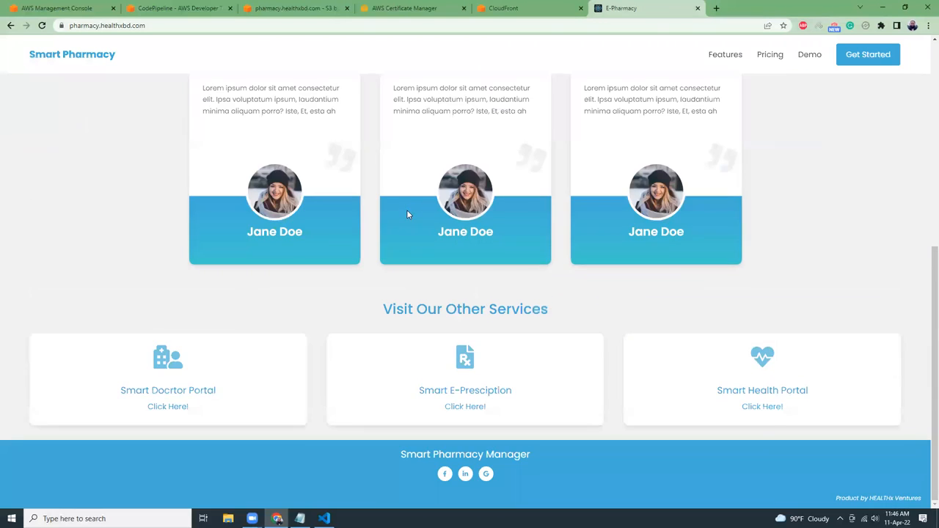
{"action": "scroll", "scroll_direction": "up", "scroll_amount": 3}
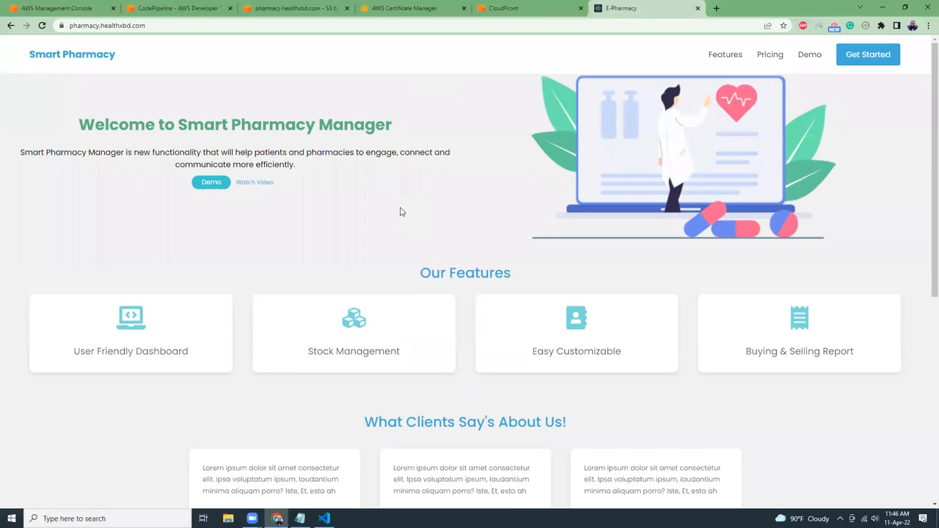
{"action": "left_click", "coordinate": [179, 9]}
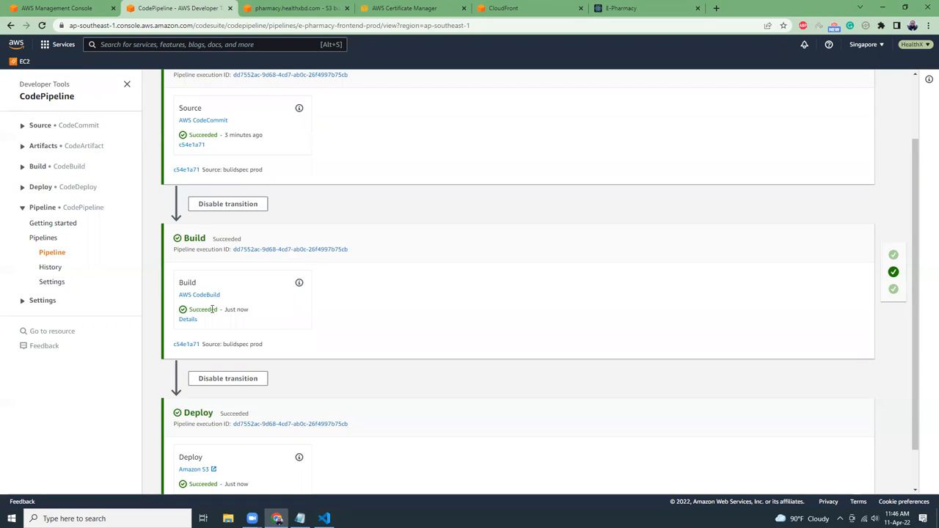
Review the buildspecProd.yml contents in VS Code and return to the pipeline status
{"action": "left_click", "coordinate": [323, 520]}
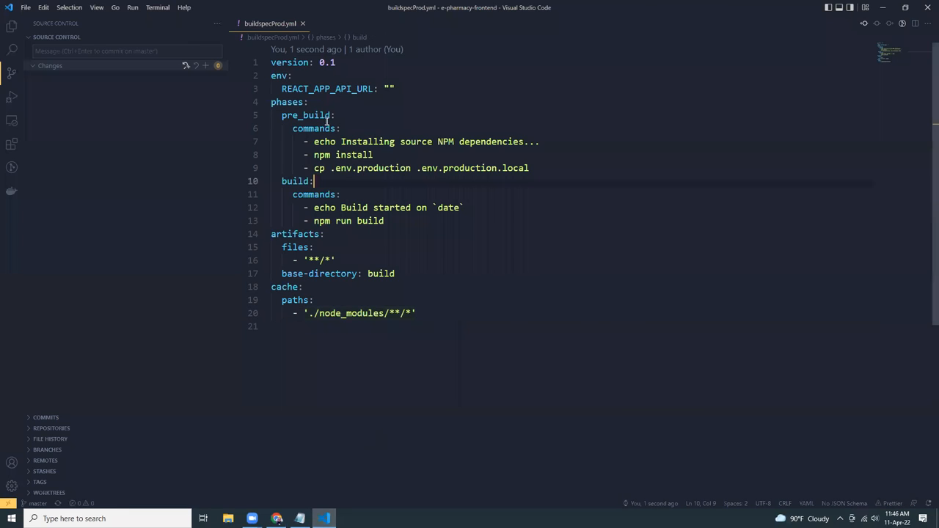
{"action": "left_click_drag", "start_coordinate": [270, 61], "coordinate": [375, 220]}
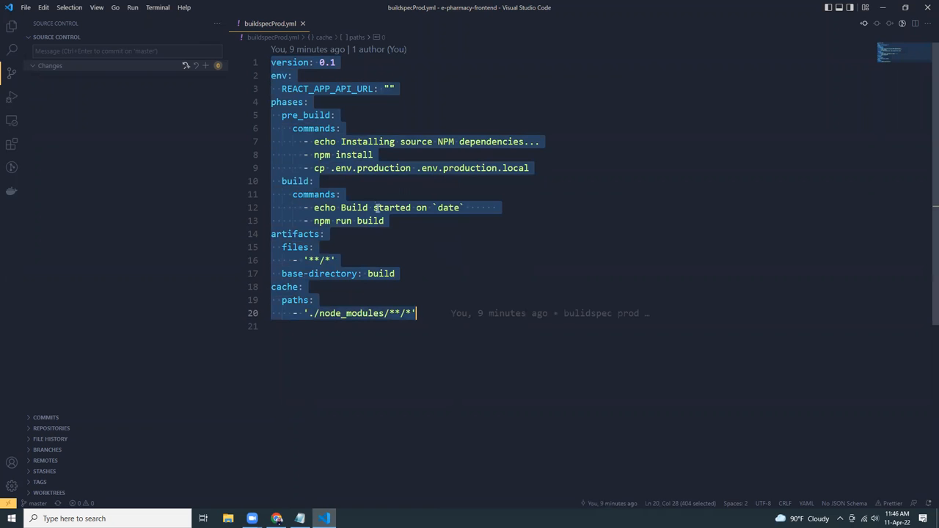
{"action": "left_click", "coordinate": [276, 519]}
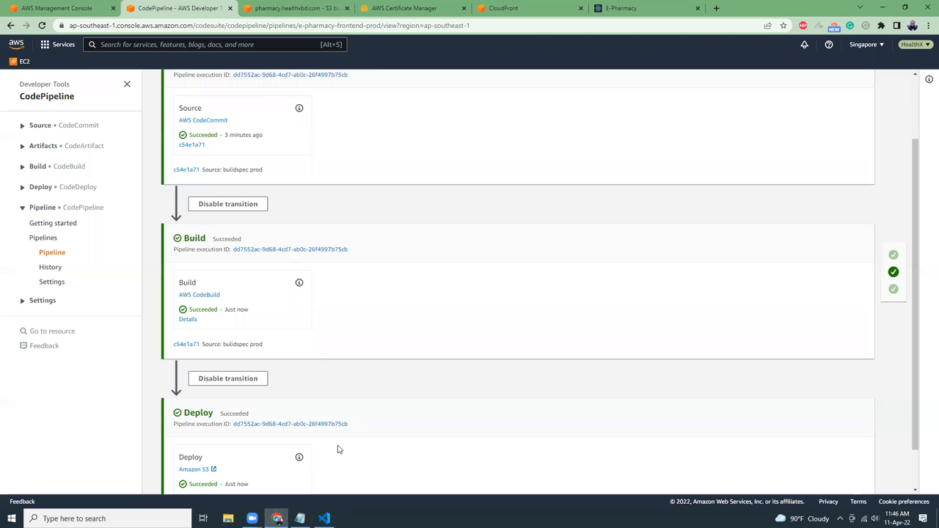
{"action": "mouse_move", "coordinate": [399, 402]}
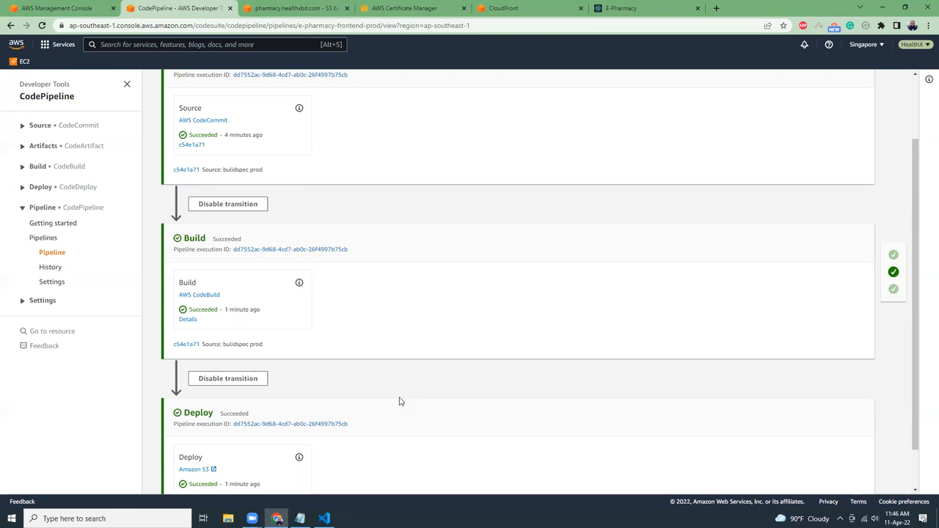
{"action": "mouse_move", "coordinate": [687, 443]}
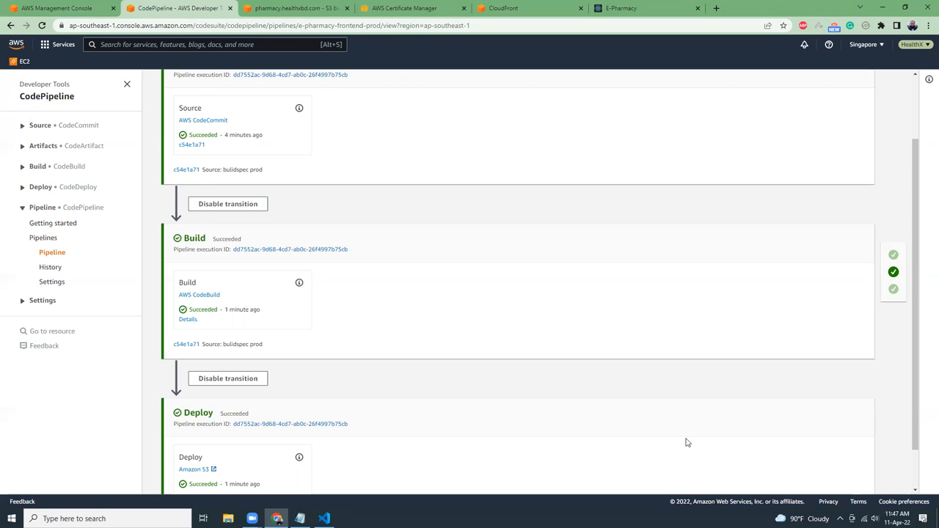